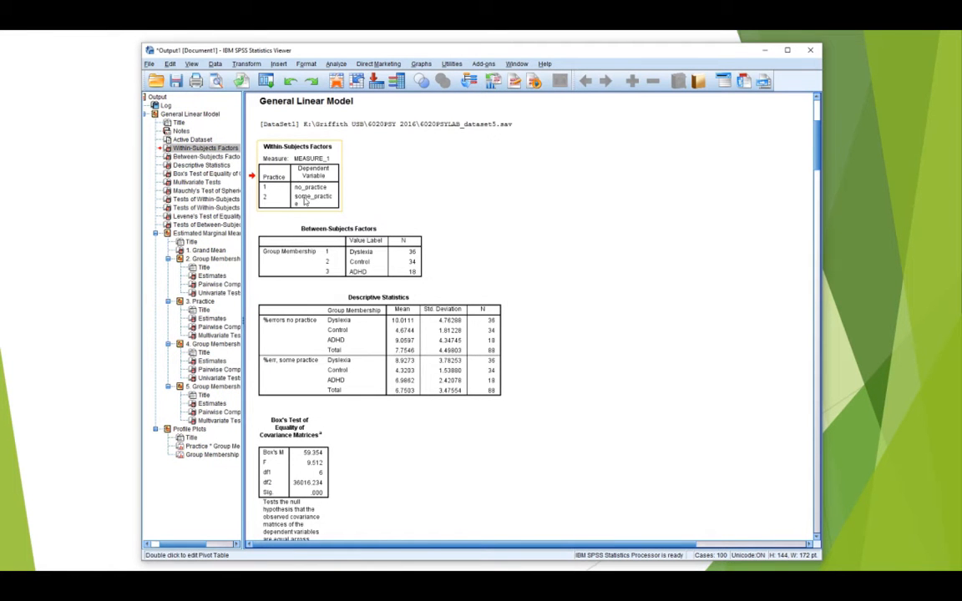
Select the Between-Subjects Factors table and scroll past Box's Test and Multivariate Tests
left_click(355, 250)
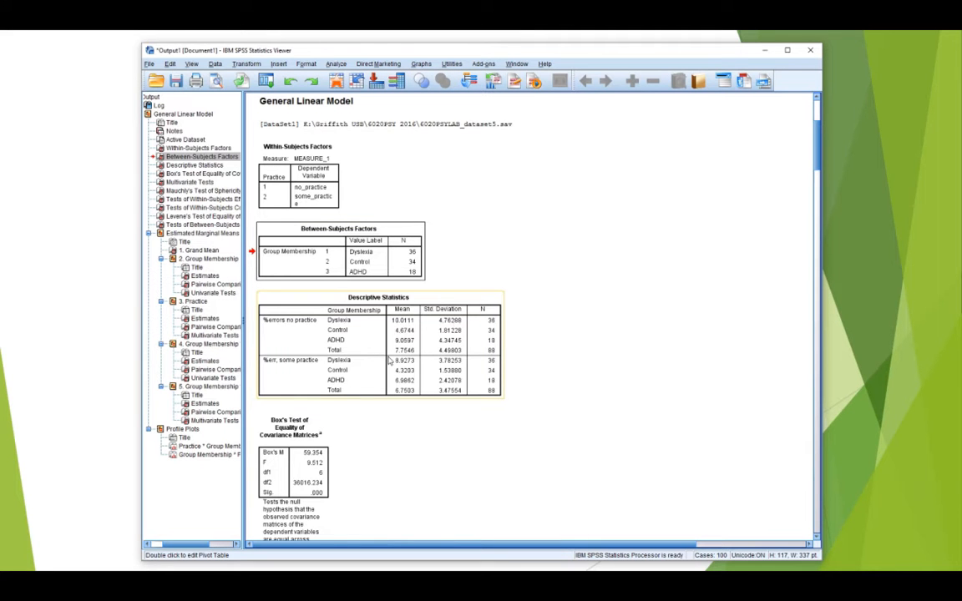
scroll("down", 3)
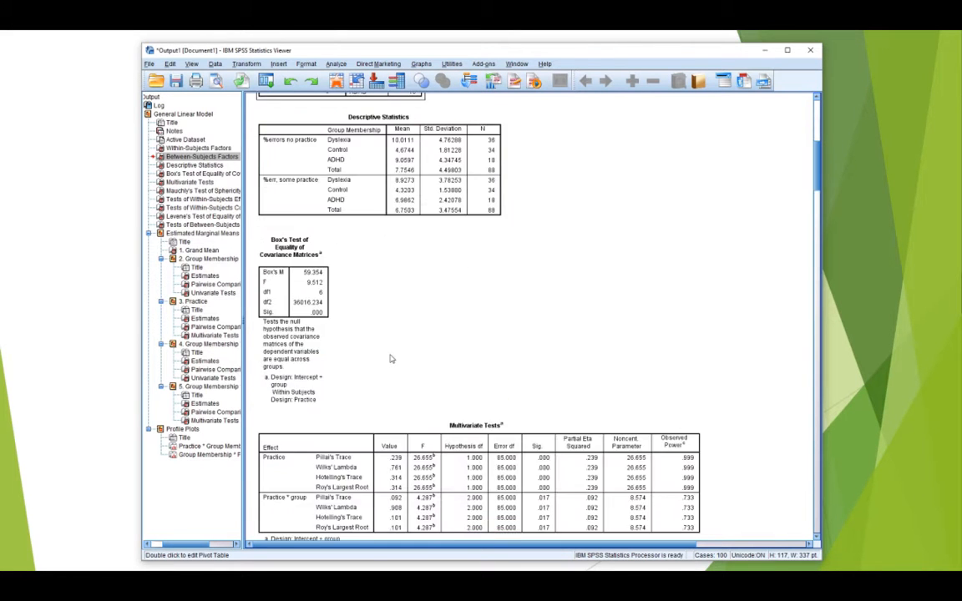
scroll("down", 3)
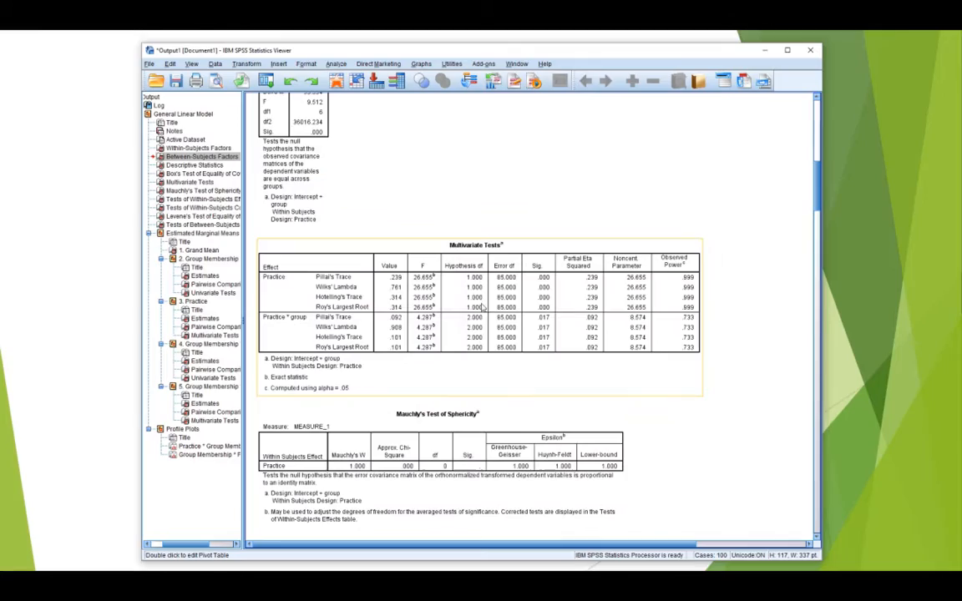
scroll("down", 3)
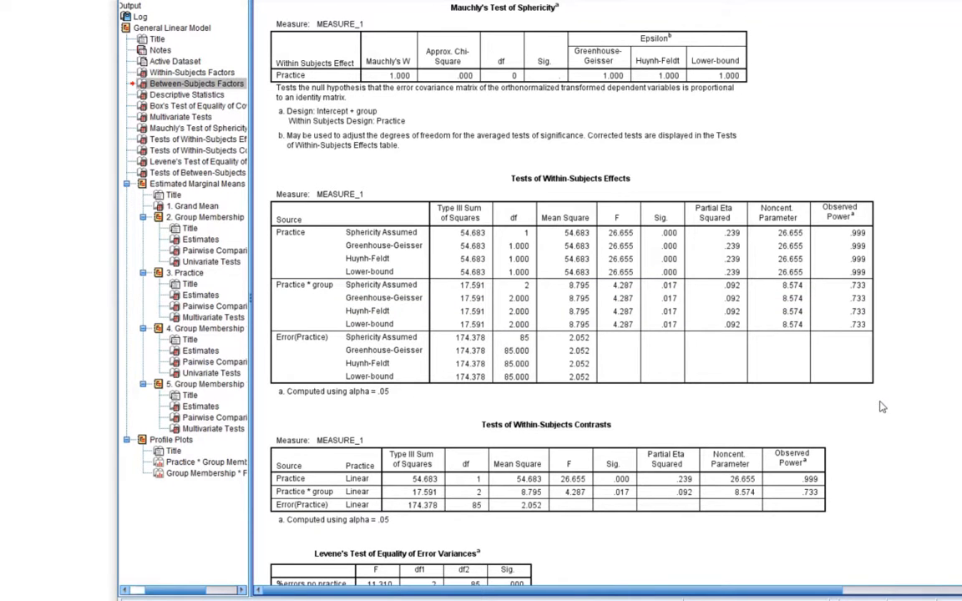
Scroll through Estimated Marginal Means and select the Group Membership * Practice Estimates table
scroll("down", 3)
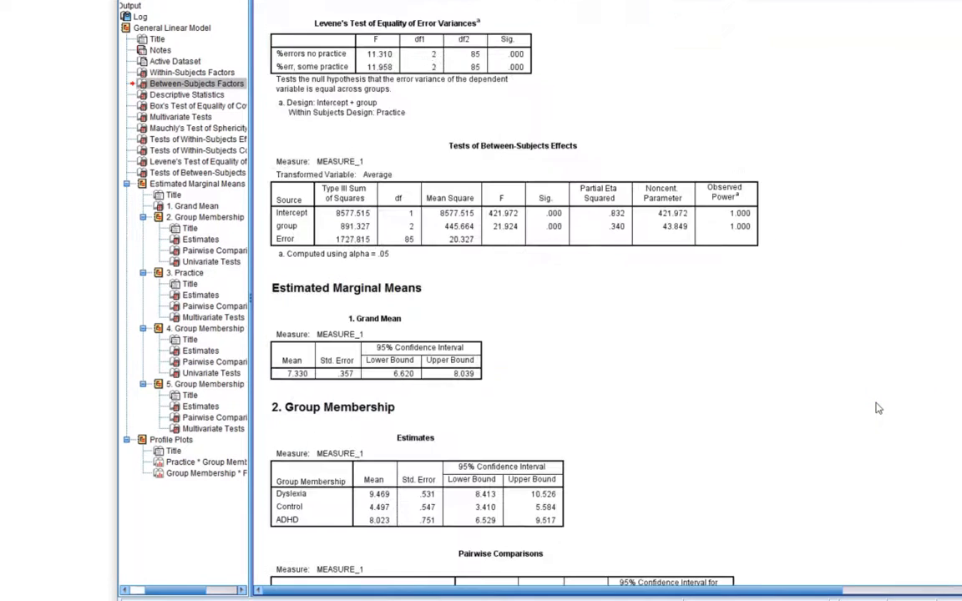
scroll("down", 3)
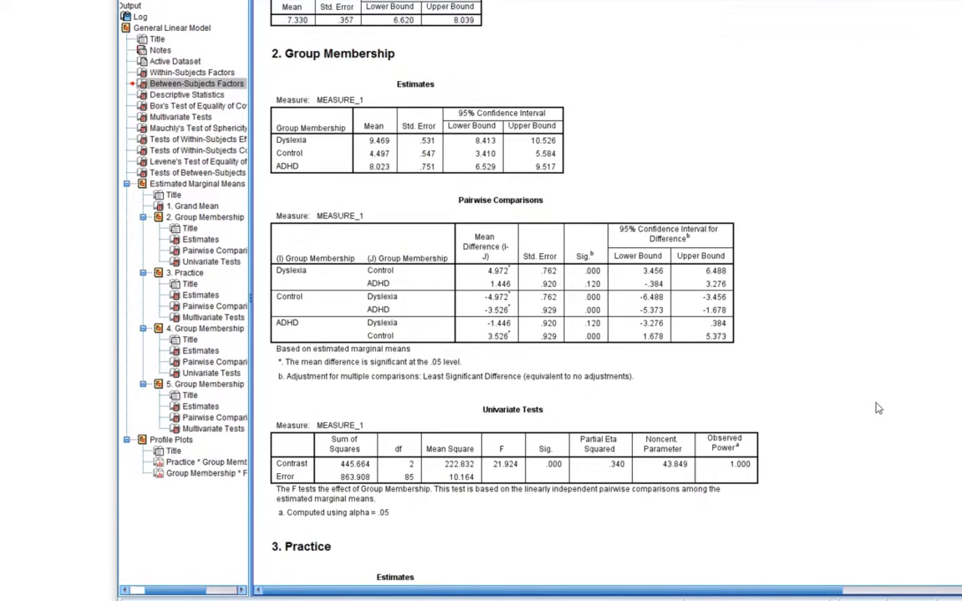
scroll("down", 3)
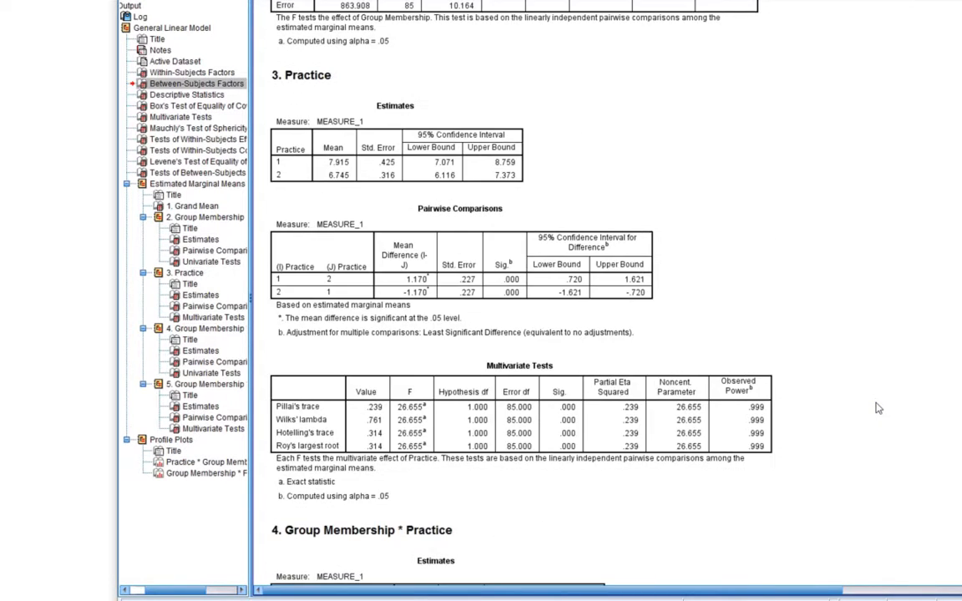
scroll("down", 3)
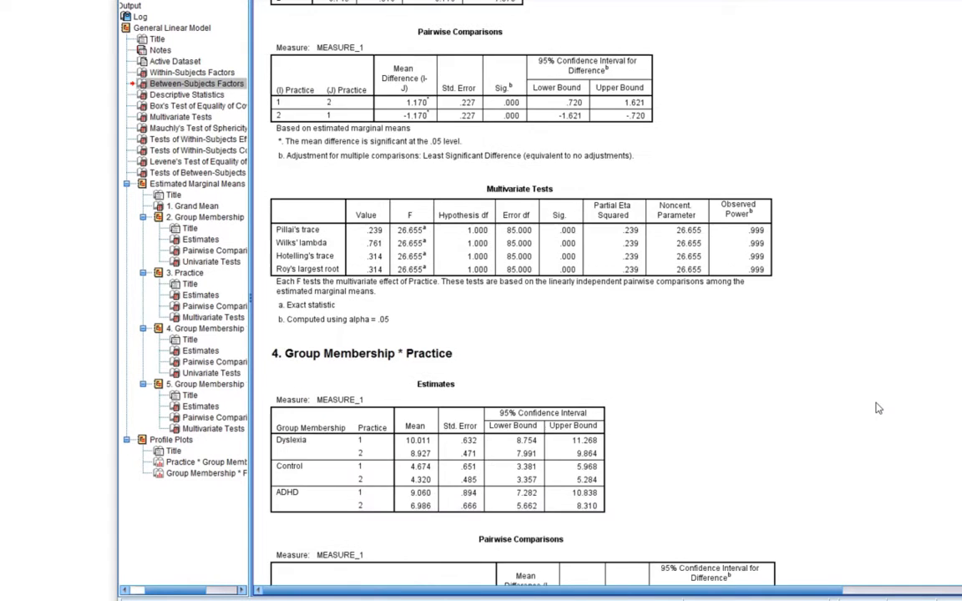
scroll("down", 3)
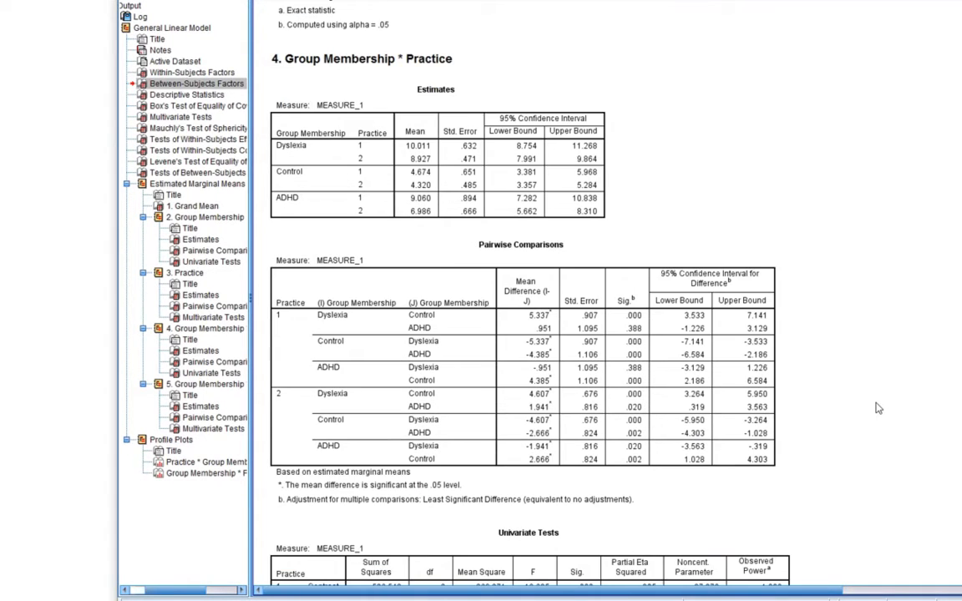
mouse_move(880, 411)
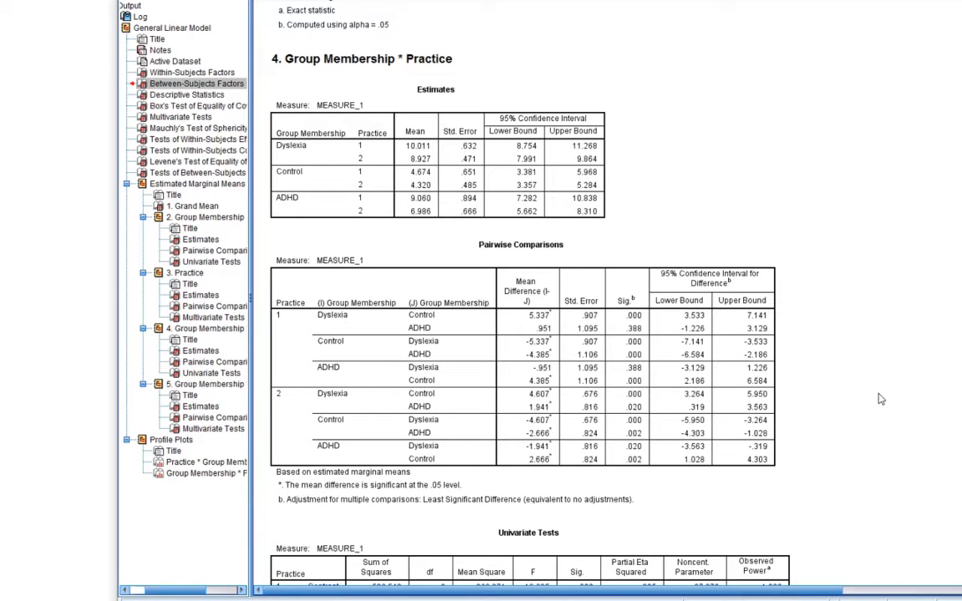
scroll("down", 3)
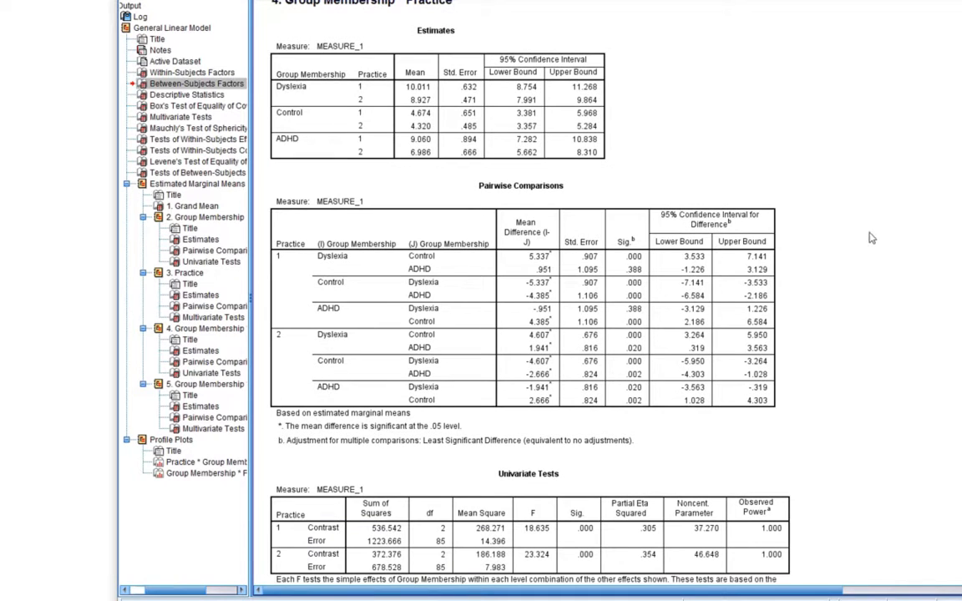
left_click(200, 350)
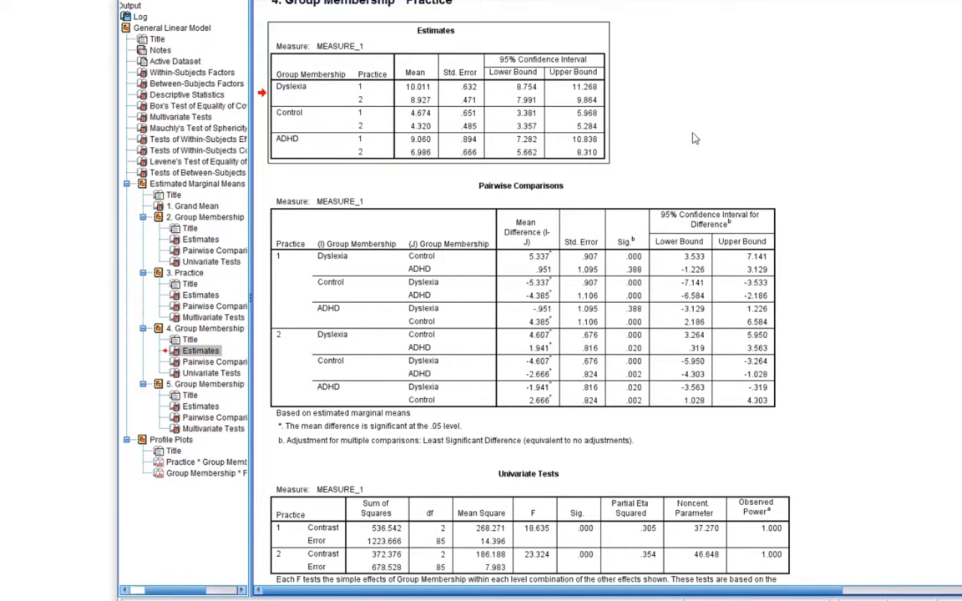
left_click(187, 360)
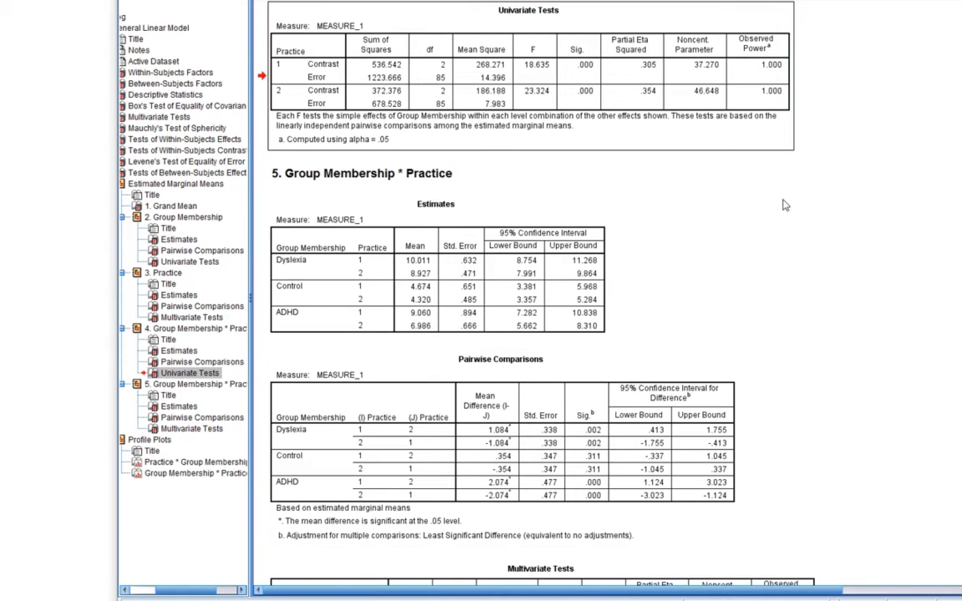
Go back to section 4 Group Membership * Practice, near its Univariate Tests table
scroll("down", 3)
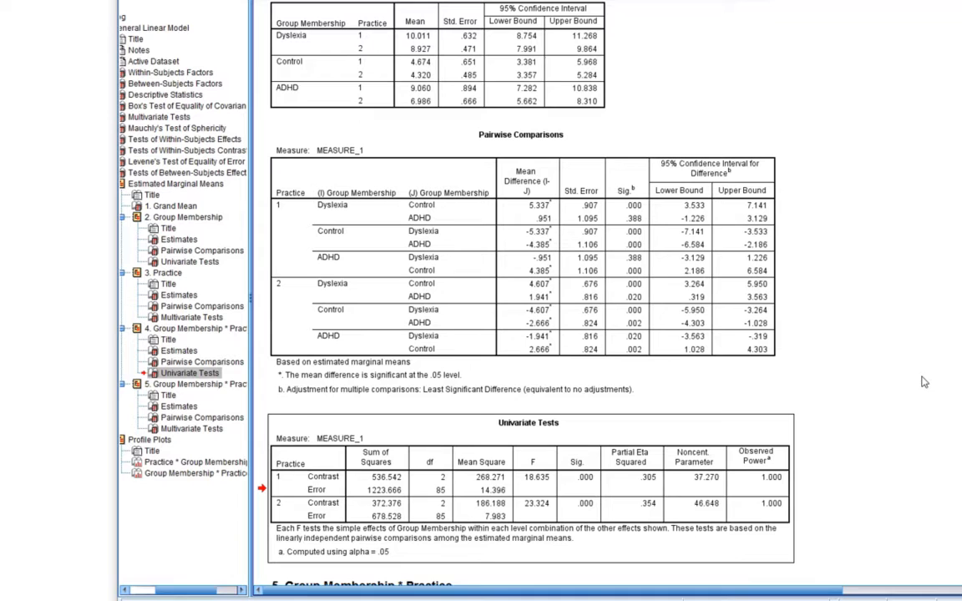
left_click(326, 482)
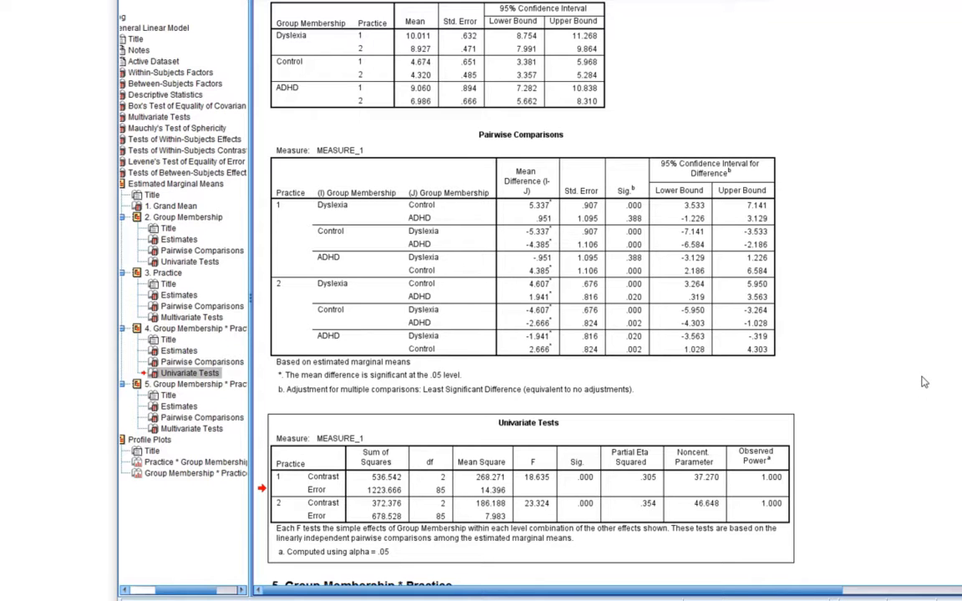
left_click(195, 361)
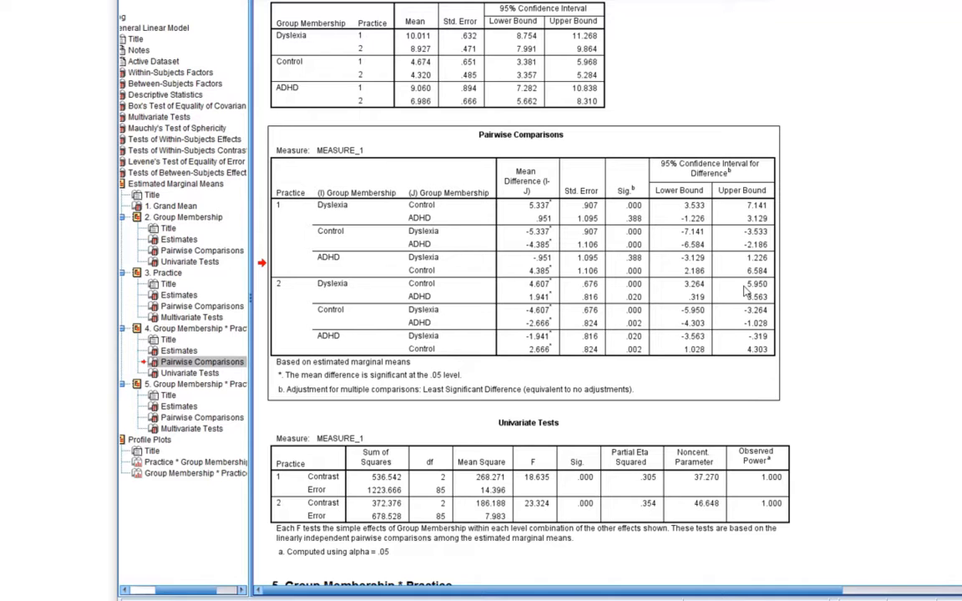
mouse_move(888, 289)
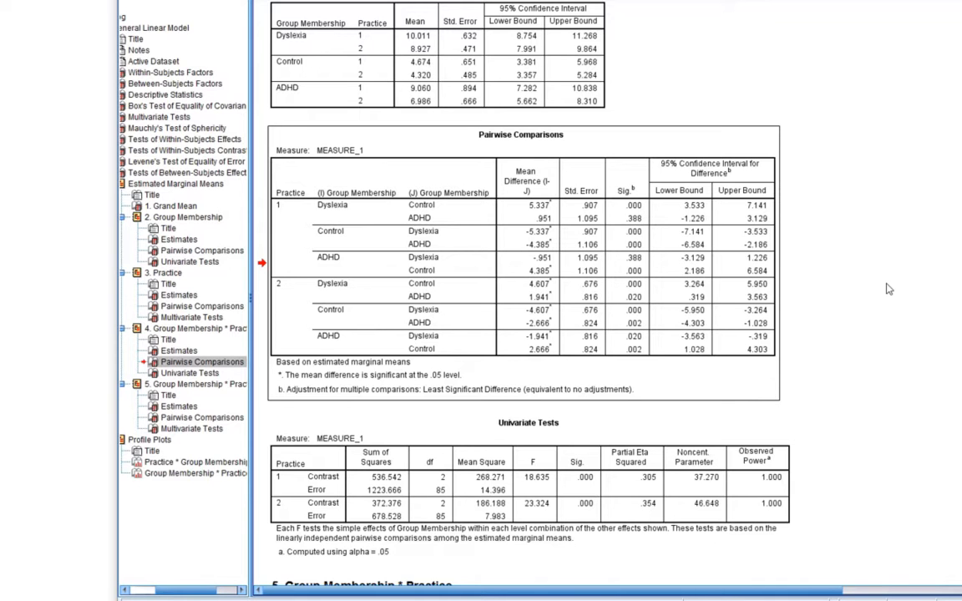
left_click(290, 193)
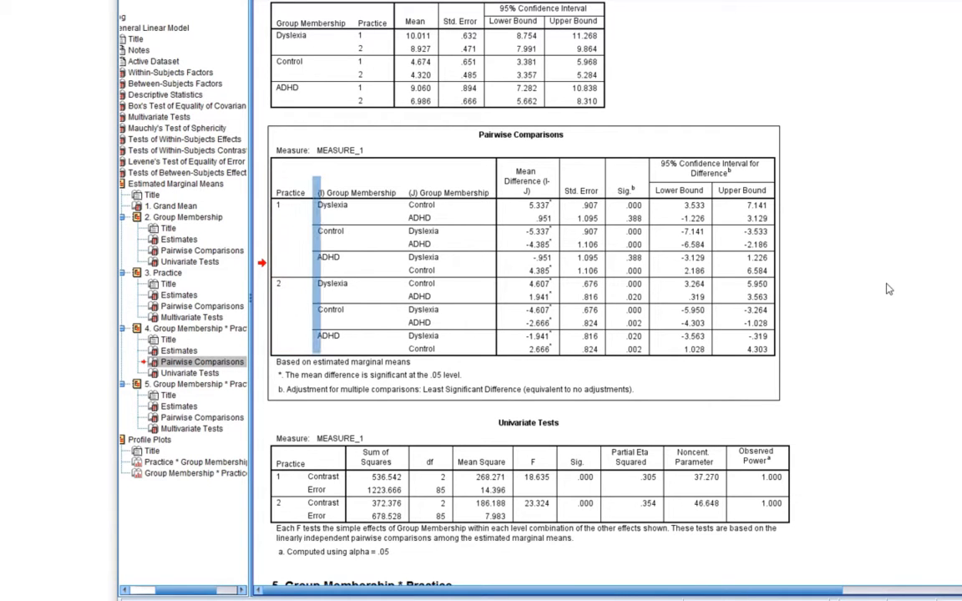
left_click(355, 192)
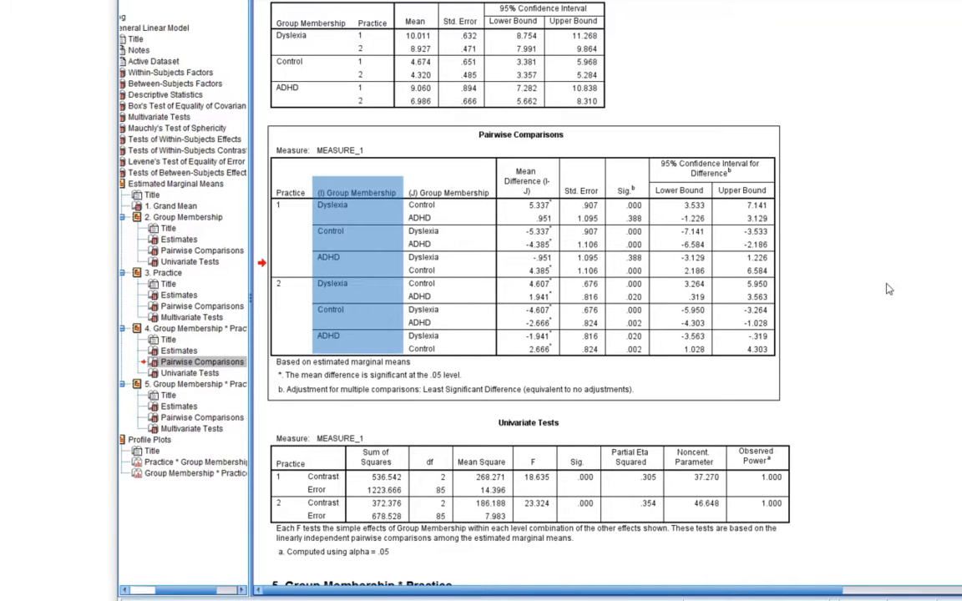
left_click(448, 192)
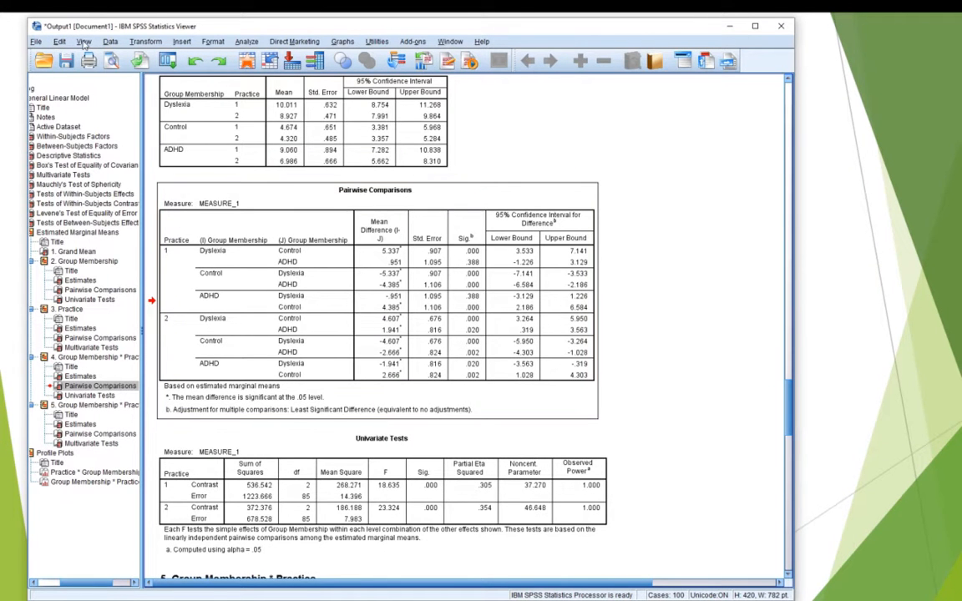
Insert a new text item below the pairwise comparisons and set its font size to 13.5
left_click(70, 44)
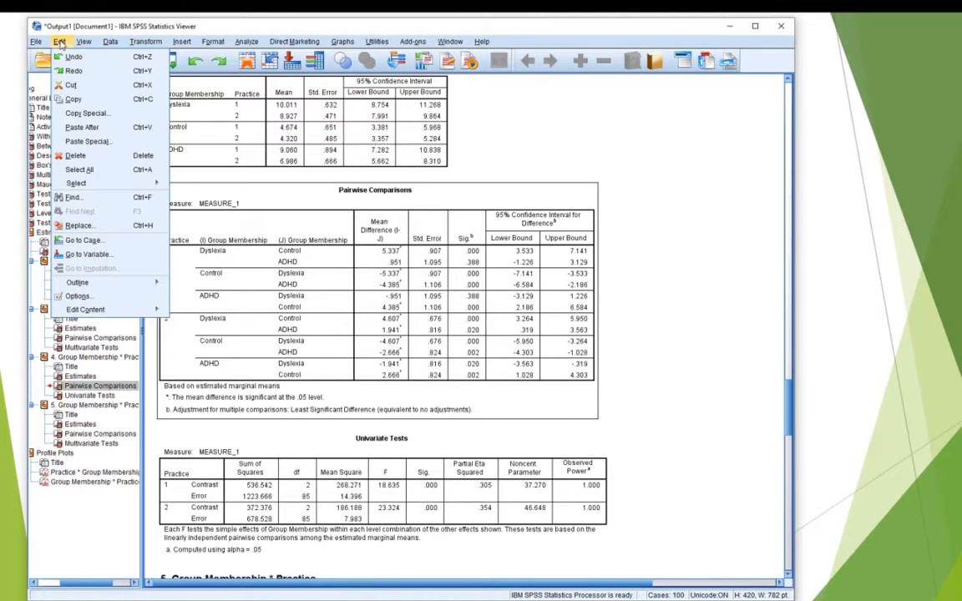
left_click(177, 47)
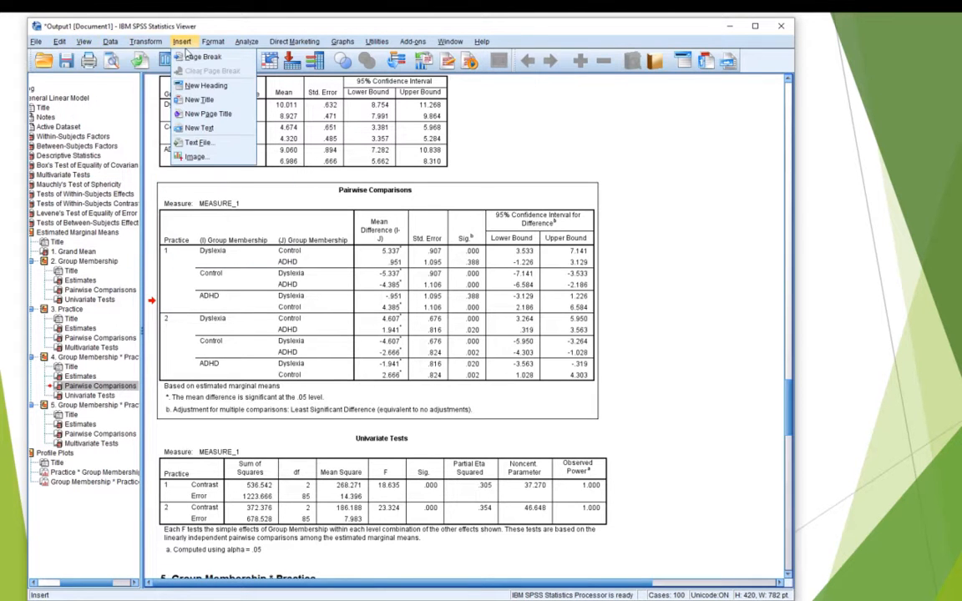
mouse_move(200, 127)
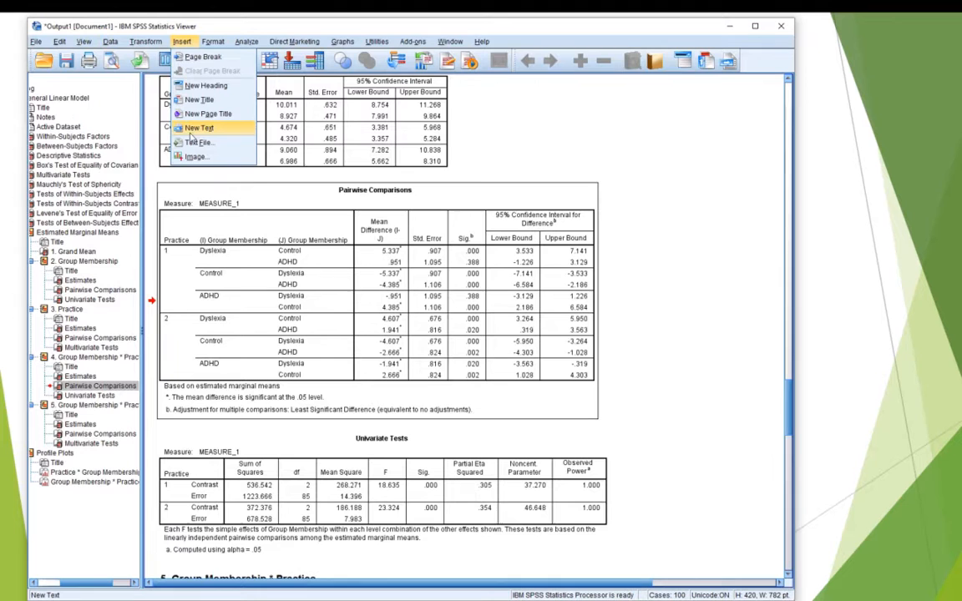
left_click(201, 127)
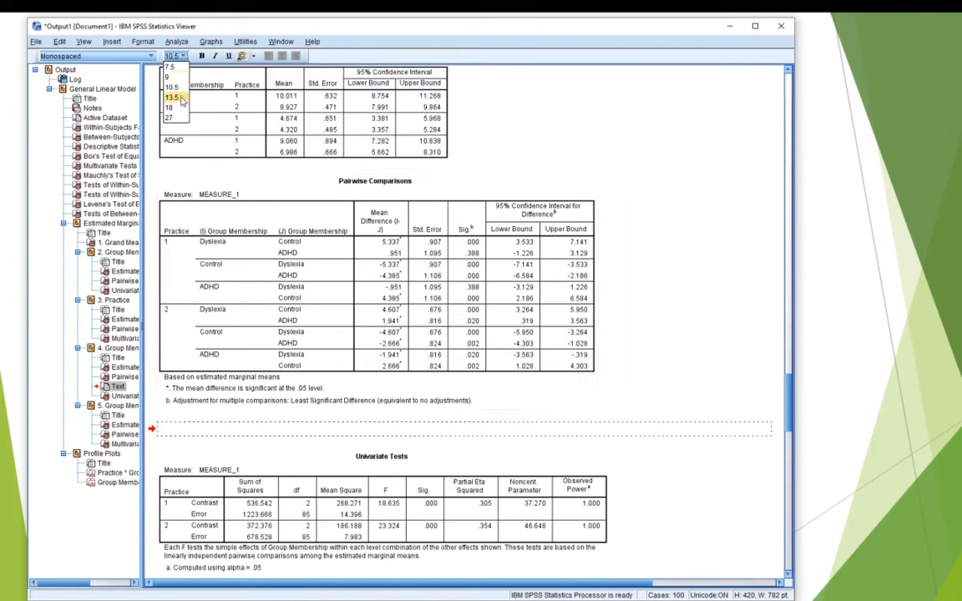
left_click(180, 106)
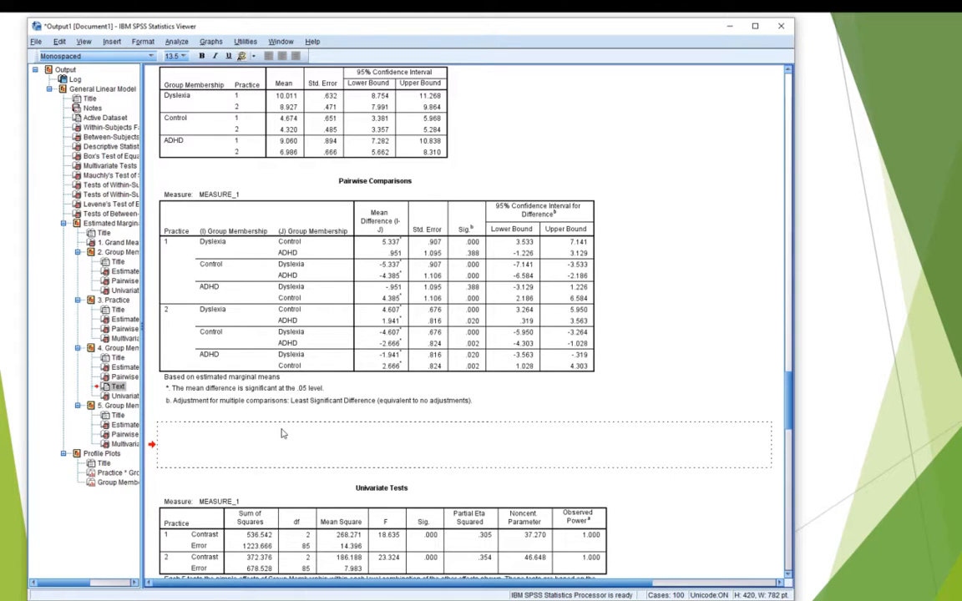
Type the label 'Dyslexia (level i) versus Control (level j)' in the text item
type("Dyslexia")
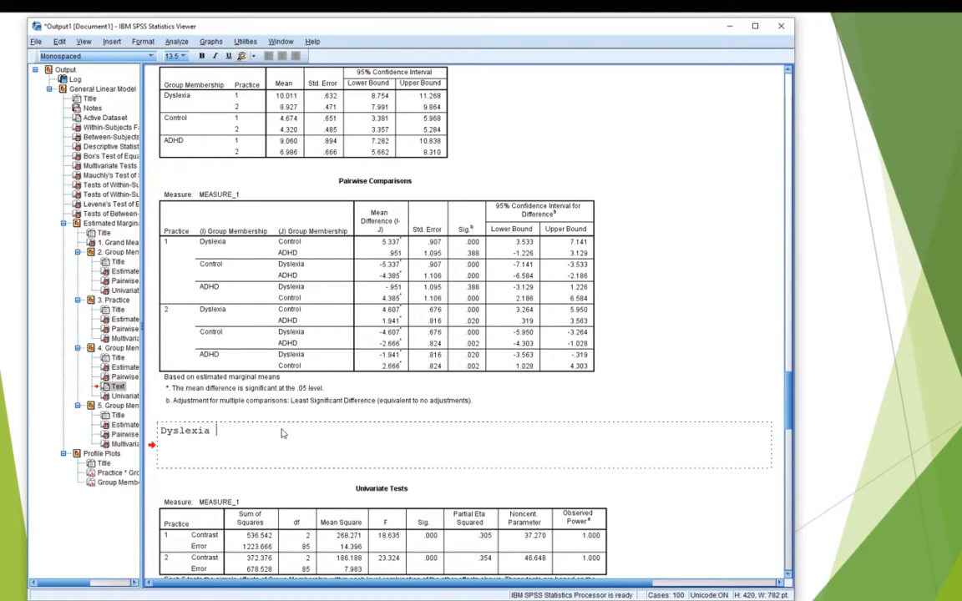
type("versus")
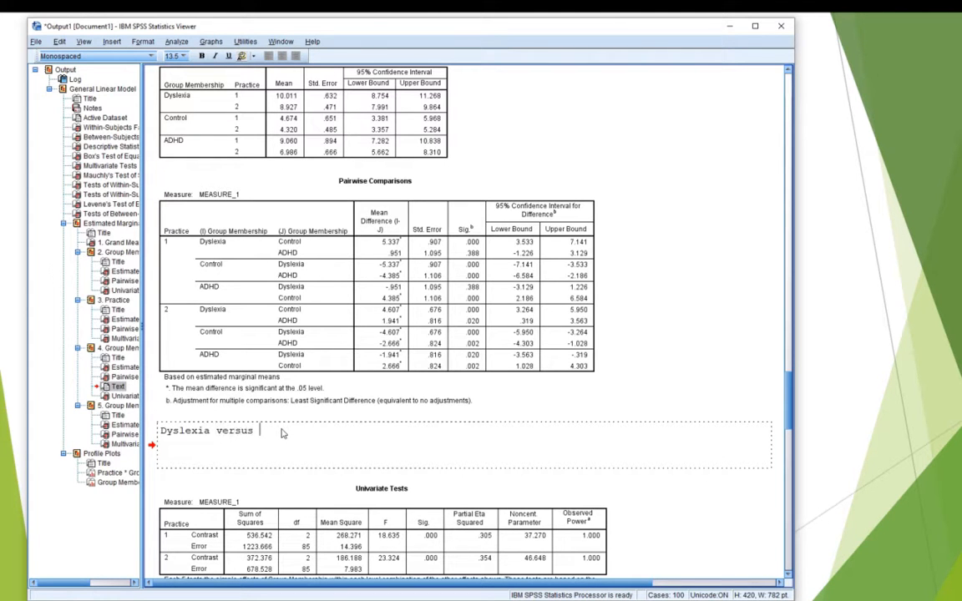
type("Contorl")
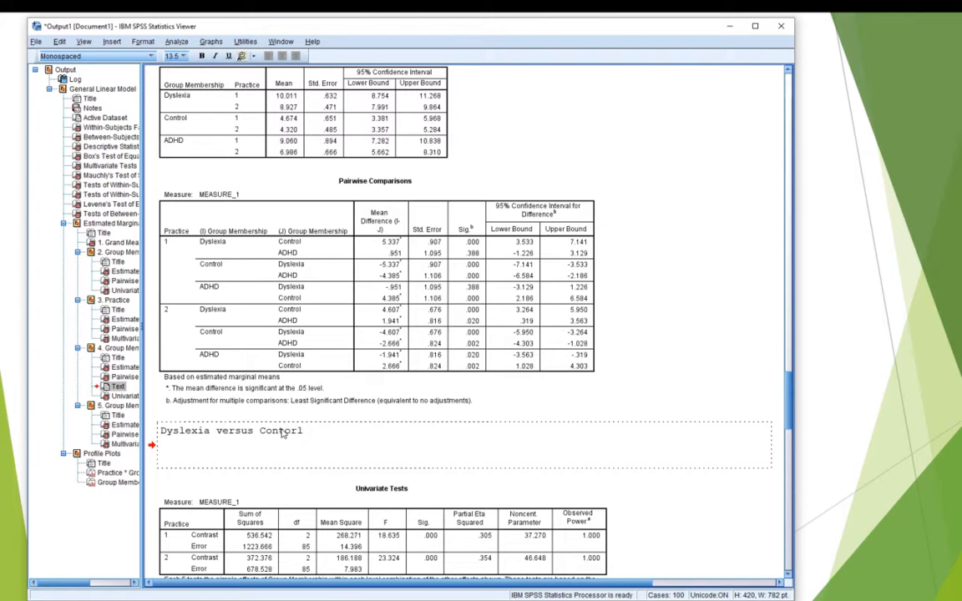
type("(level 1")
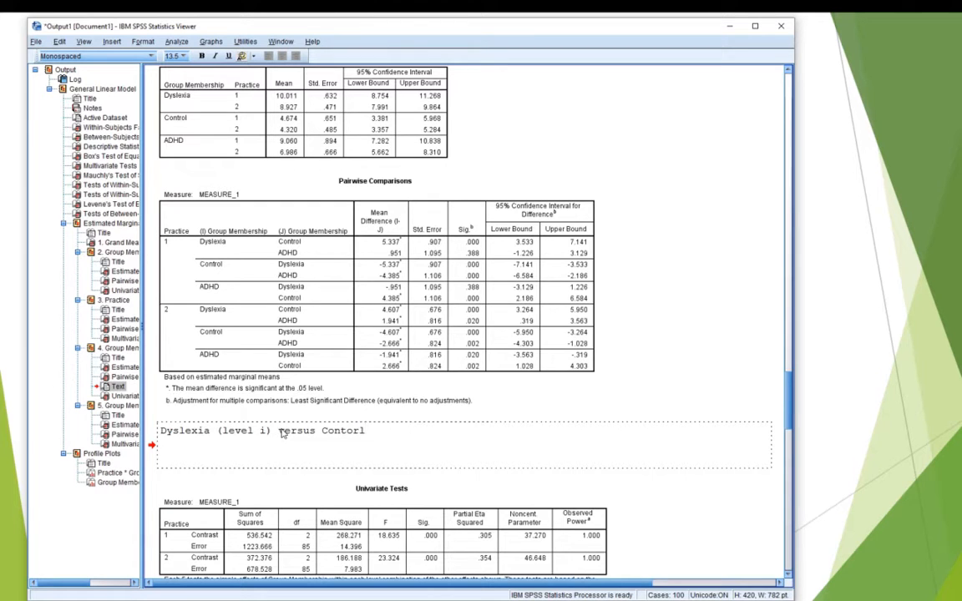
type("Control")
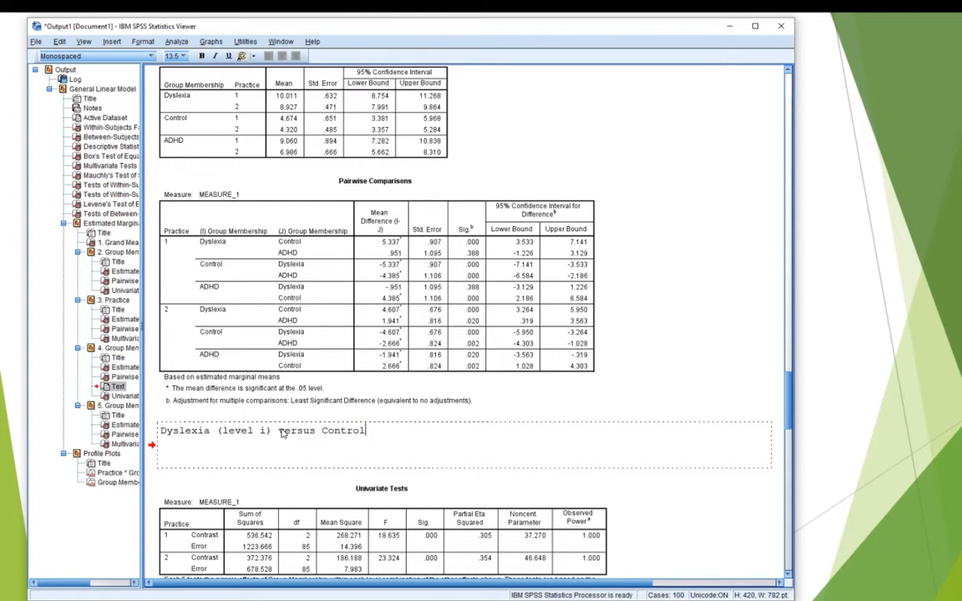
type("(level")
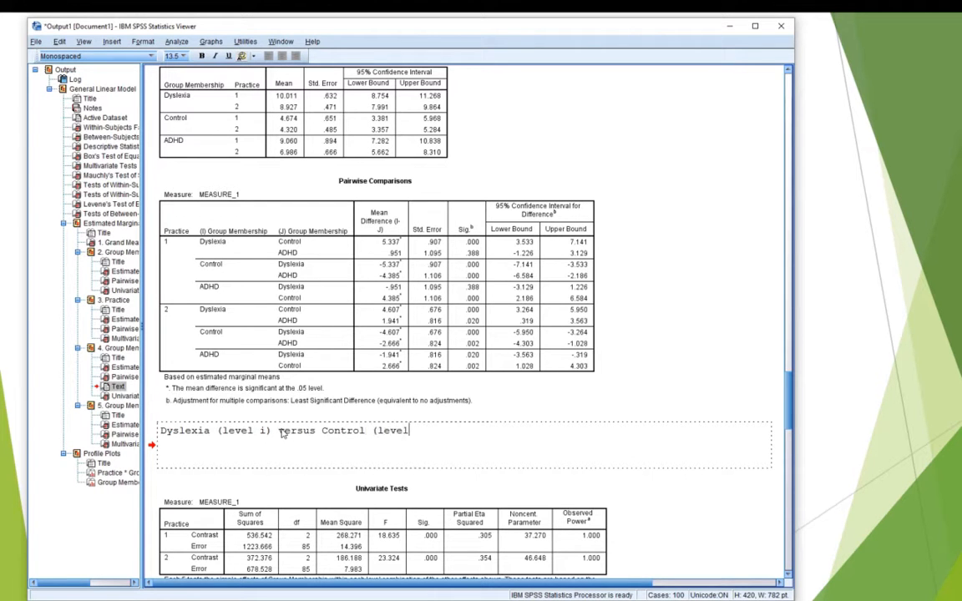
type("j)")
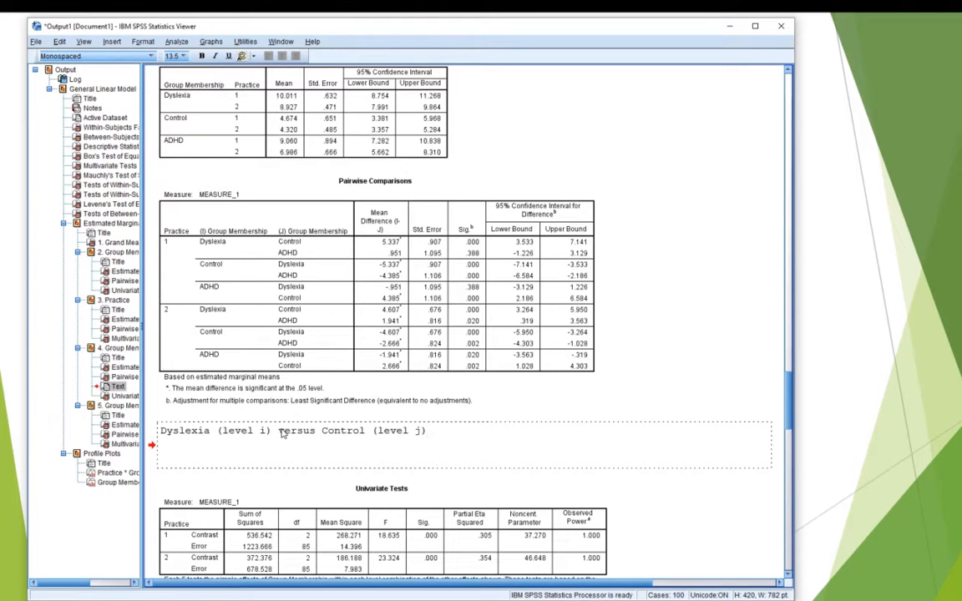
mouse_move(649, 498)
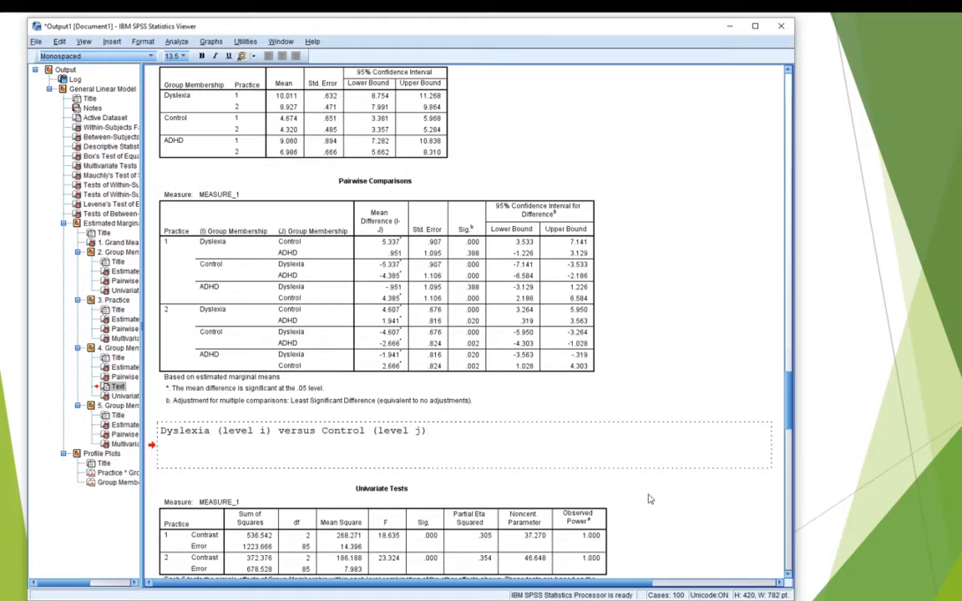
Add the calculation 't(85) = 5.337/.907 =' after the label
type("t")
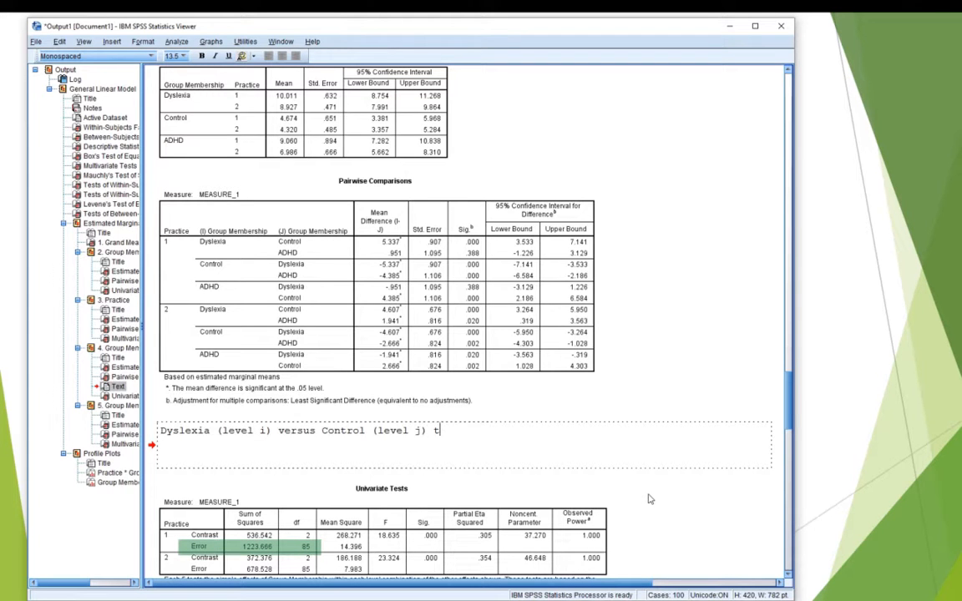
type("(85")
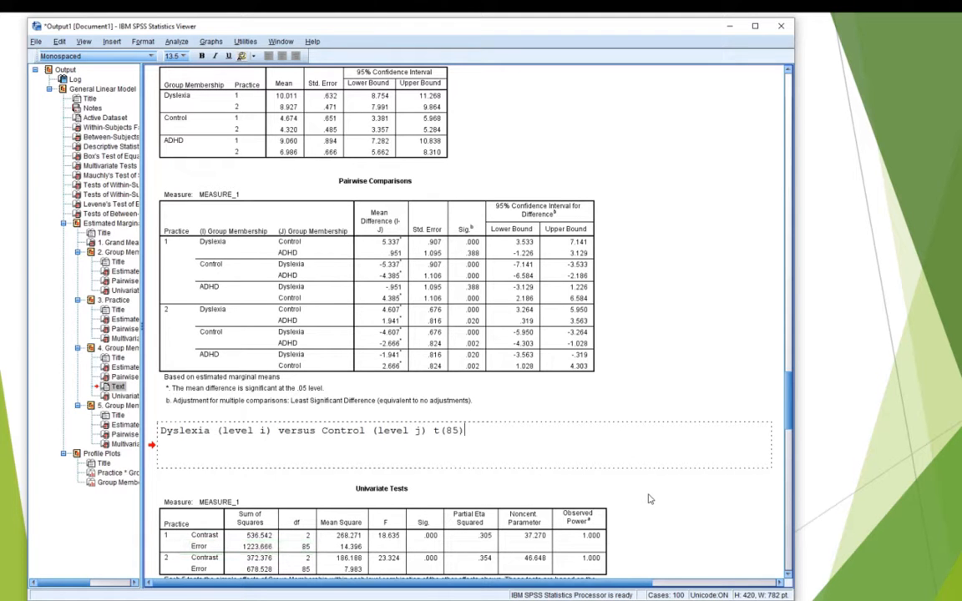
type("= 5.")
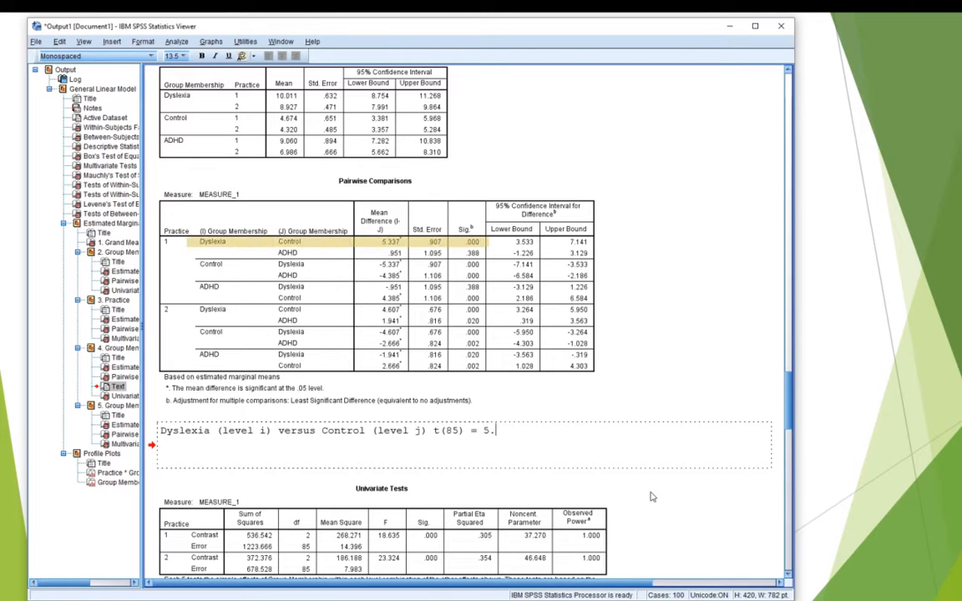
type("337")
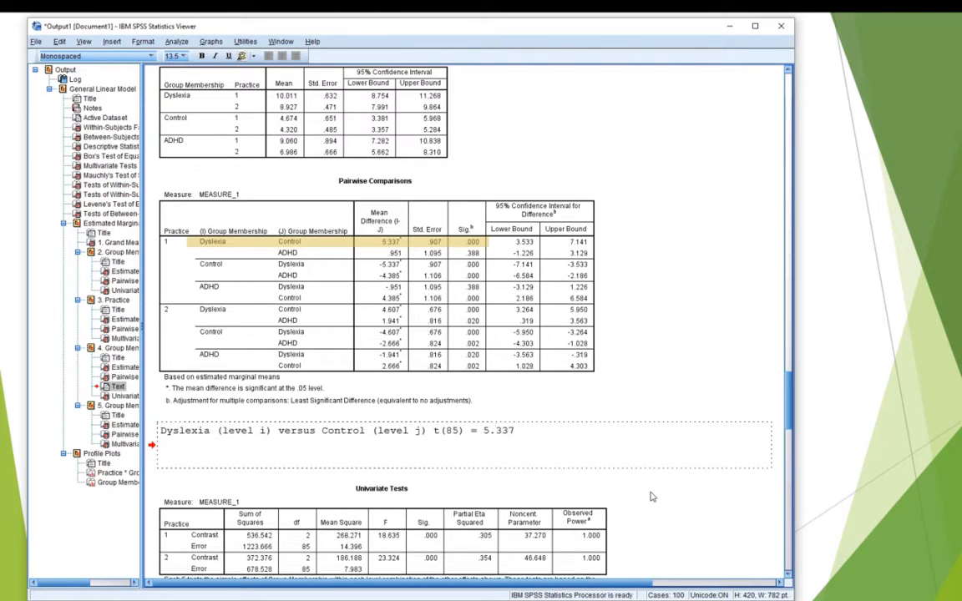
type("/")
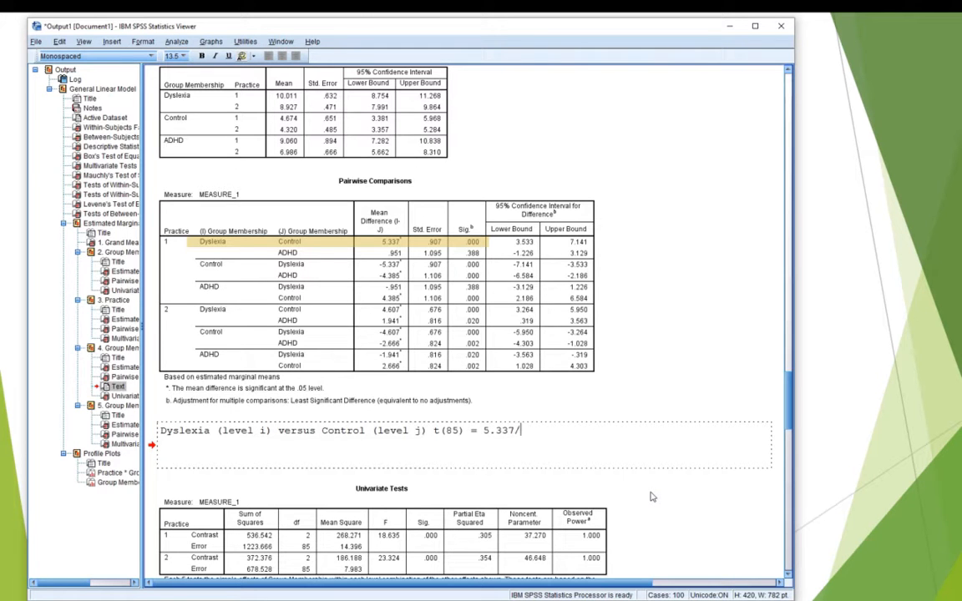
type(".907")
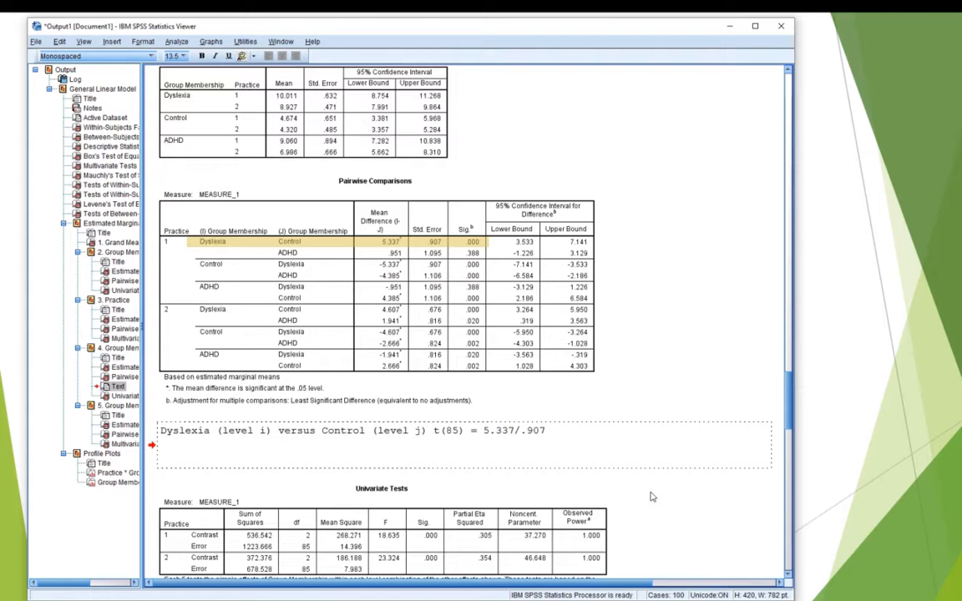
type("=")
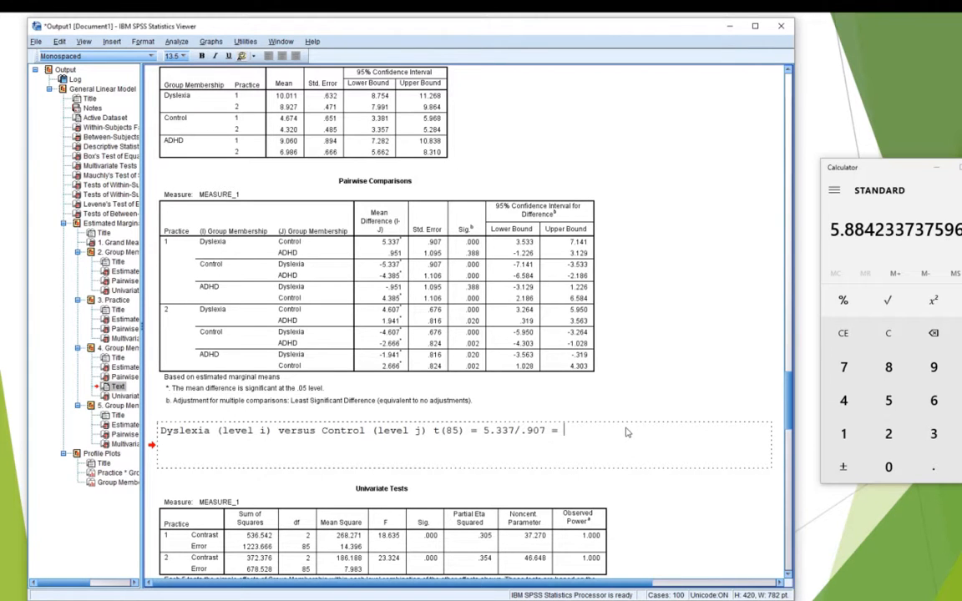
Complete the first result as 5.88 and begin the 'Dyslexia (level i) versus ADHD (level j)' line
type("5.88")
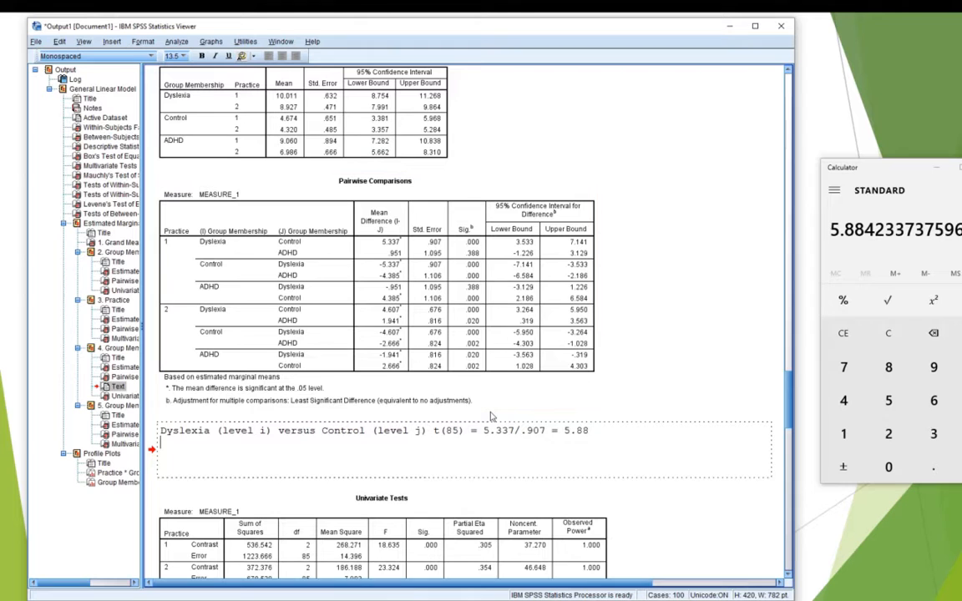
type("Dyslexia")
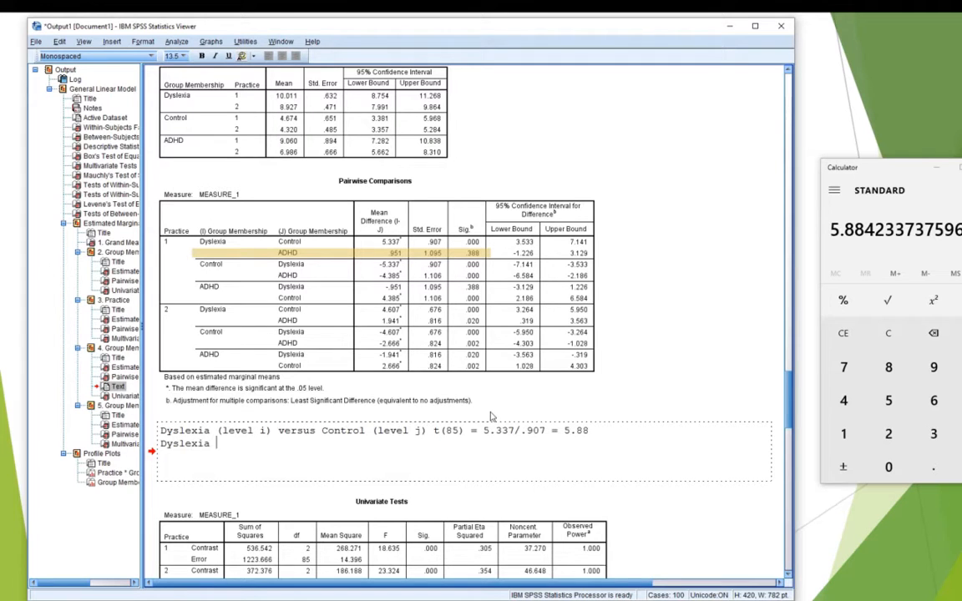
type("(level")
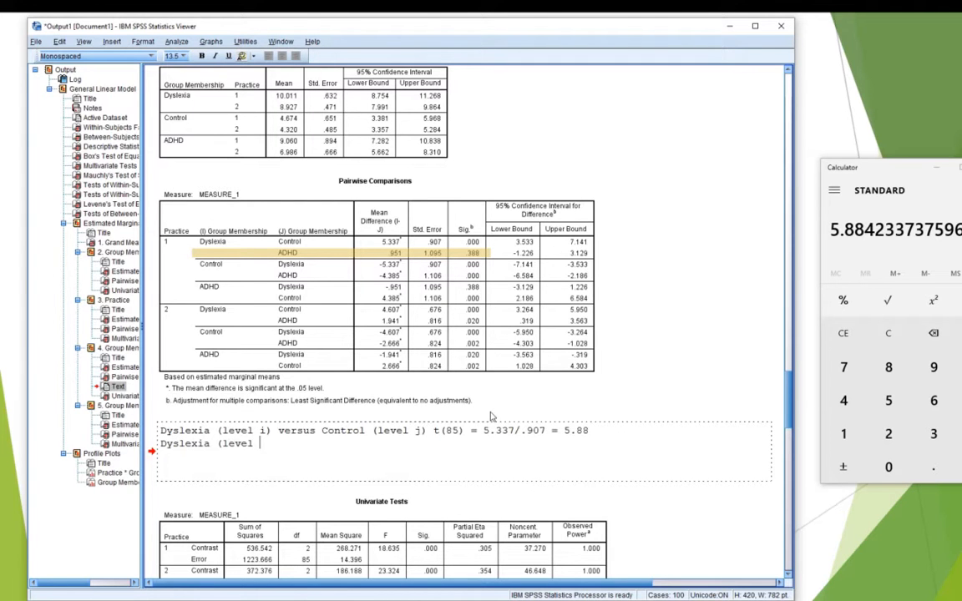
type("i)")
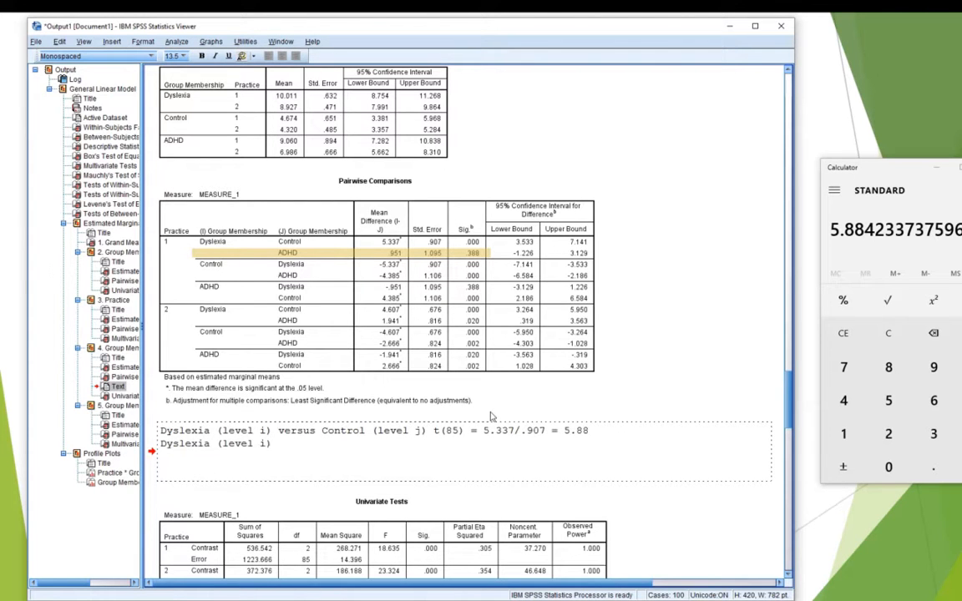
type("versus")
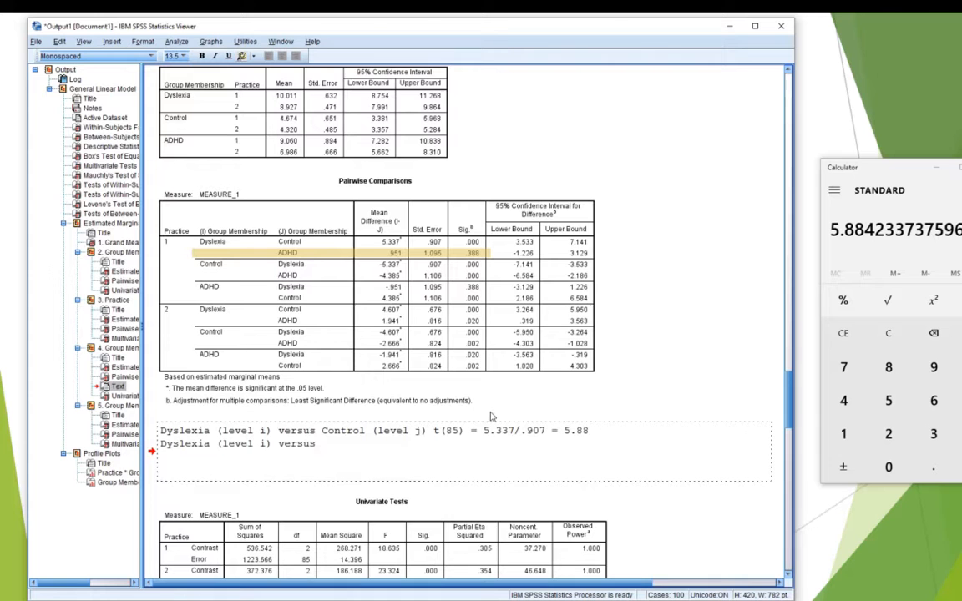
type("ADH")
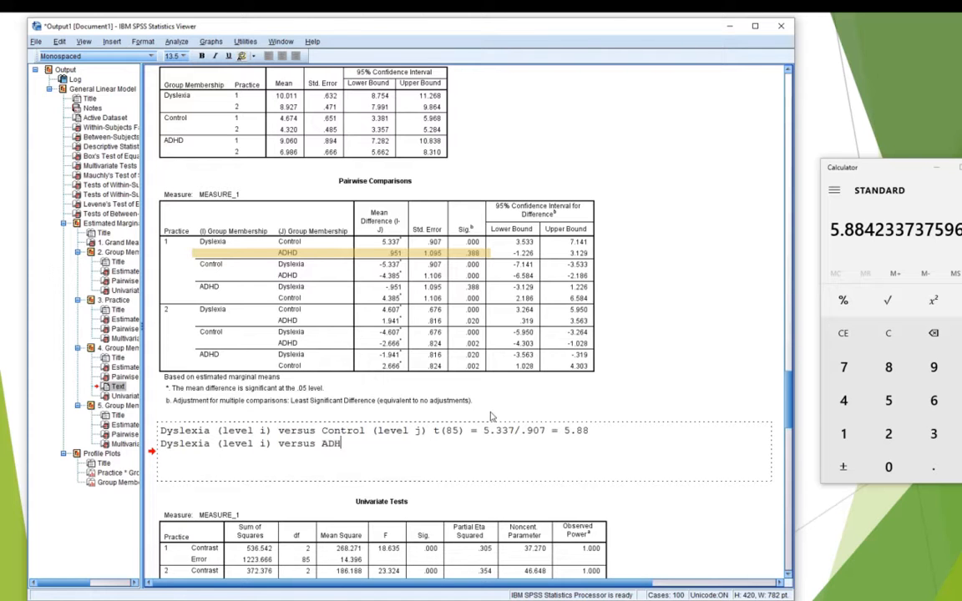
type("D")
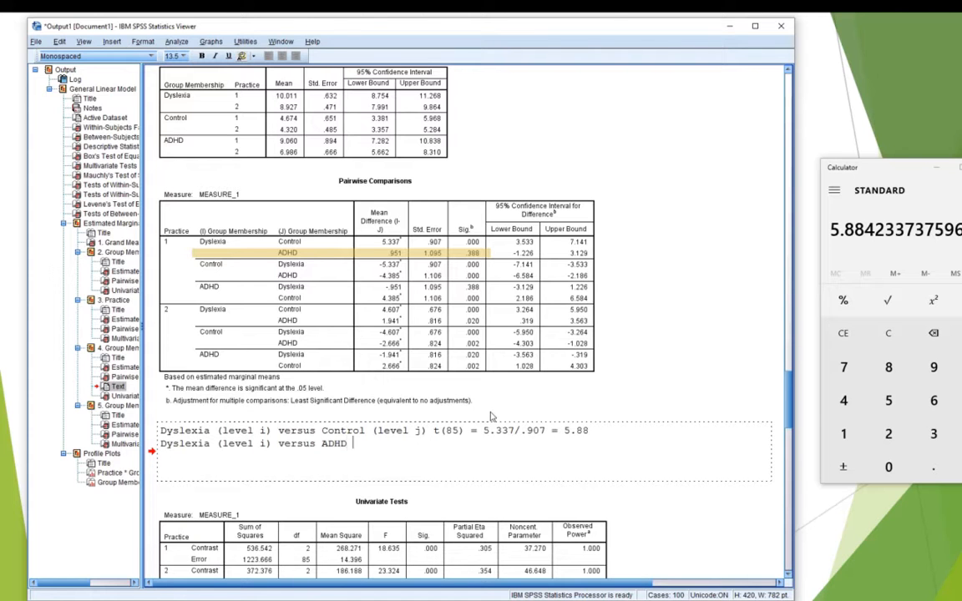
type("(elve")
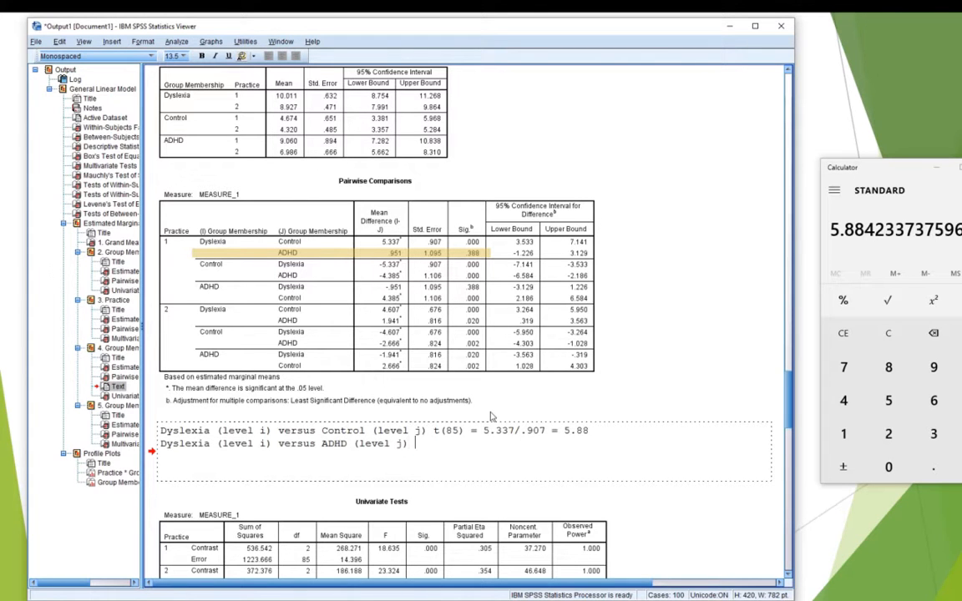
Type 't(85) = .951/1.095 =' on the Dyslexia versus ADHD line
type("t (")
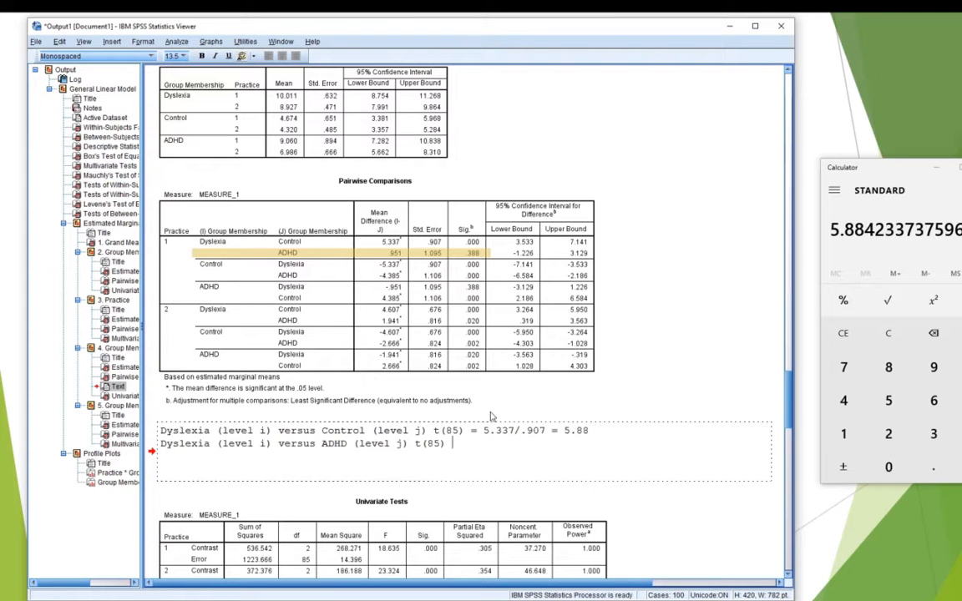
type("=")
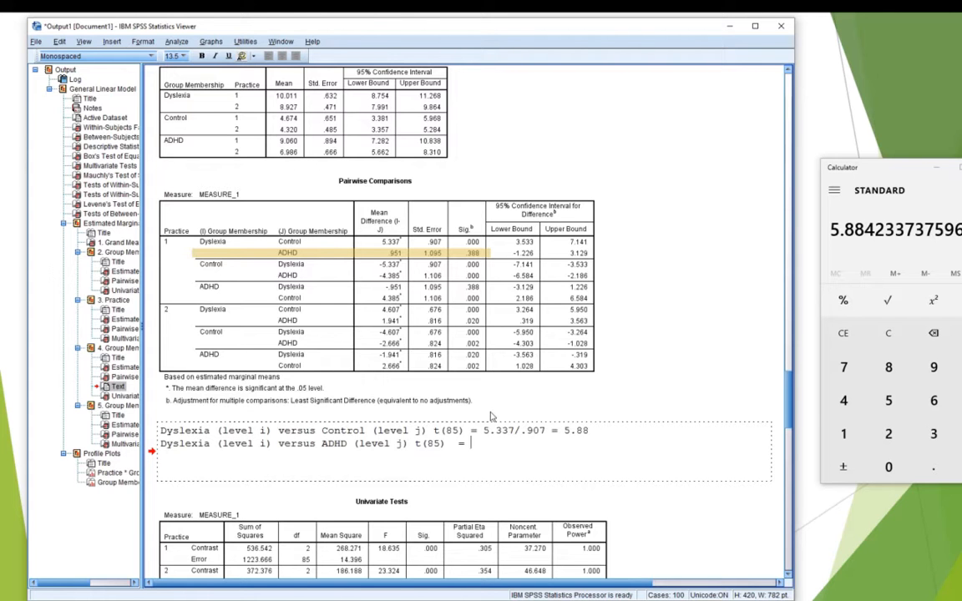
type(".951")
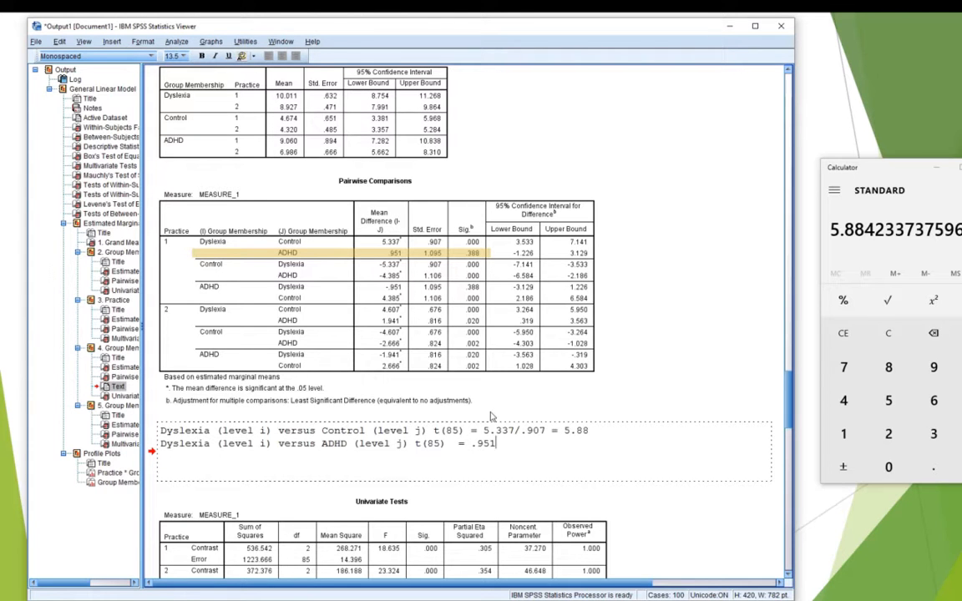
type("/1.")
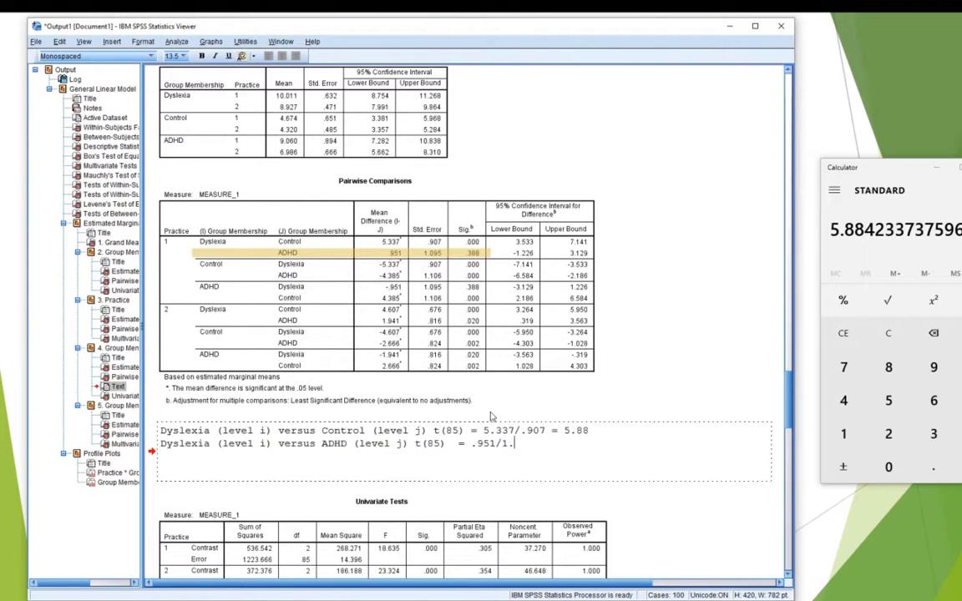
type("095")
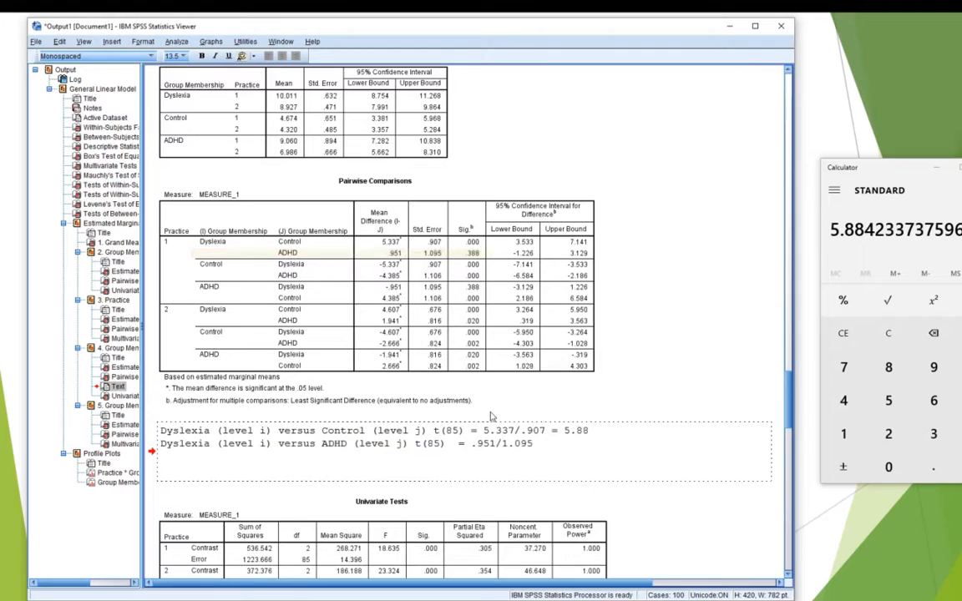
type("=")
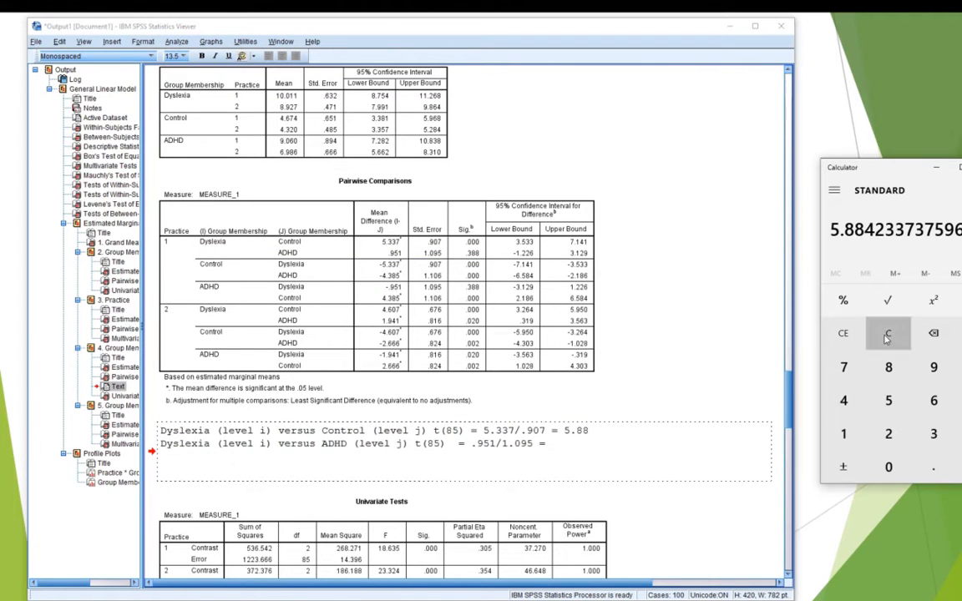
Enter t = 0.87 for Dyslexia versus ADHD and add p < .001 and p = .388
left_click(887, 340)
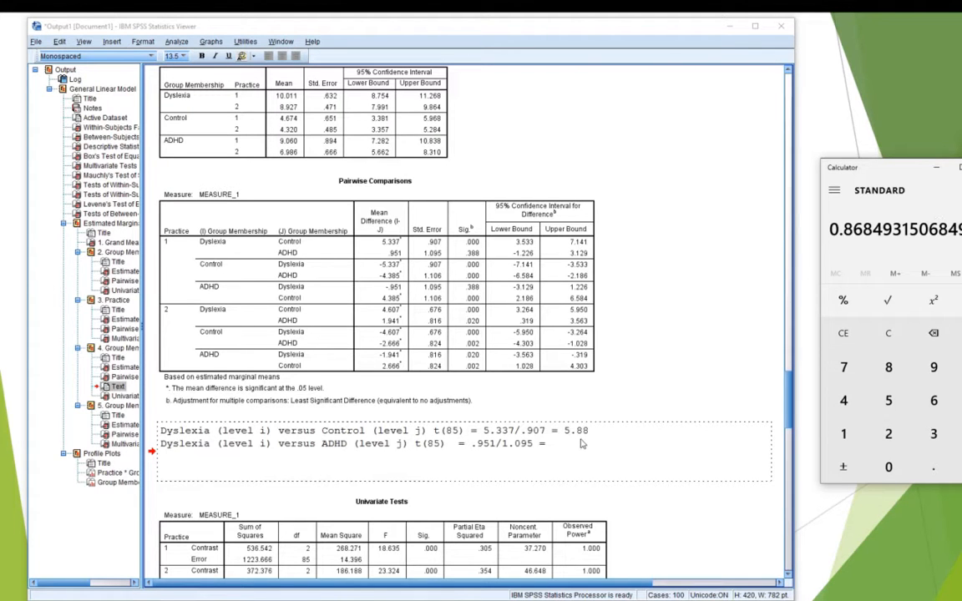
type("0")
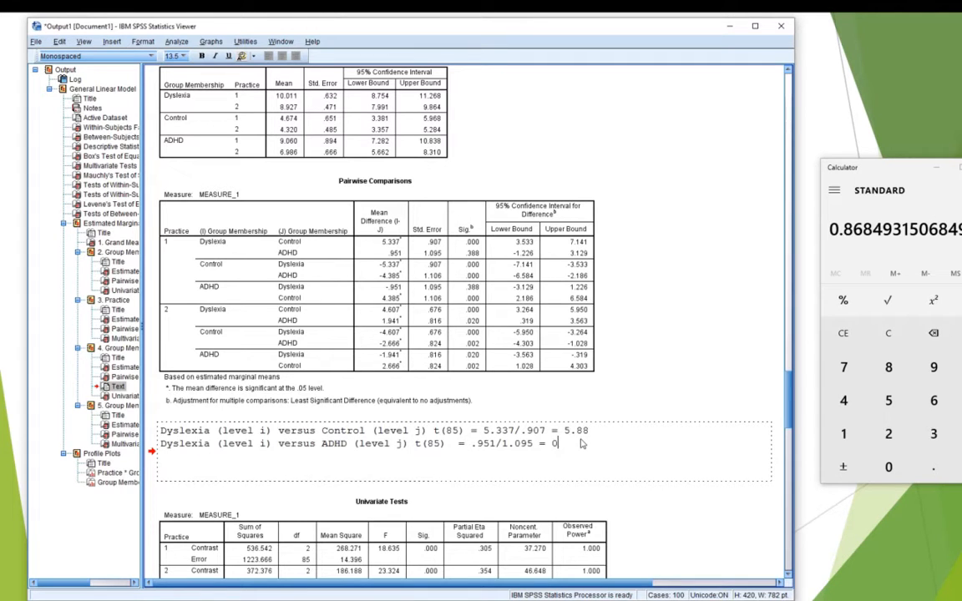
type(".87")
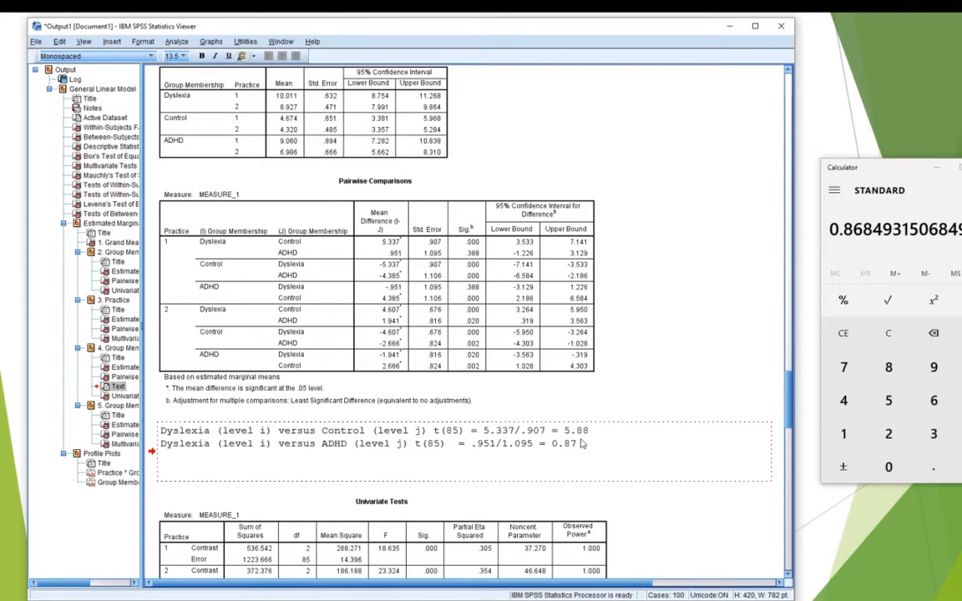
mouse_move(615, 438)
type(", p")
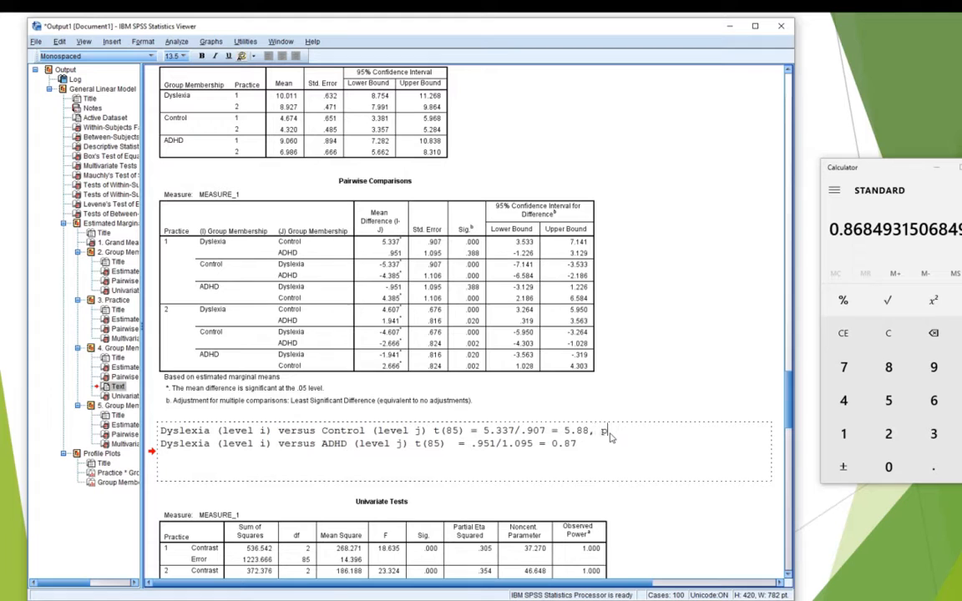
type("< .")
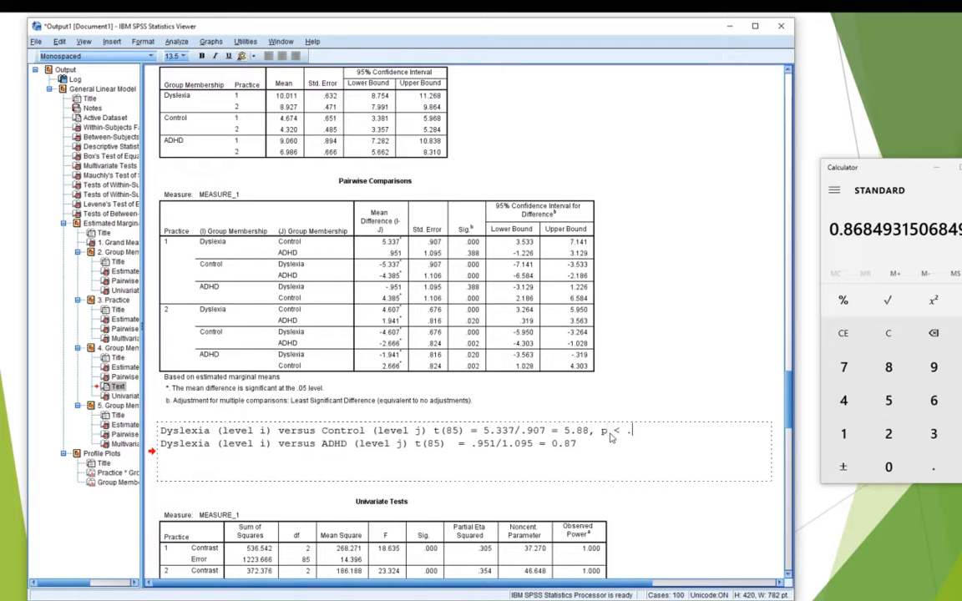
type("001")
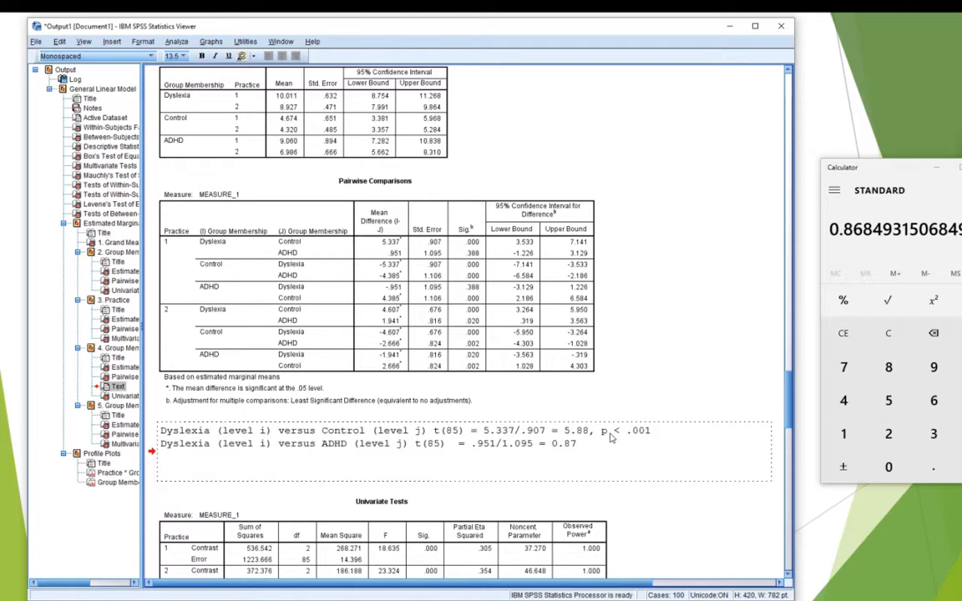
type(", p =")
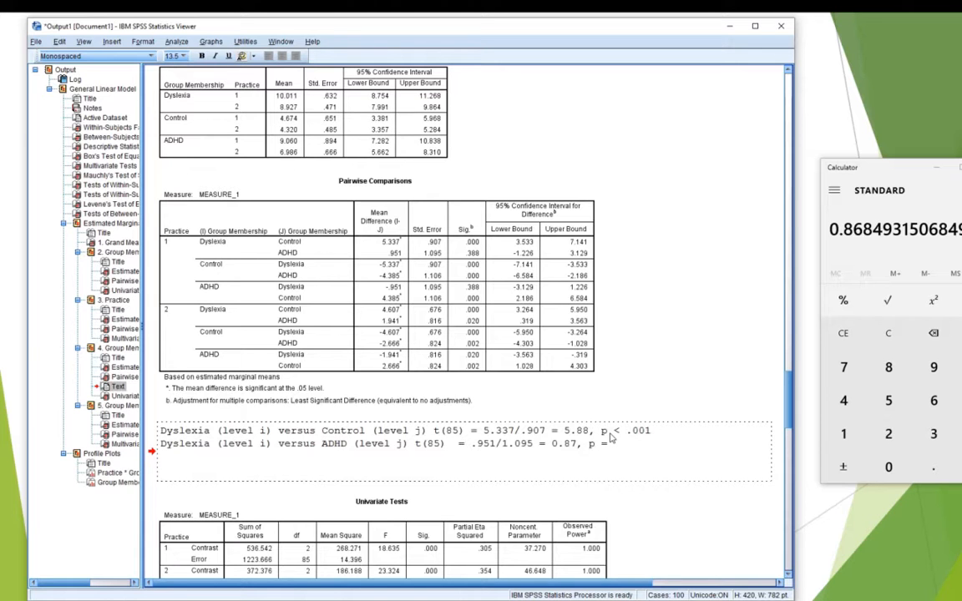
type("388")
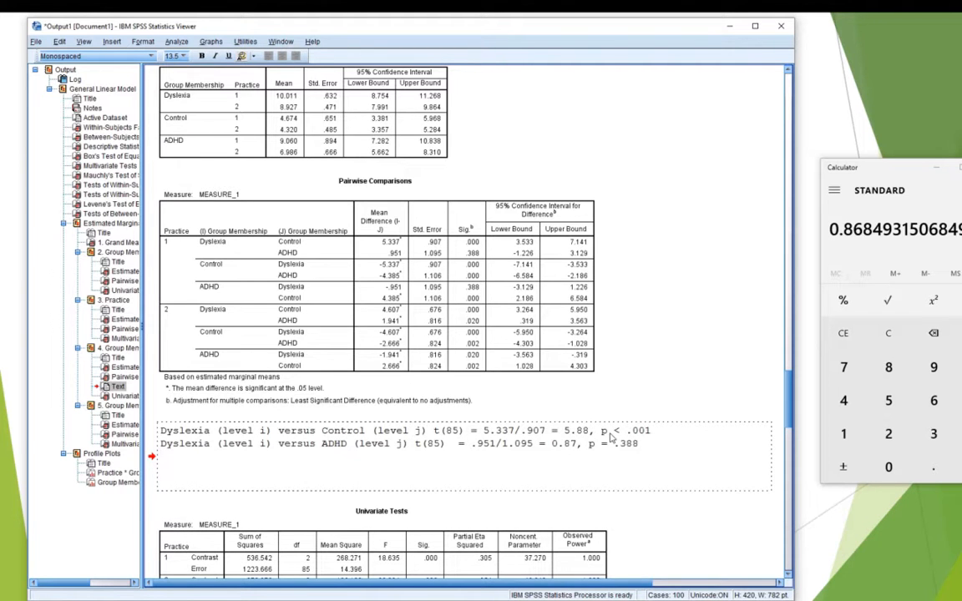
left_click(401, 292)
type("C")
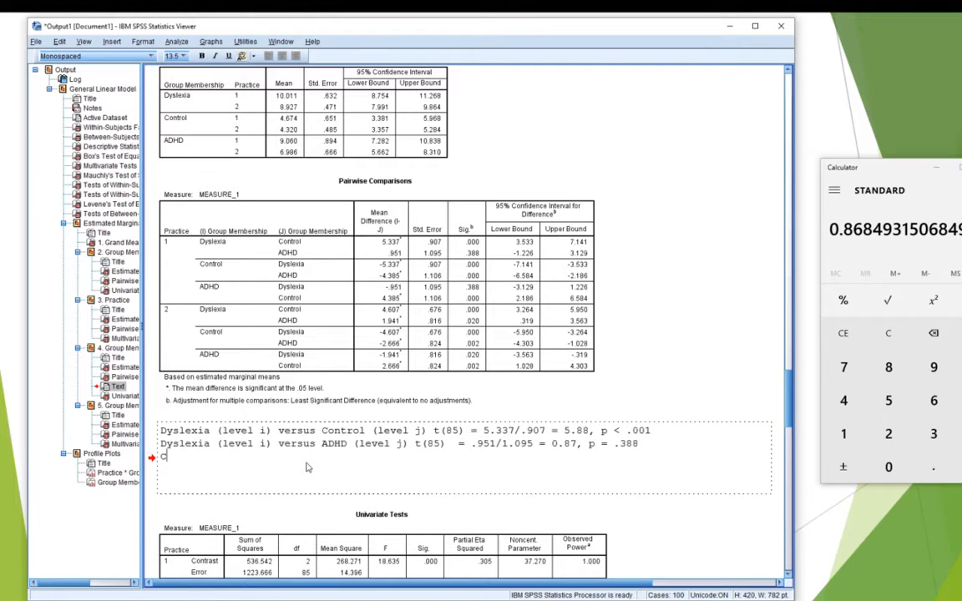
Type the label 'Control (level i) versus ADHD (level j)' on the third line
type("ontrol (level i")
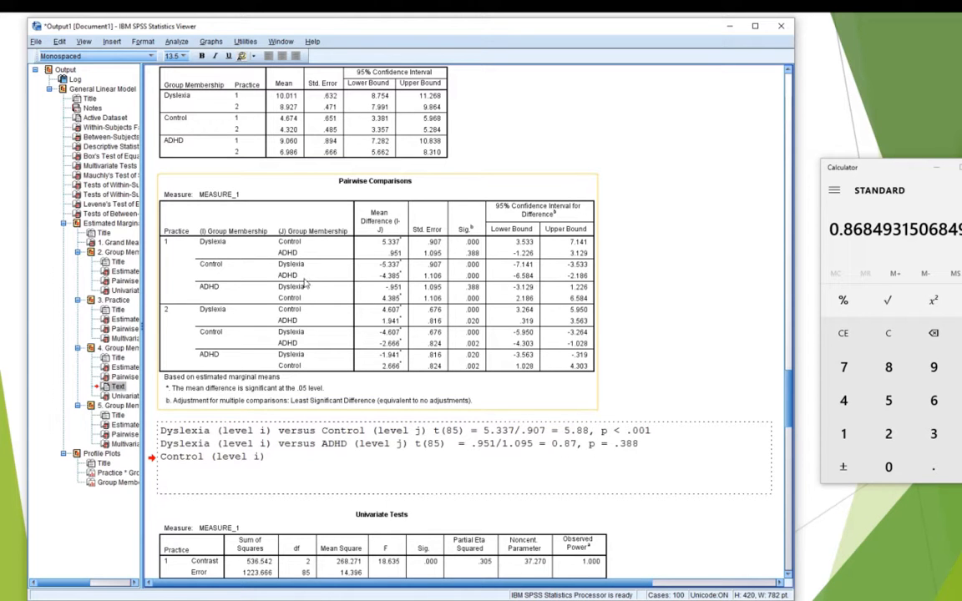
type("ver")
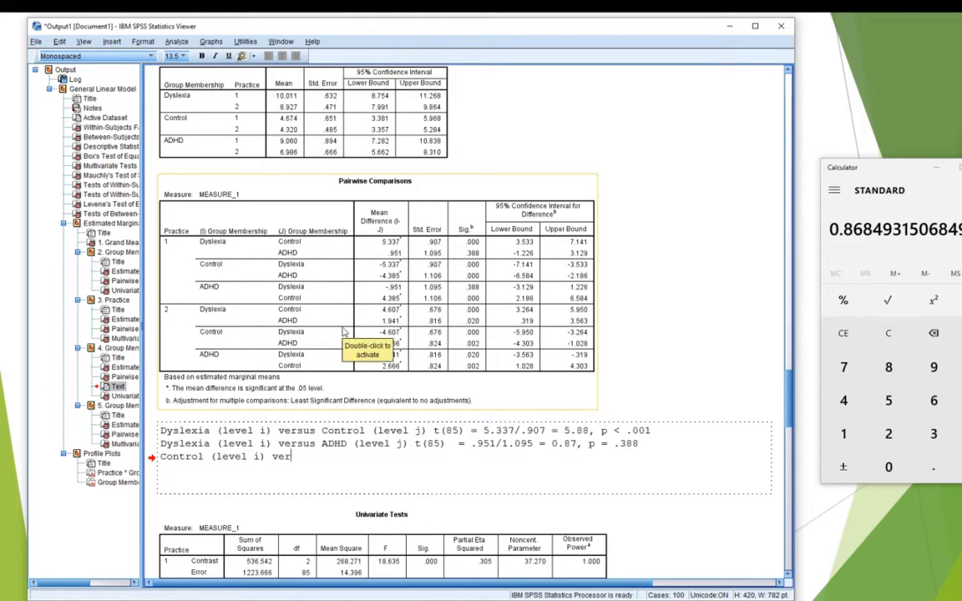
type("versus")
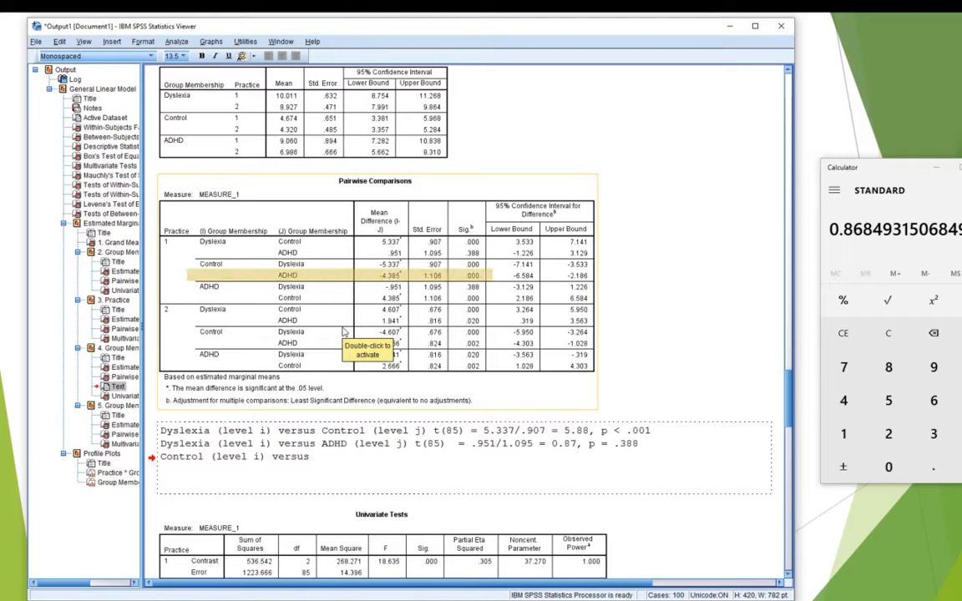
type("AD")
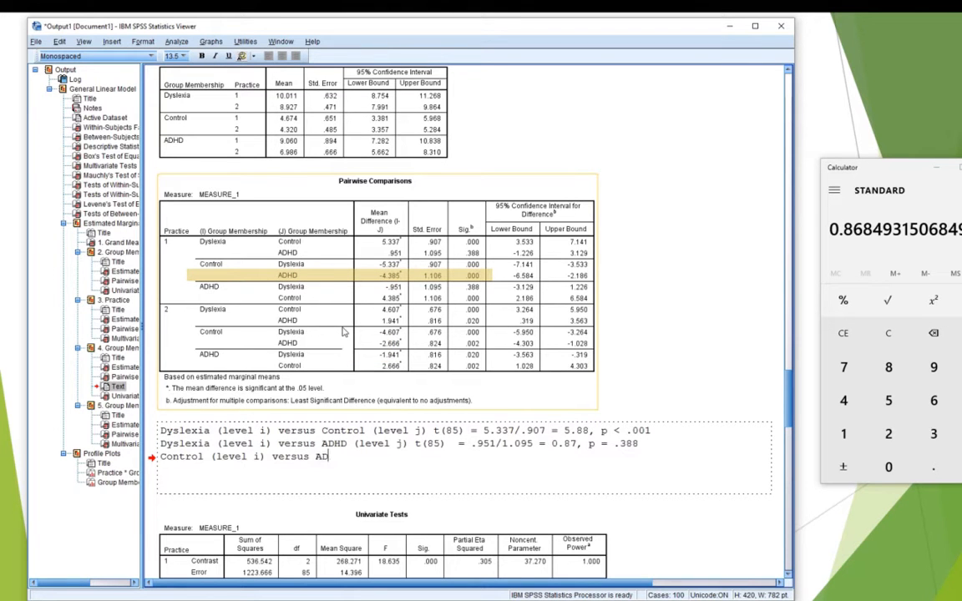
type("HD")
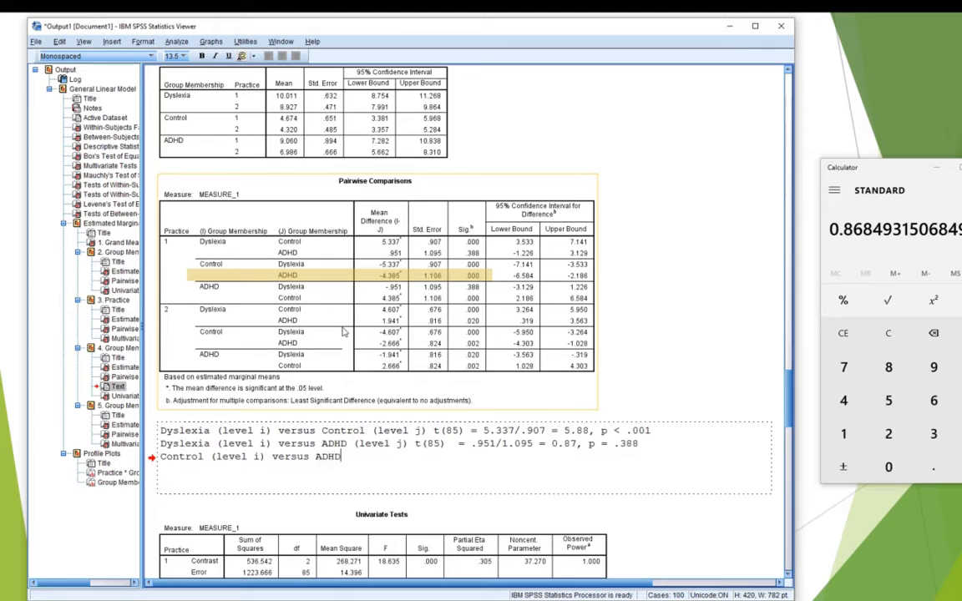
type("(level j")
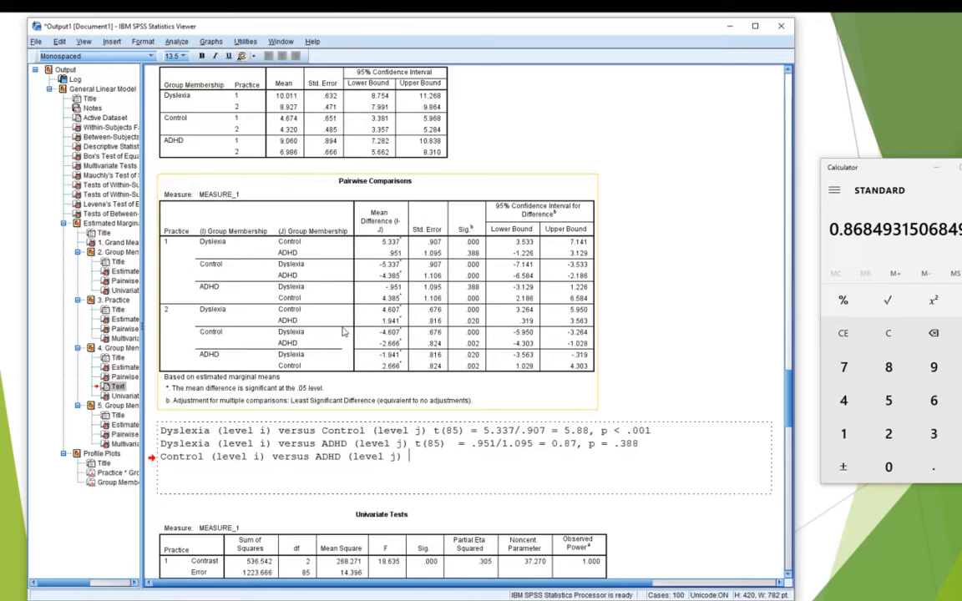
Add 't(85) = 4.385/1.106 =' to the Control versus ADHD line
type("t(")
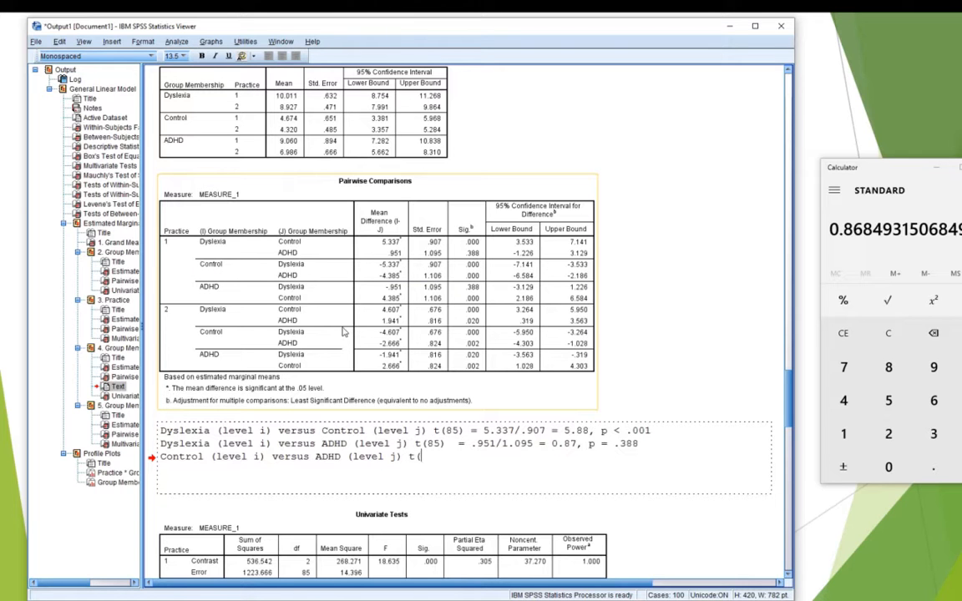
type("85) =")
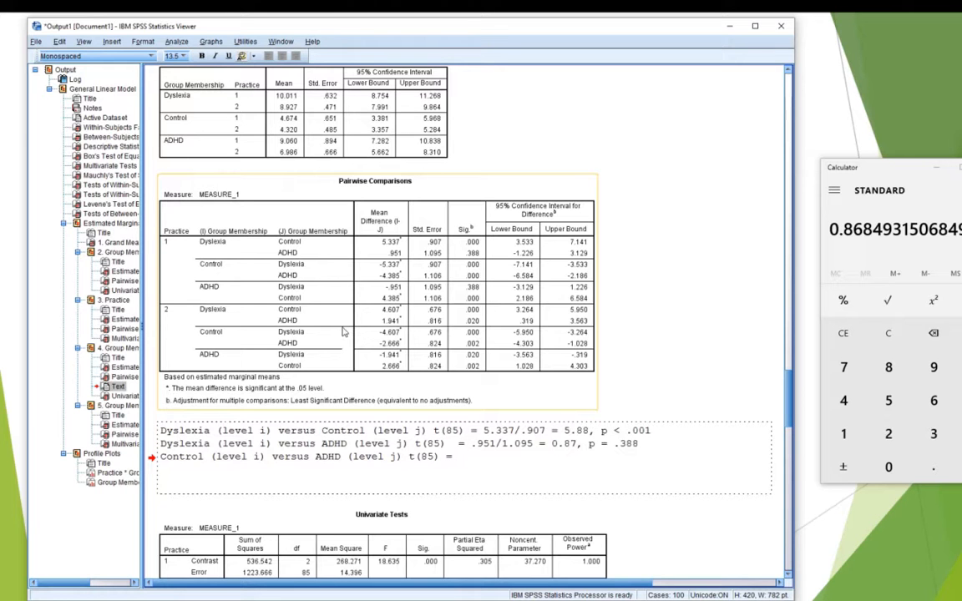
type("4")
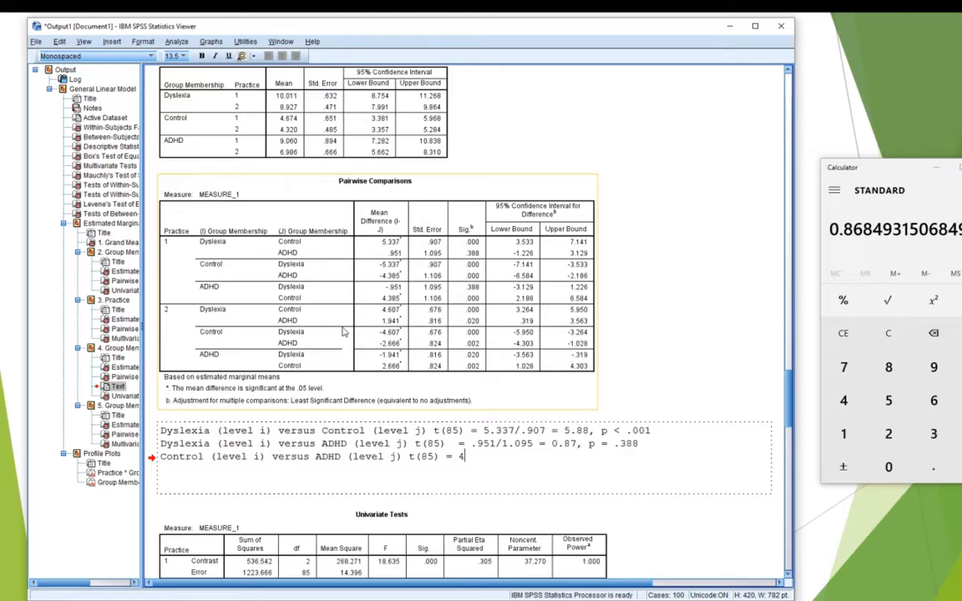
type(".385/")
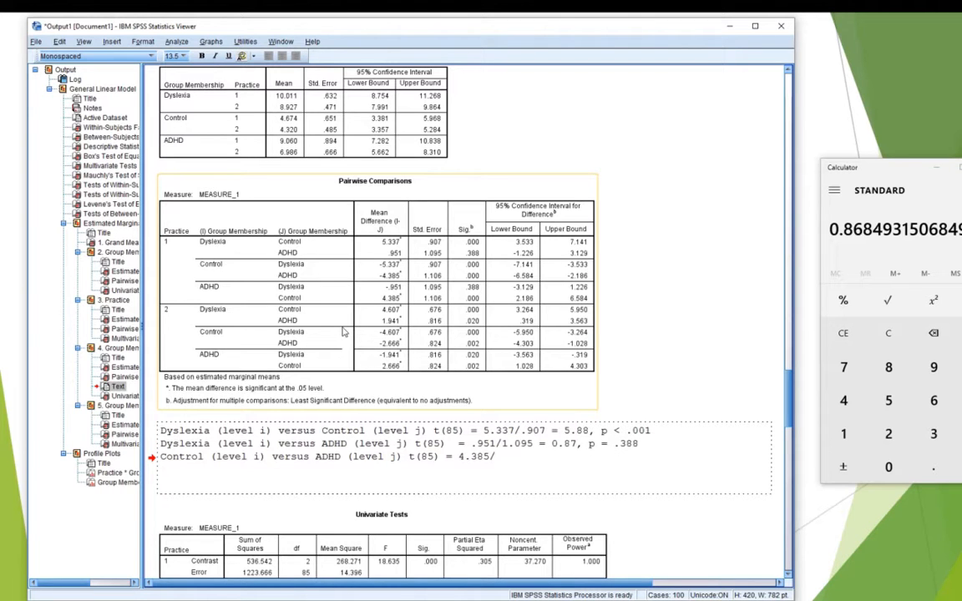
type("1.10")
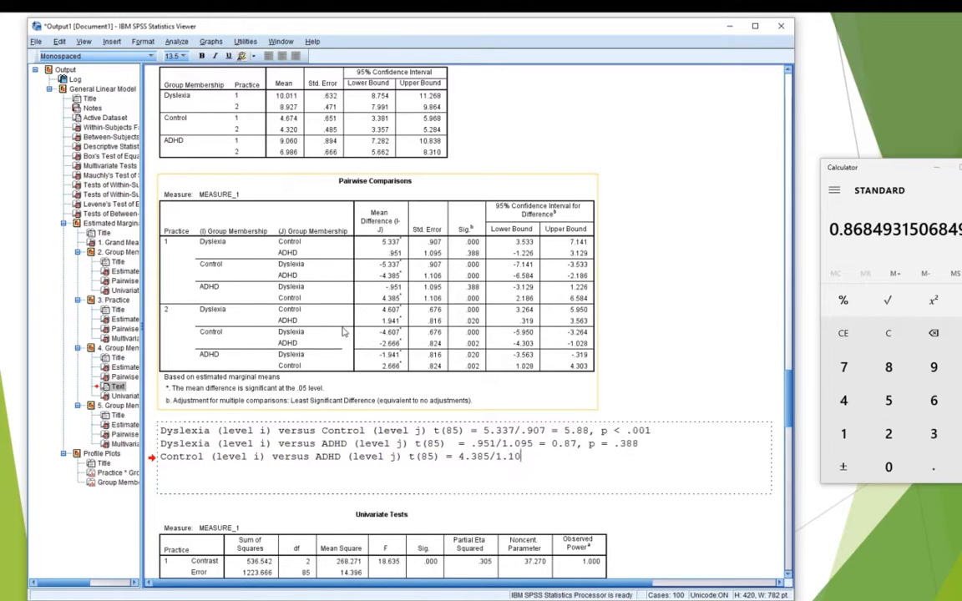
type("6 =")
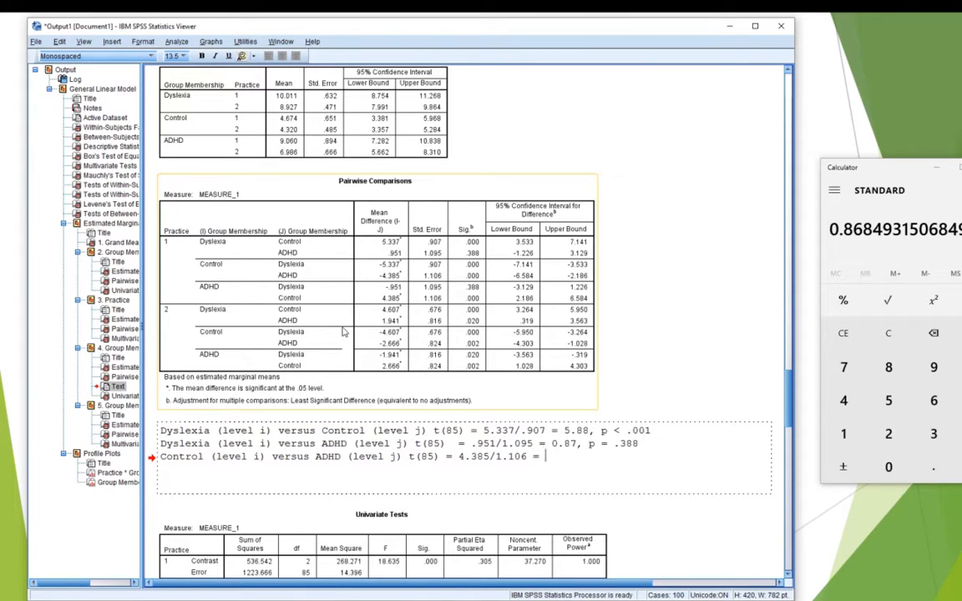
mouse_move(393, 342)
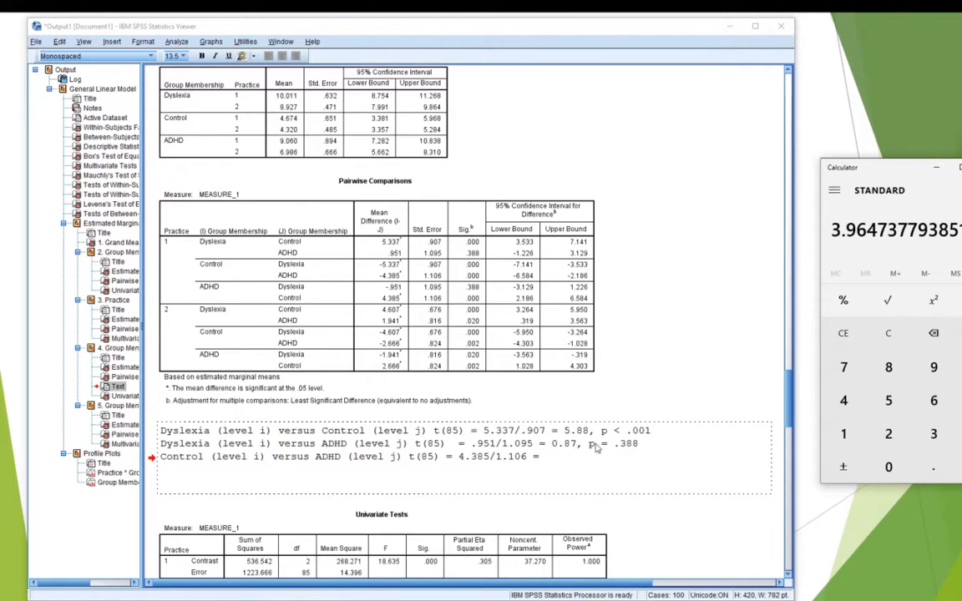
Finish Control versus ADHD as 3.96, p < .001, and put a comma after line one's .001
type("3")
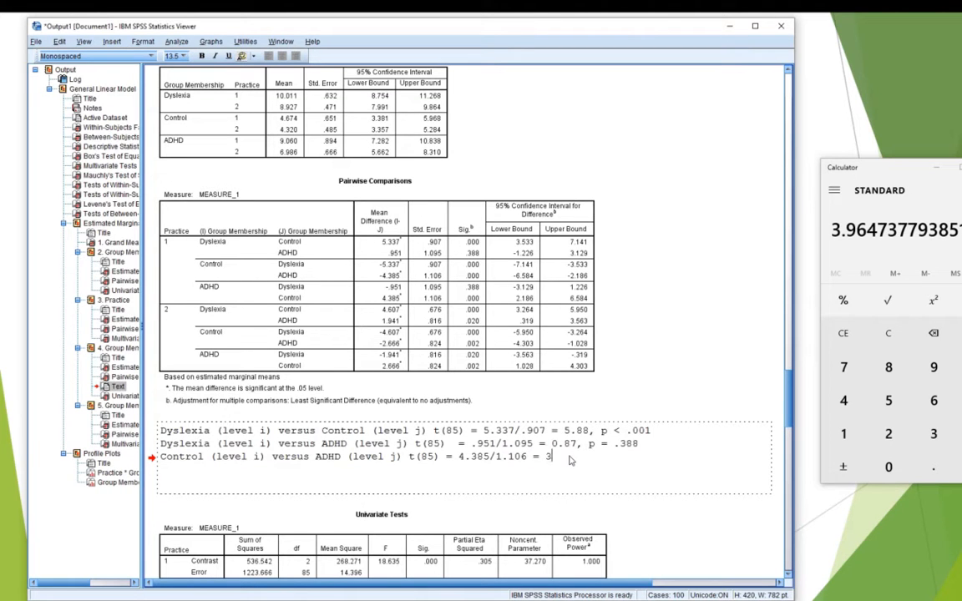
type(".9")
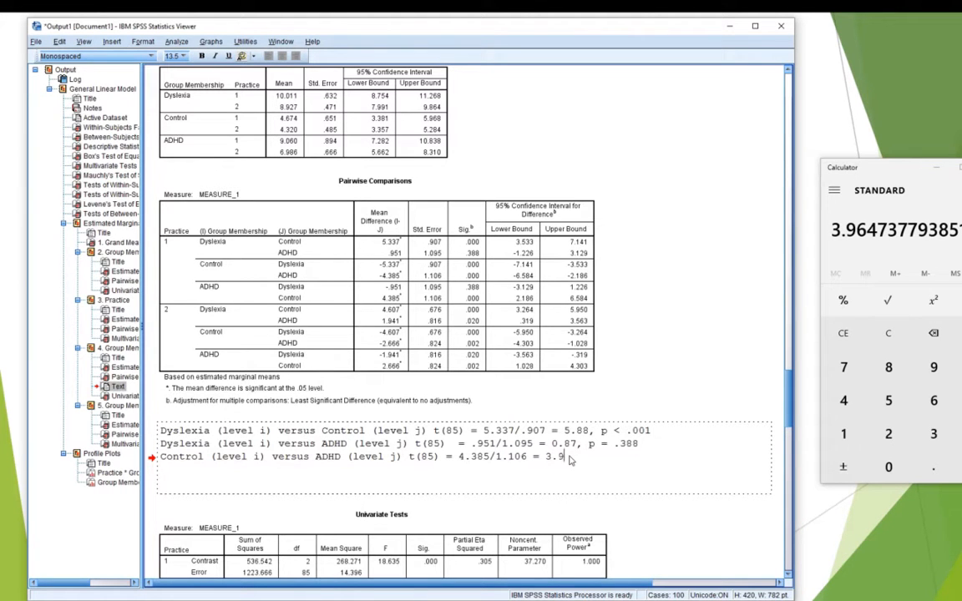
type("6, p < .00")
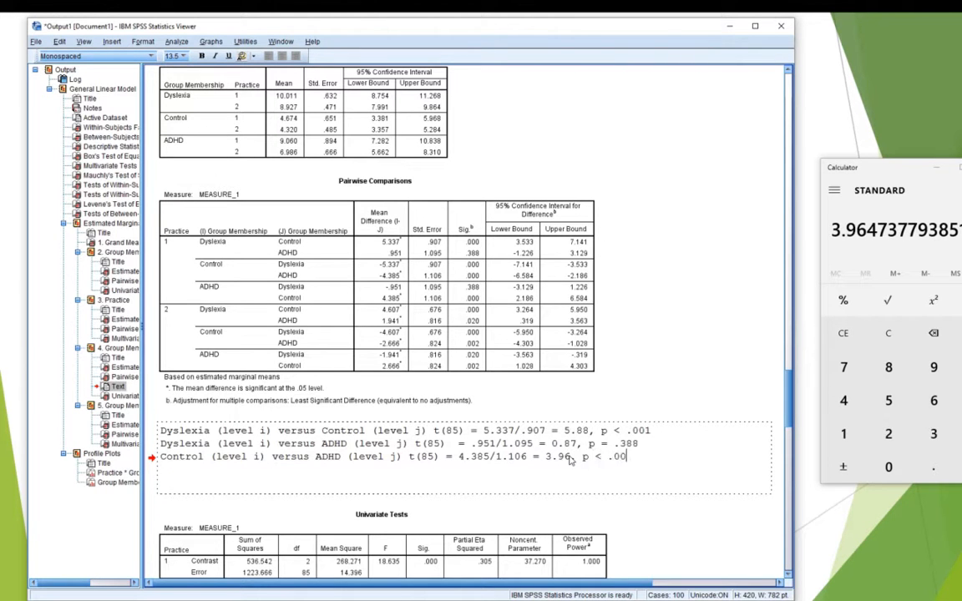
type("1")
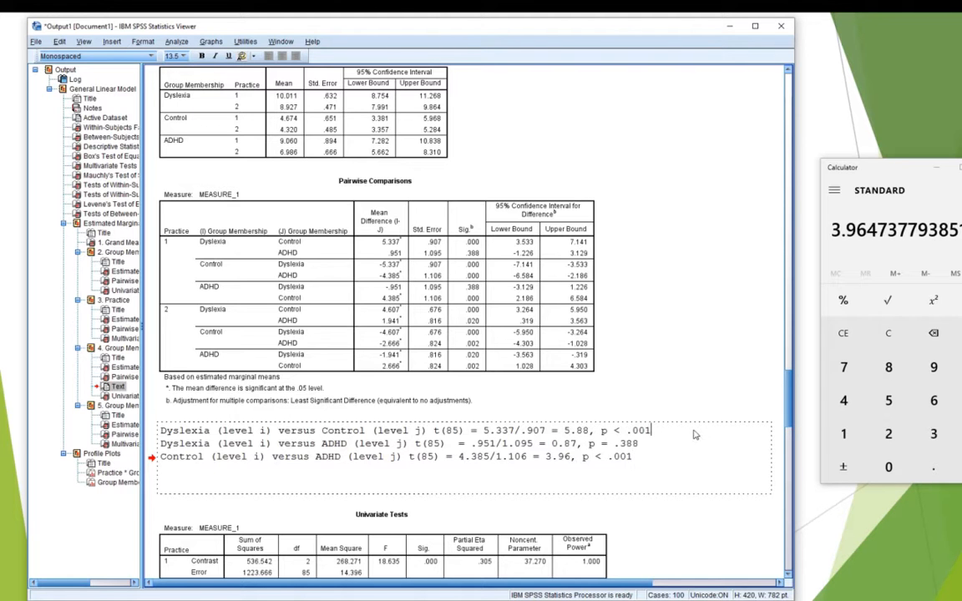
type(",")
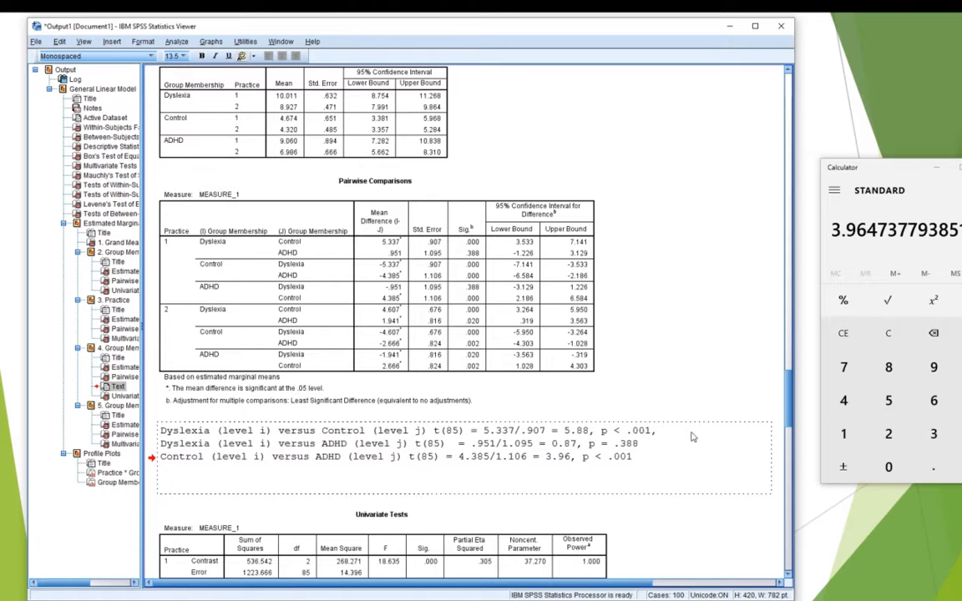
mouse_move(705, 464)
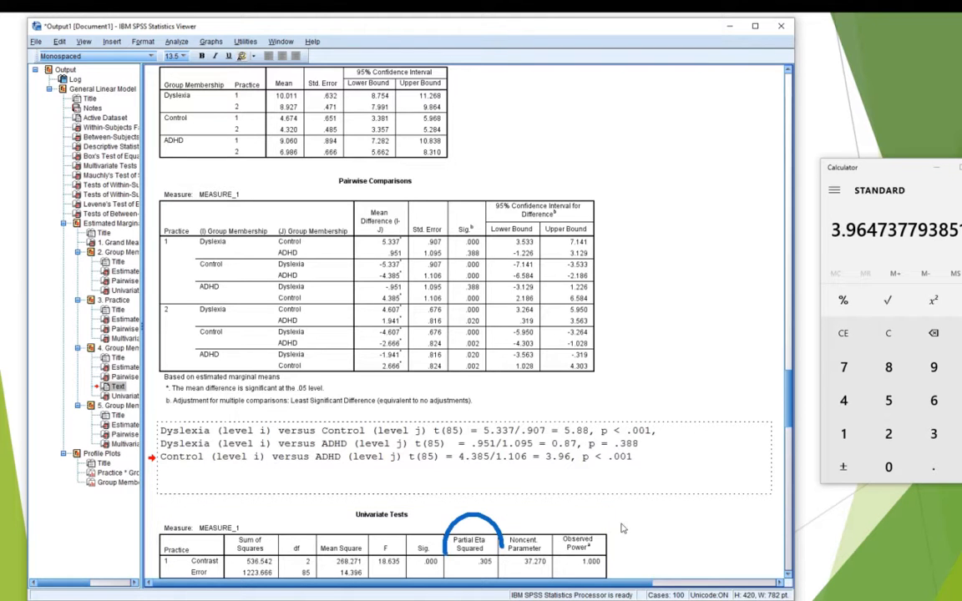
mouse_move(681, 510)
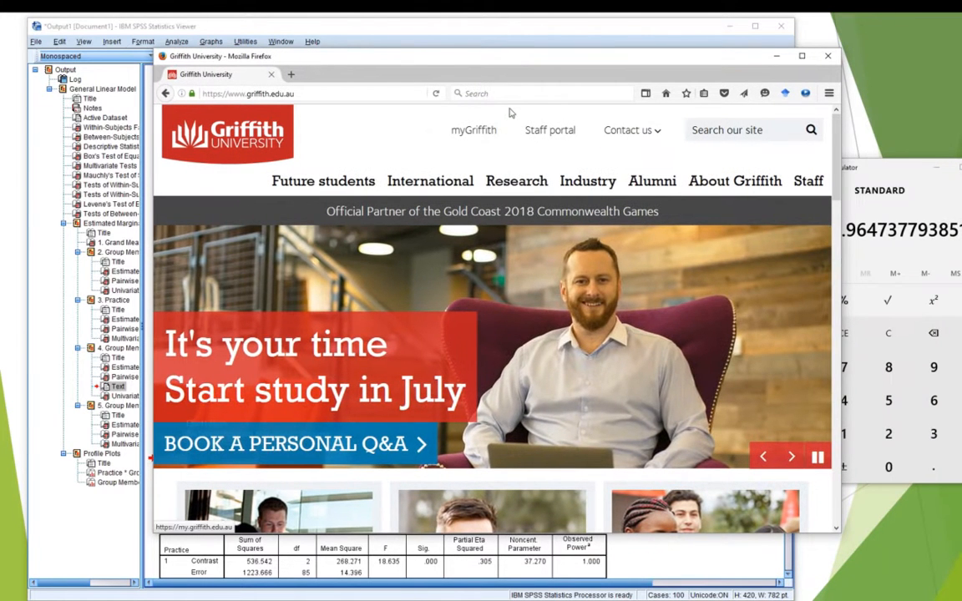
Search for 'effect size calculator' and open the Lee Becker University of Colorado result
left_click(533, 93)
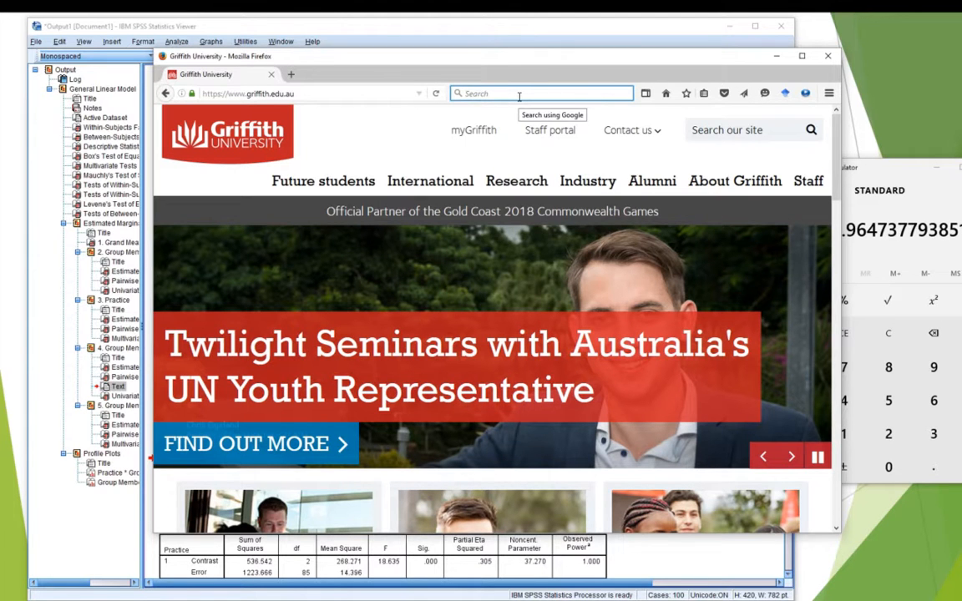
type("effect size calculator")
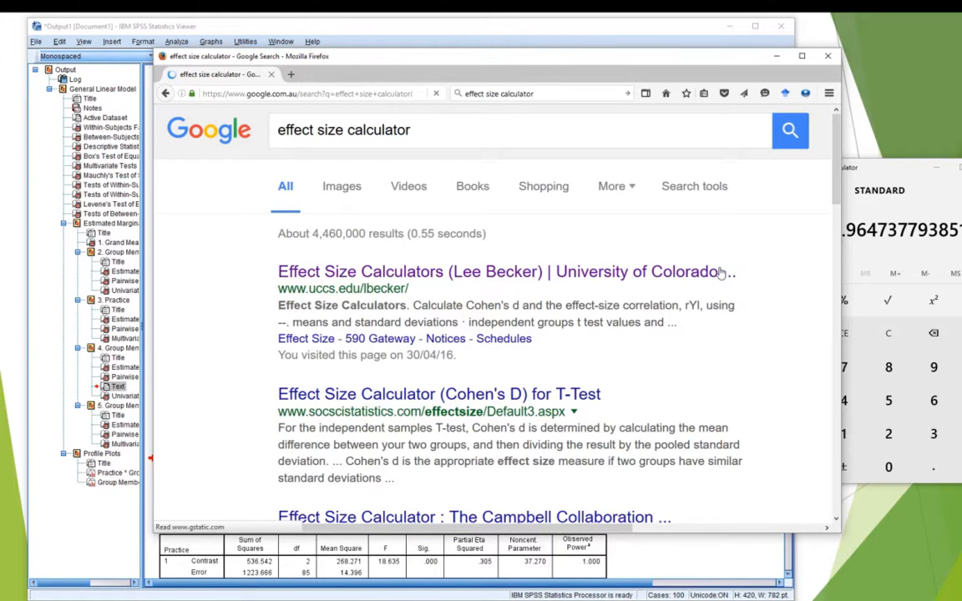
scroll("down", 3)
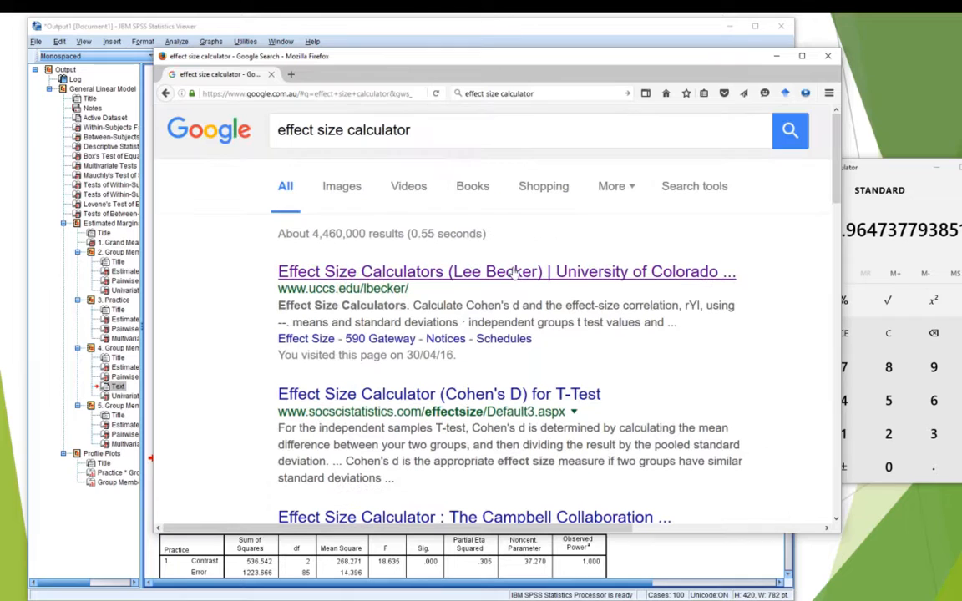
left_click(505, 272)
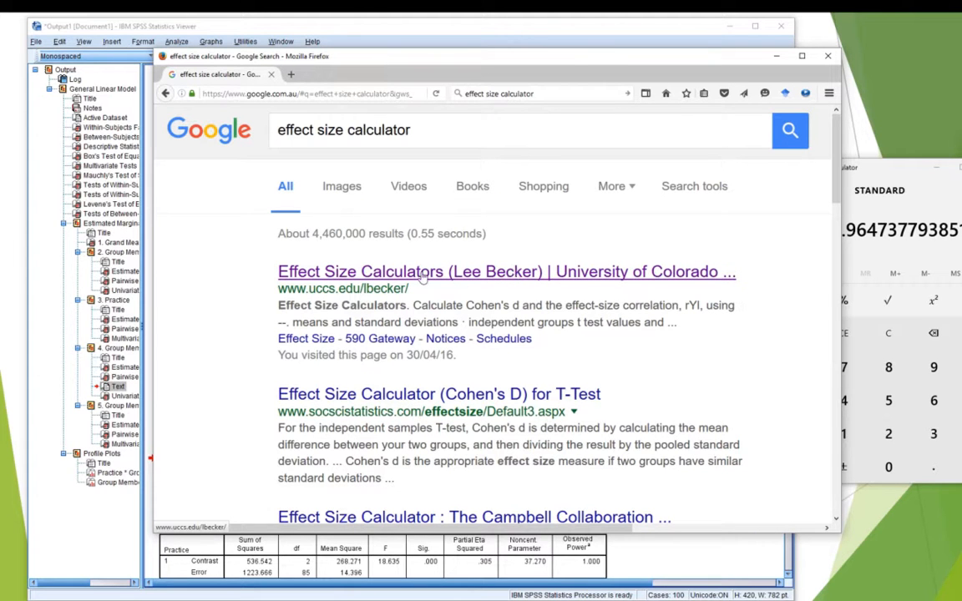
mouse_move(498, 347)
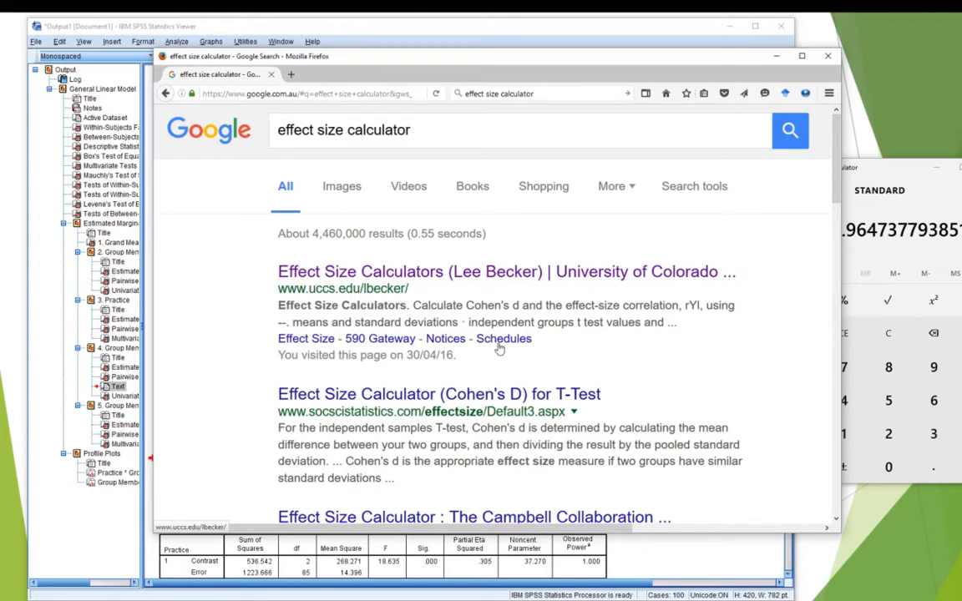
mouse_move(341, 288)
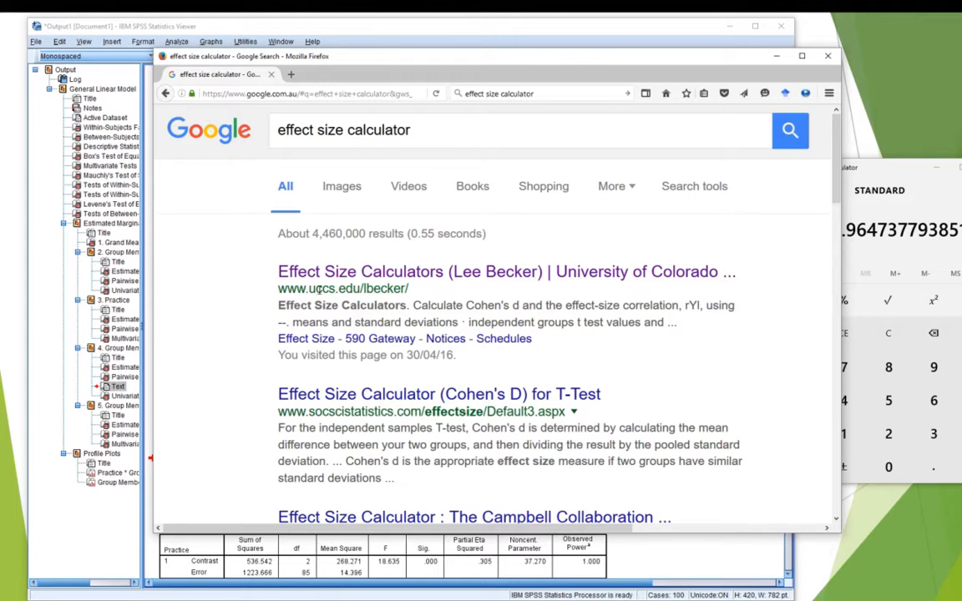
mouse_move(345, 295)
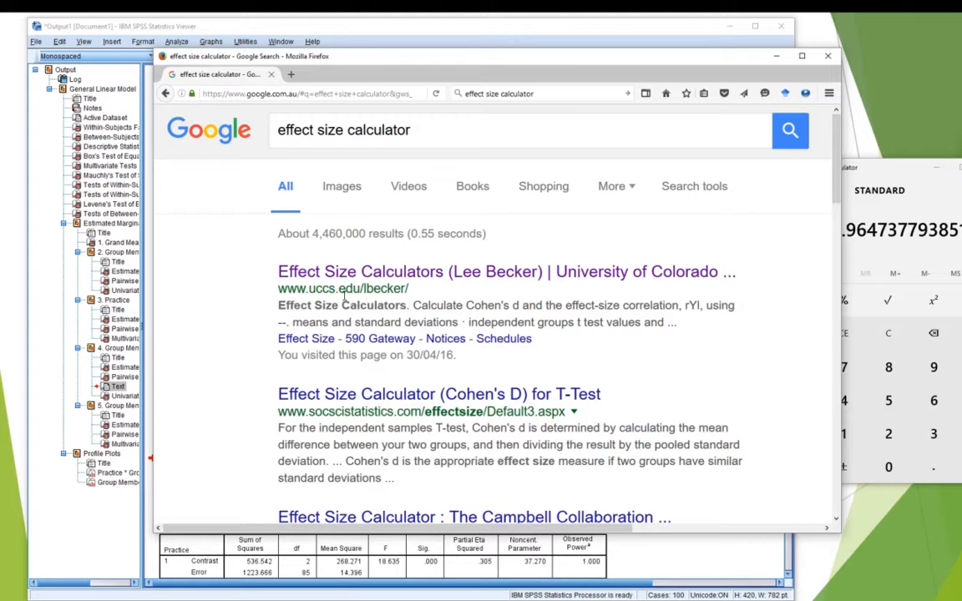
mouse_move(347, 349)
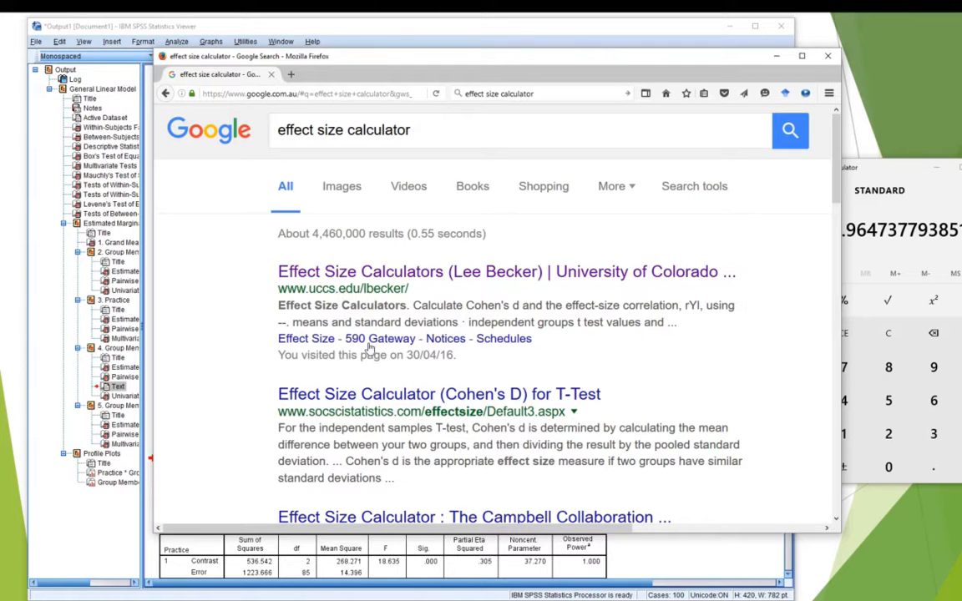
mouse_move(705, 361)
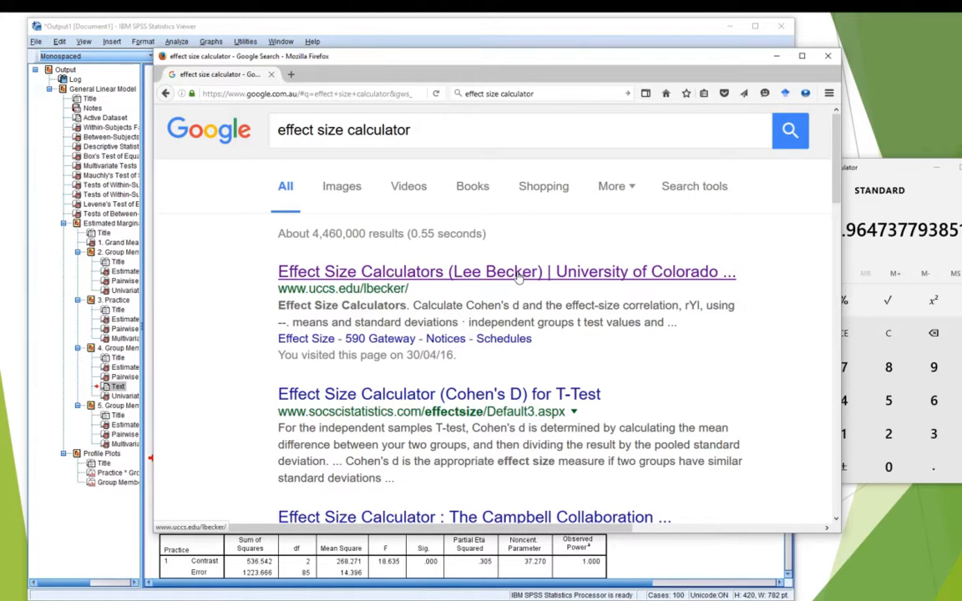
left_click(506, 272)
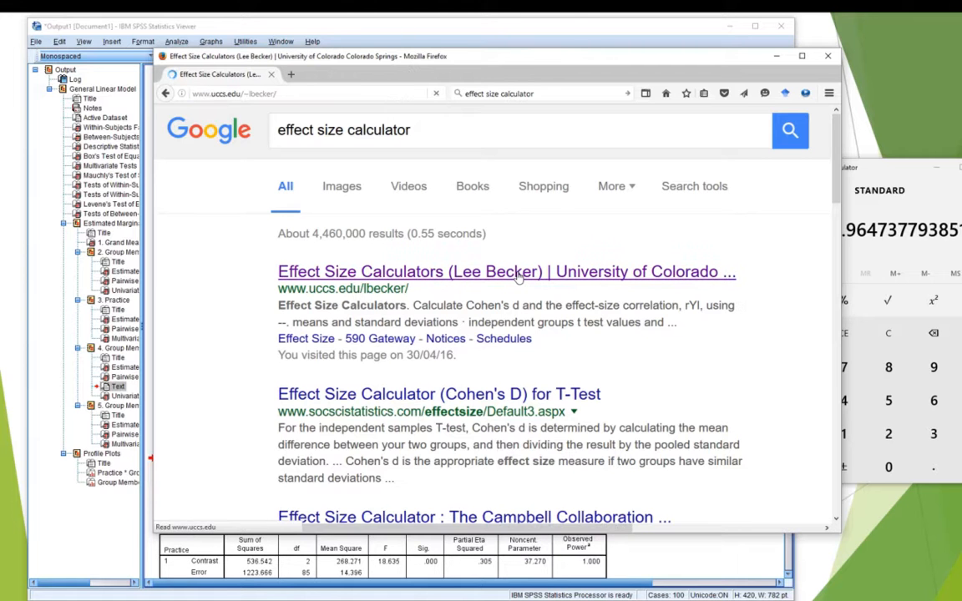
Scroll to the means/SD and t-value calculators and focus the Group 2 mean field
left_click(506, 272)
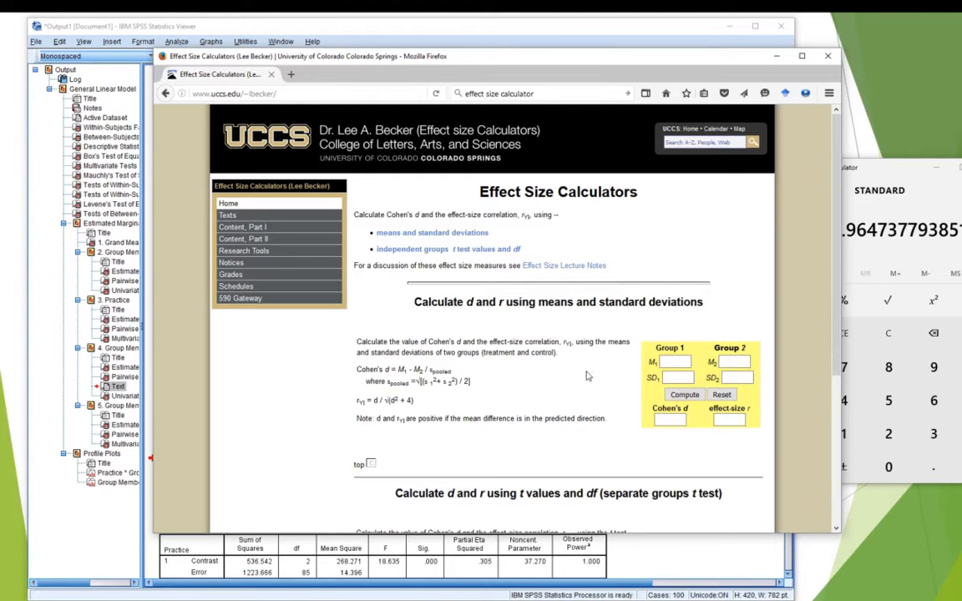
mouse_move(674, 76)
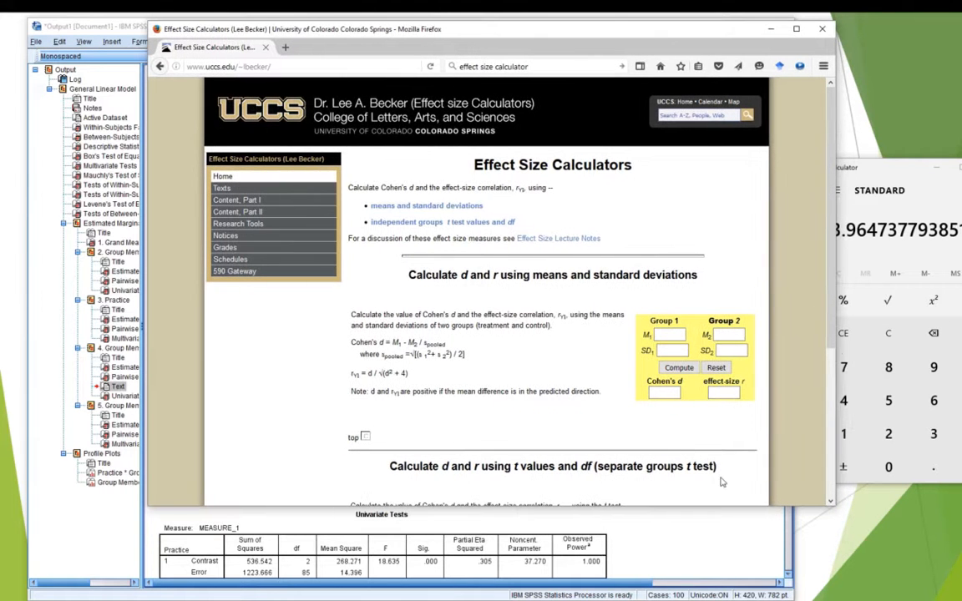
scroll("down", 3)
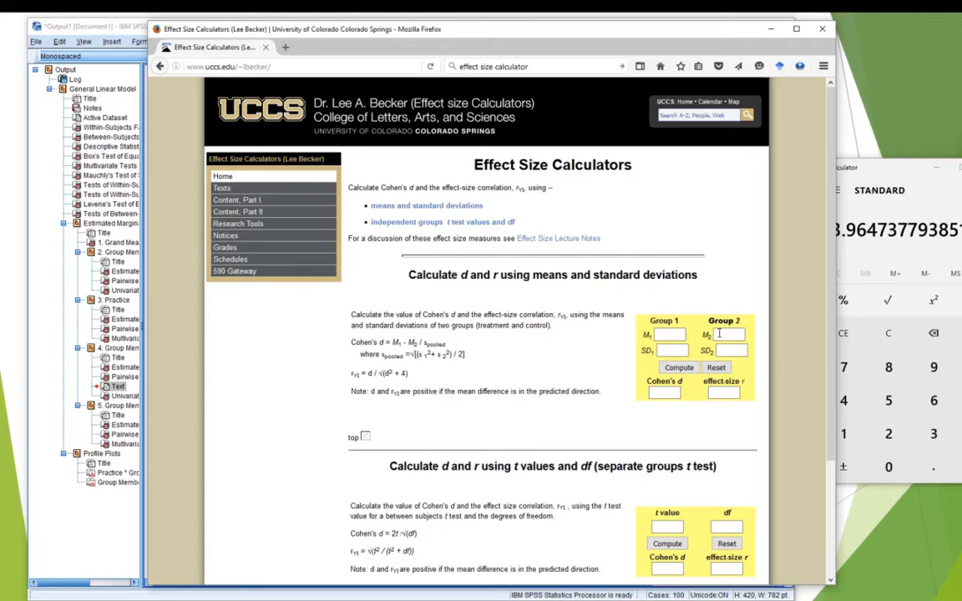
left_click(726, 351)
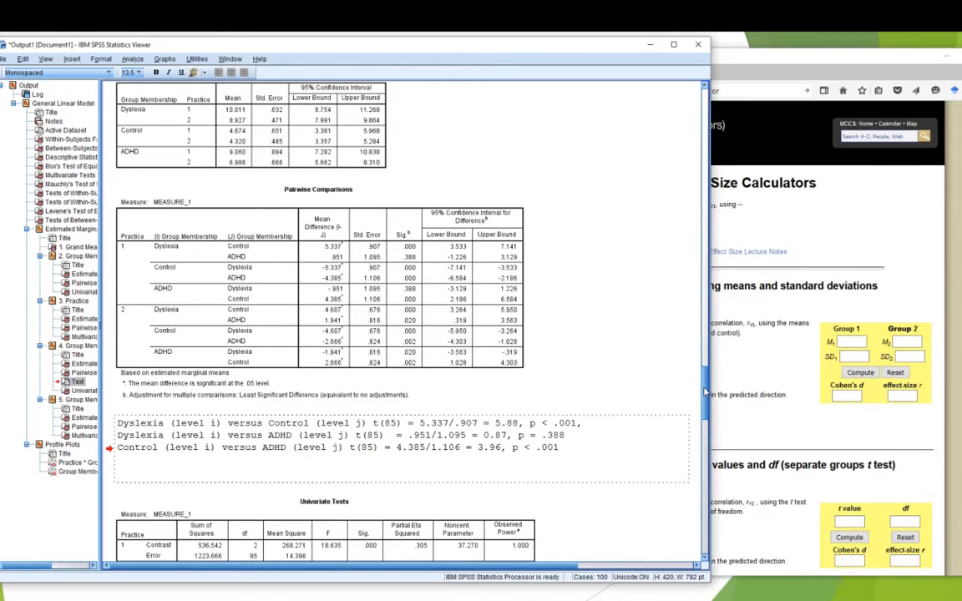
Scroll the SPSS output to the Descriptive Statistics means and standard deviations
scroll("down", 3)
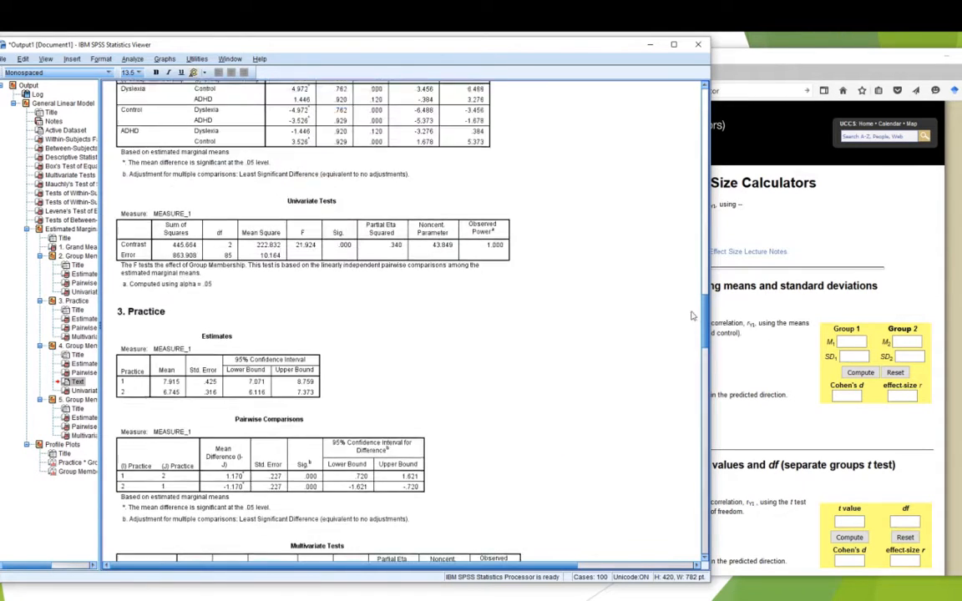
scroll("down", 3)
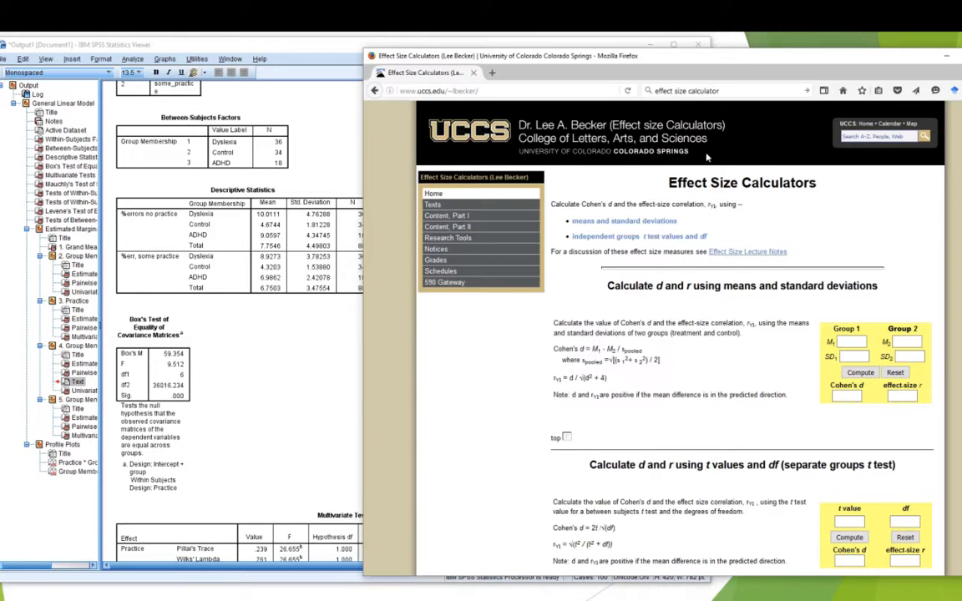
mouse_move(741, 254)
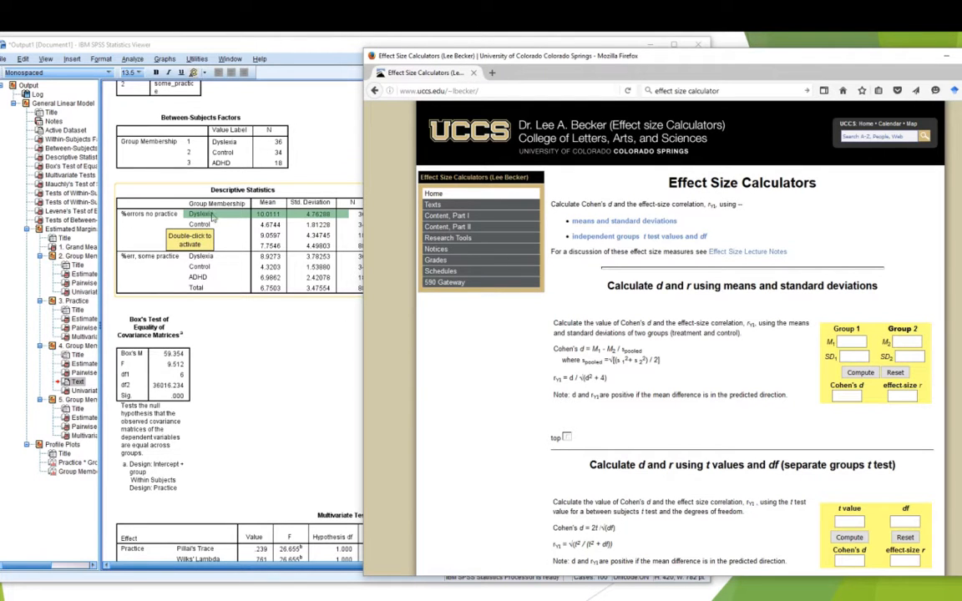
mouse_move(502, 271)
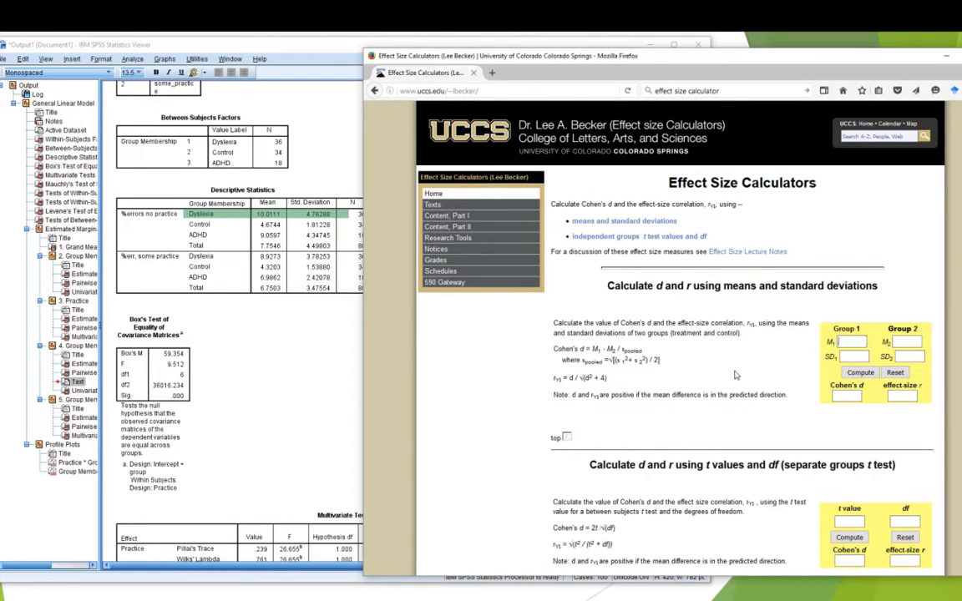
Enter the group means and SDs (Group 2: 4.6744, SD 1.81228) and compute Cohen's d
type("10.0111")
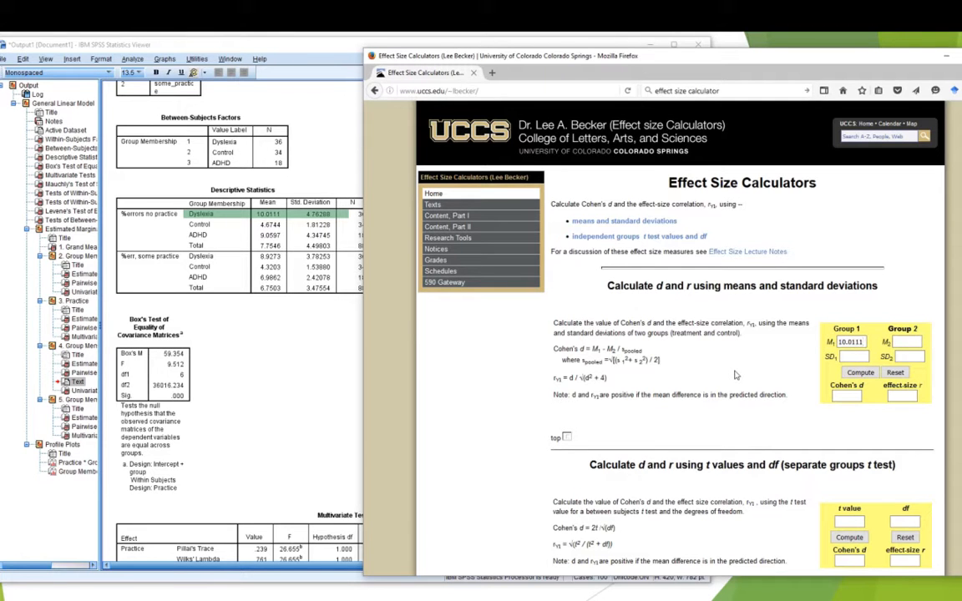
left_click(862, 358)
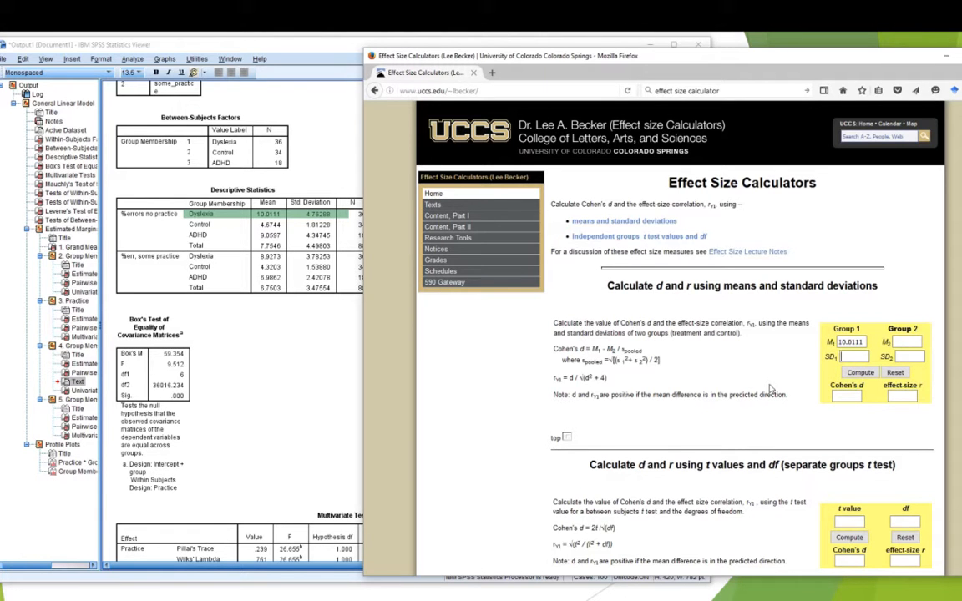
type("4.76288")
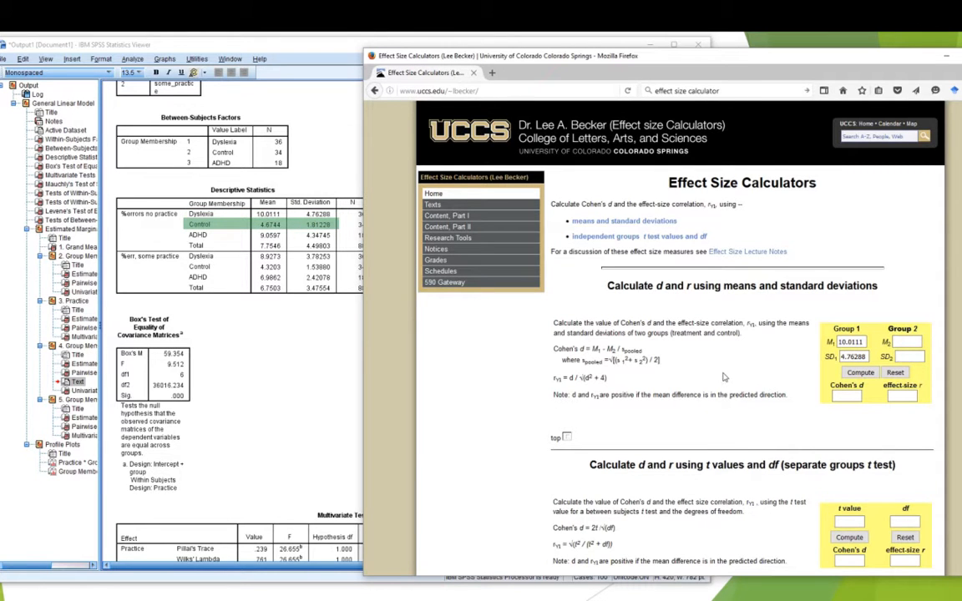
type("4.6744")
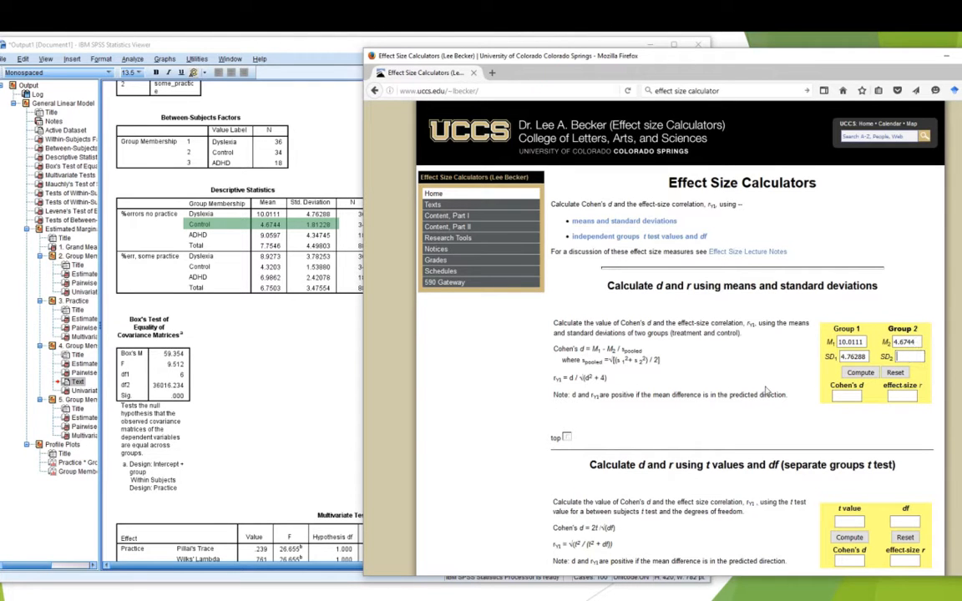
type("1.8")
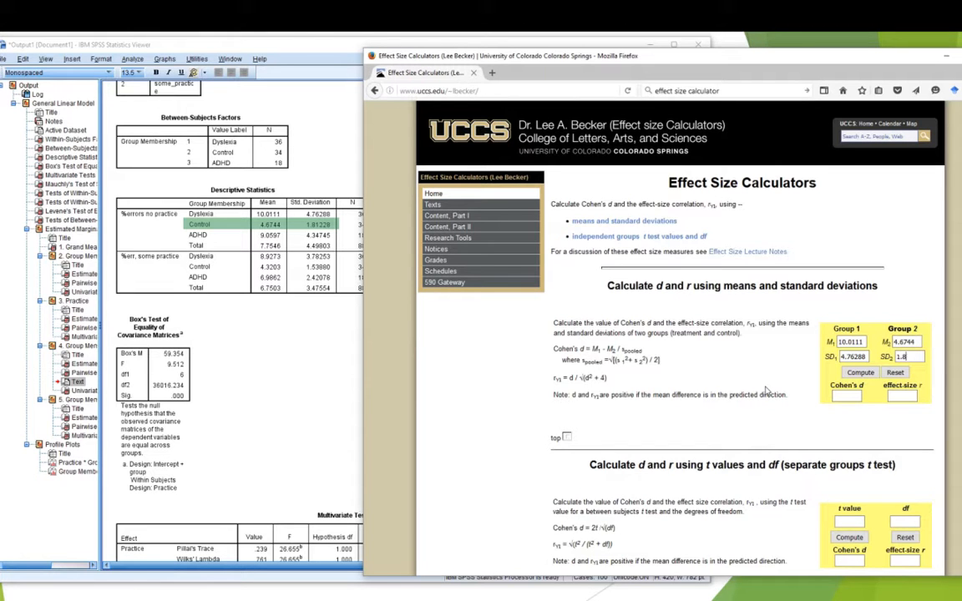
type("1.81228")
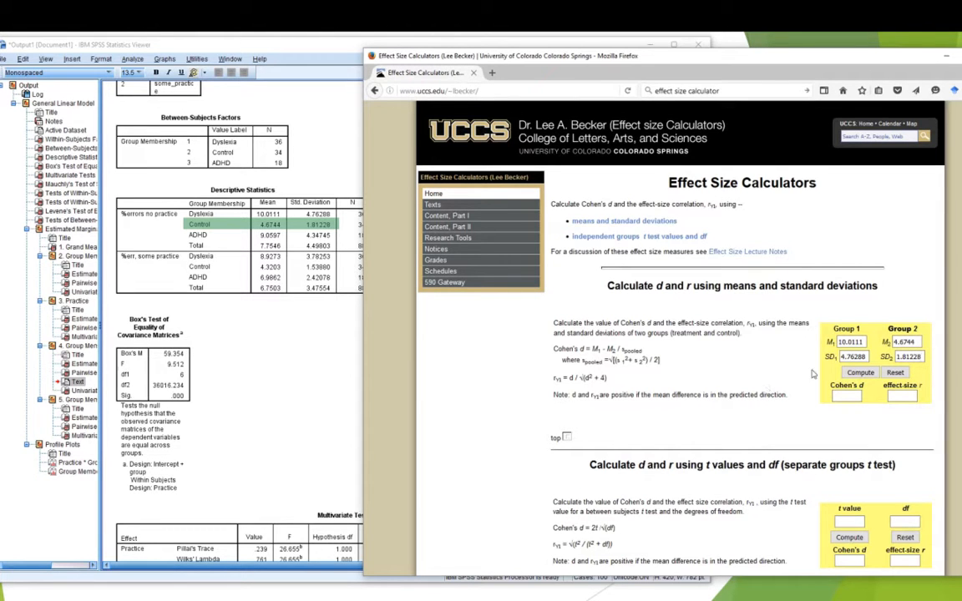
left_click(861, 338)
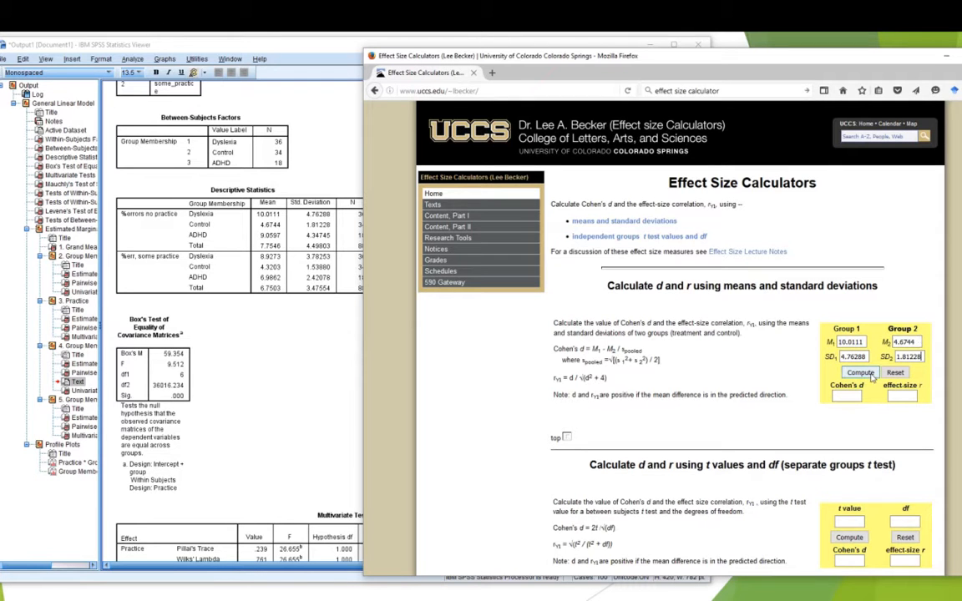
left_click(858, 371)
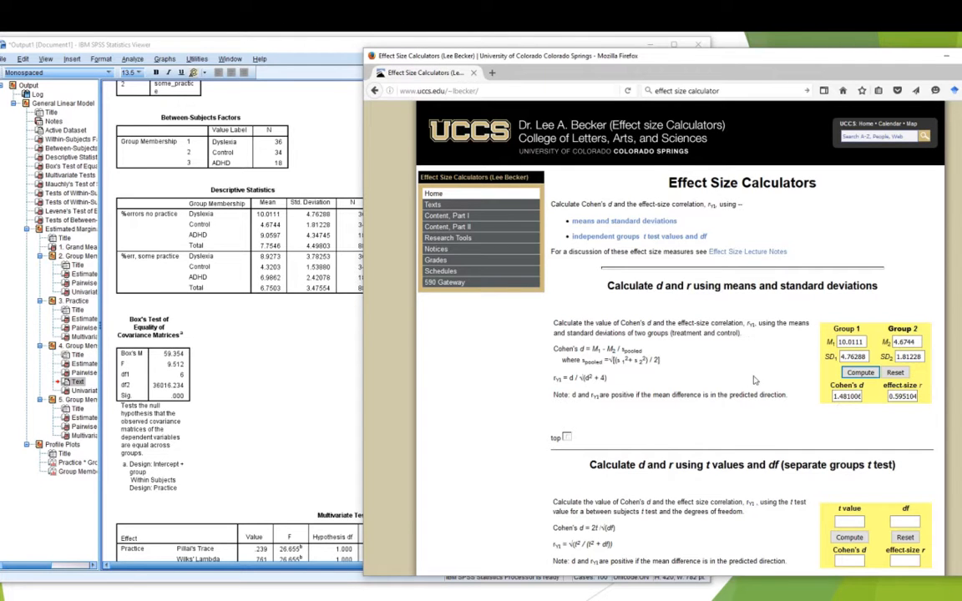
mouse_move(777, 380)
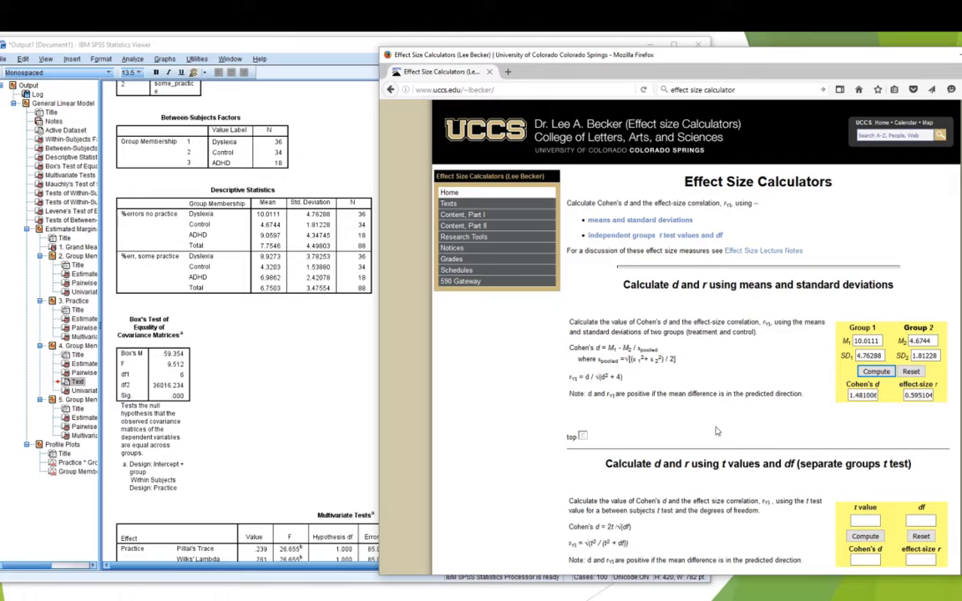
scroll("down", 3)
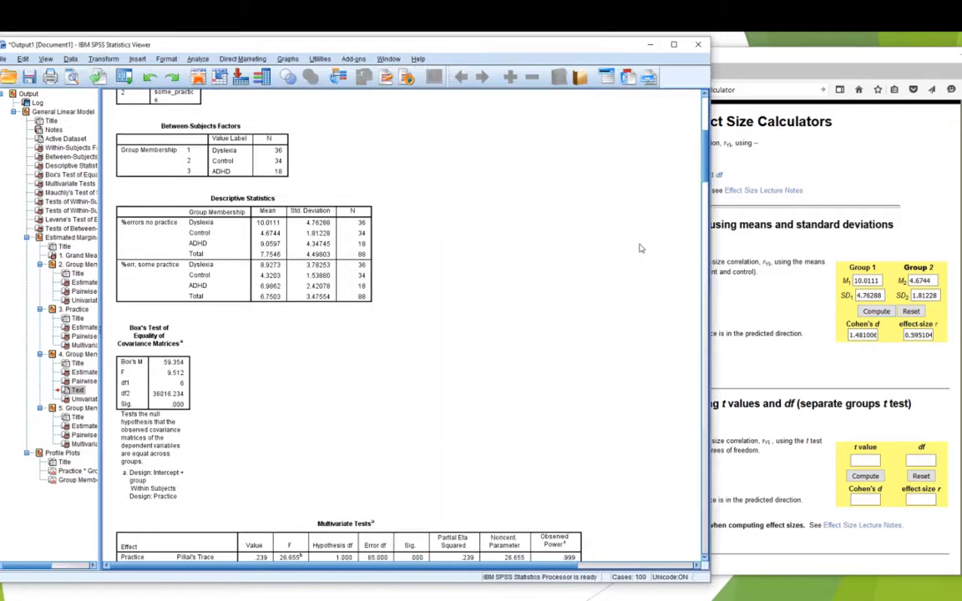
Append "Cohen's d = 1.48" to the Dyslexia versus Control results line
scroll("down", 3)
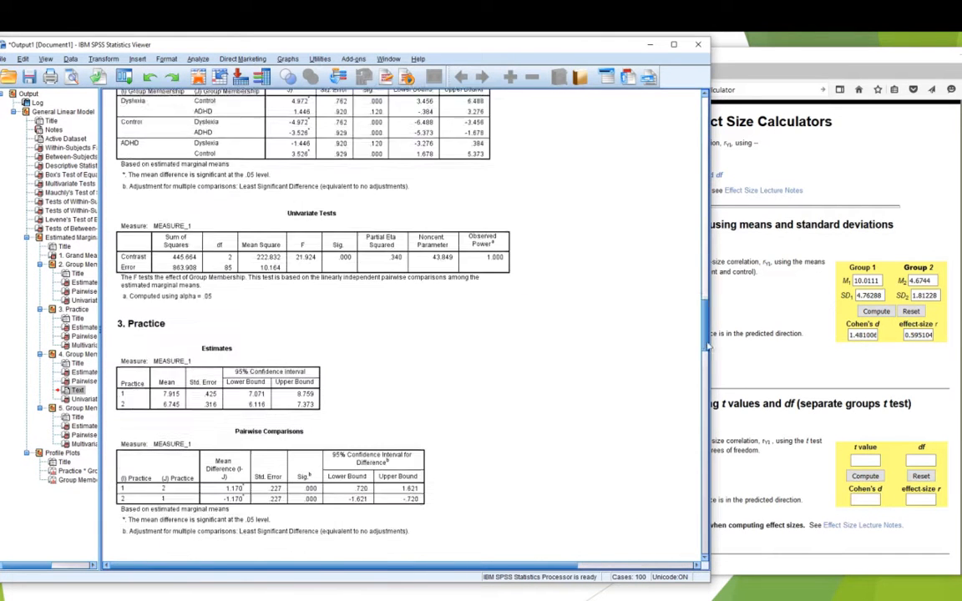
scroll("down", 3)
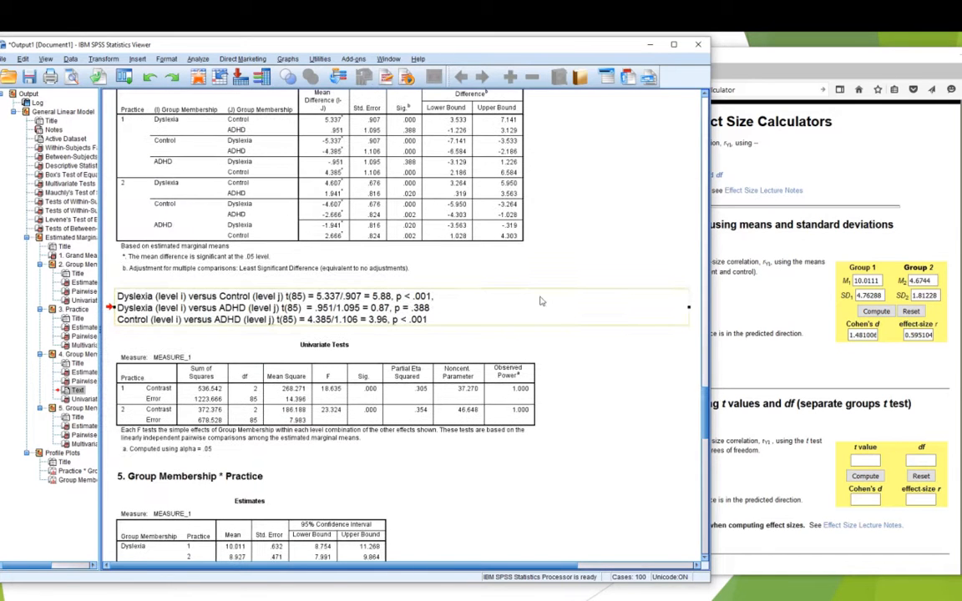
double_click(267, 299)
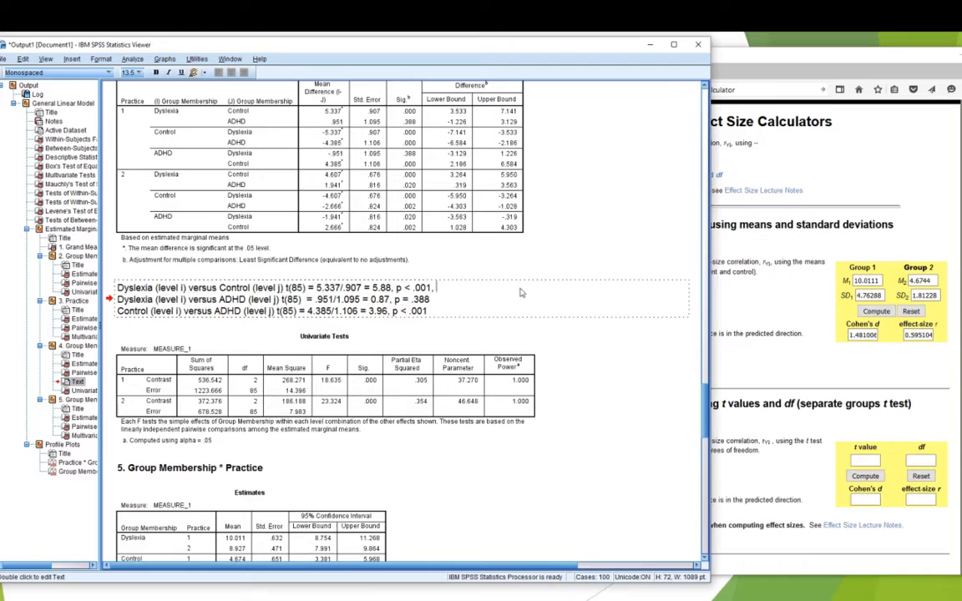
type("Cohen's d =")
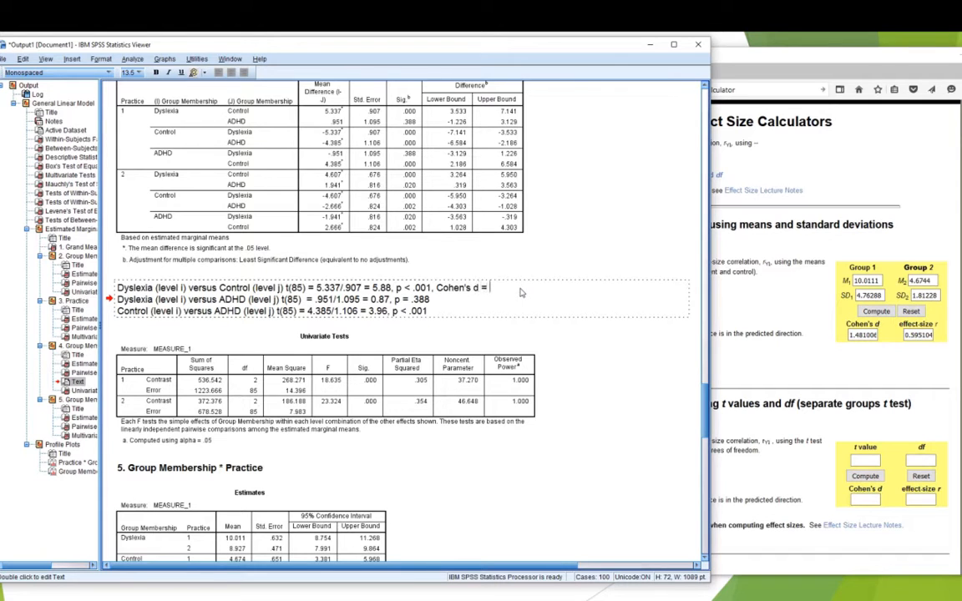
type("1.48")
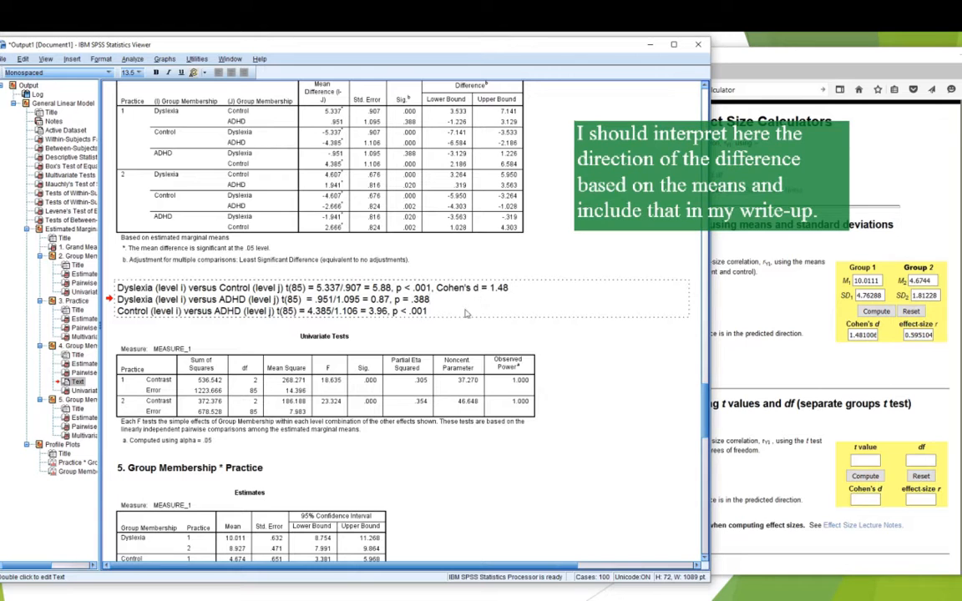
mouse_move(443, 302)
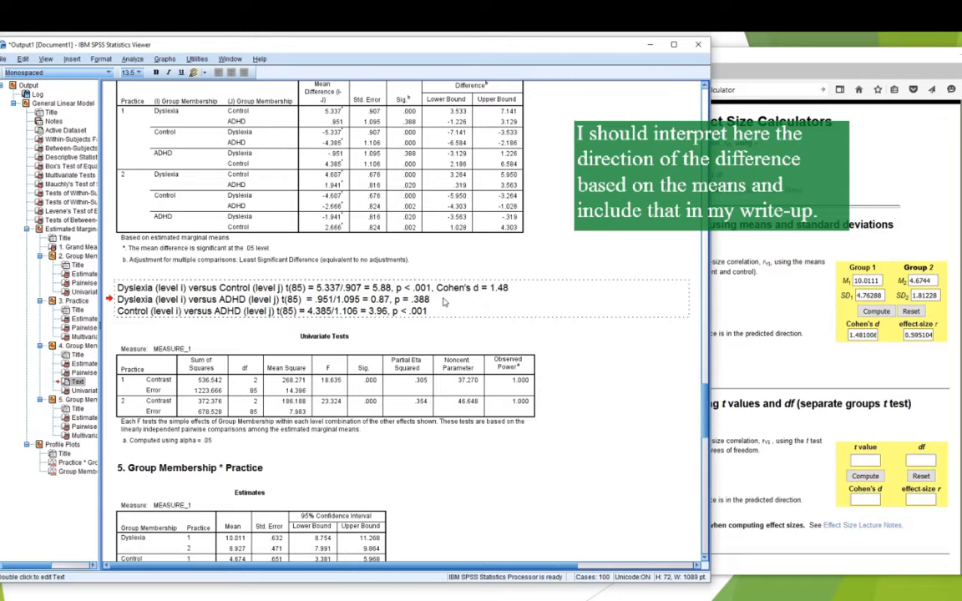
mouse_move(618, 286)
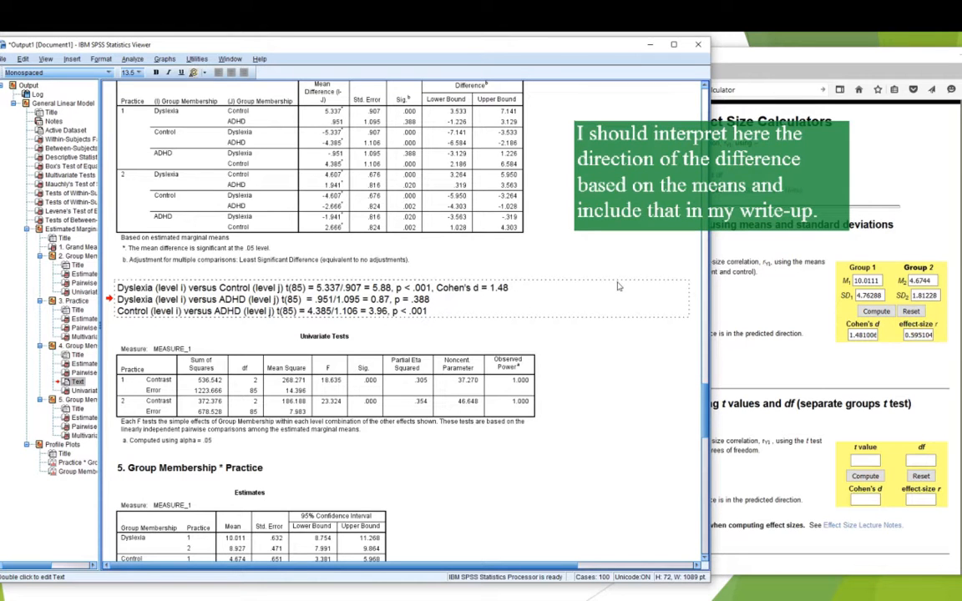
mouse_move(583, 293)
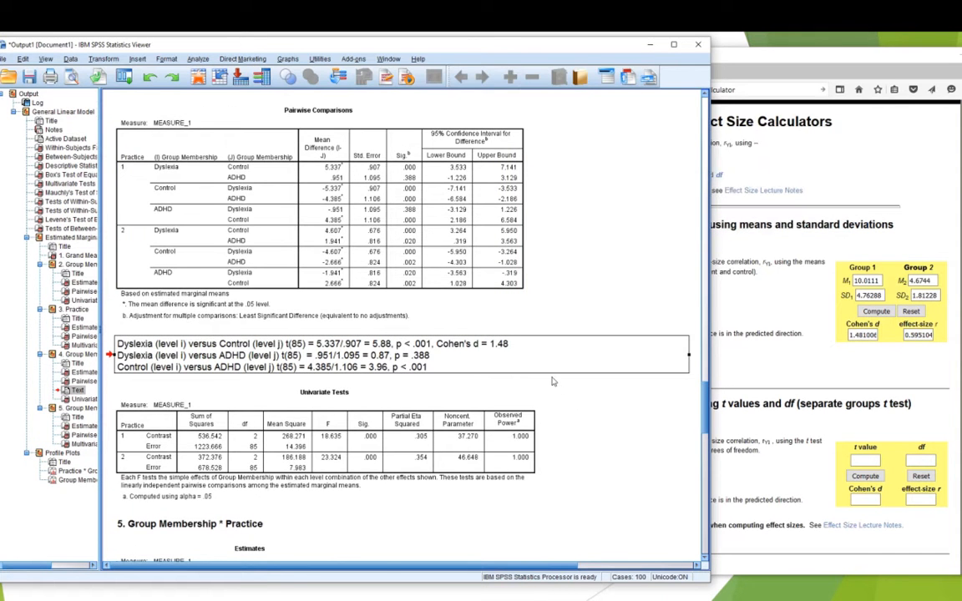
scroll("down", 3)
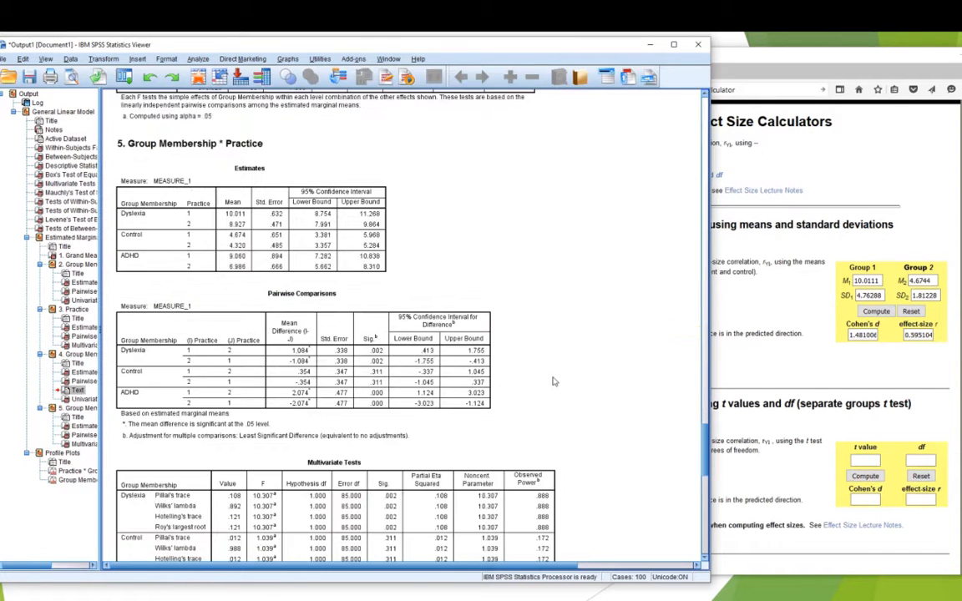
scroll("down", 3)
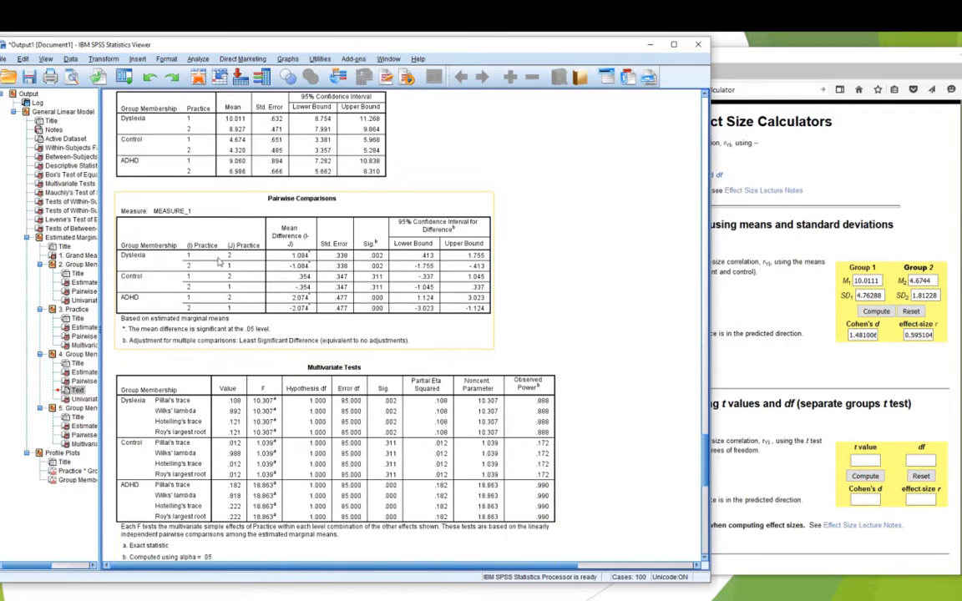
mouse_move(219, 263)
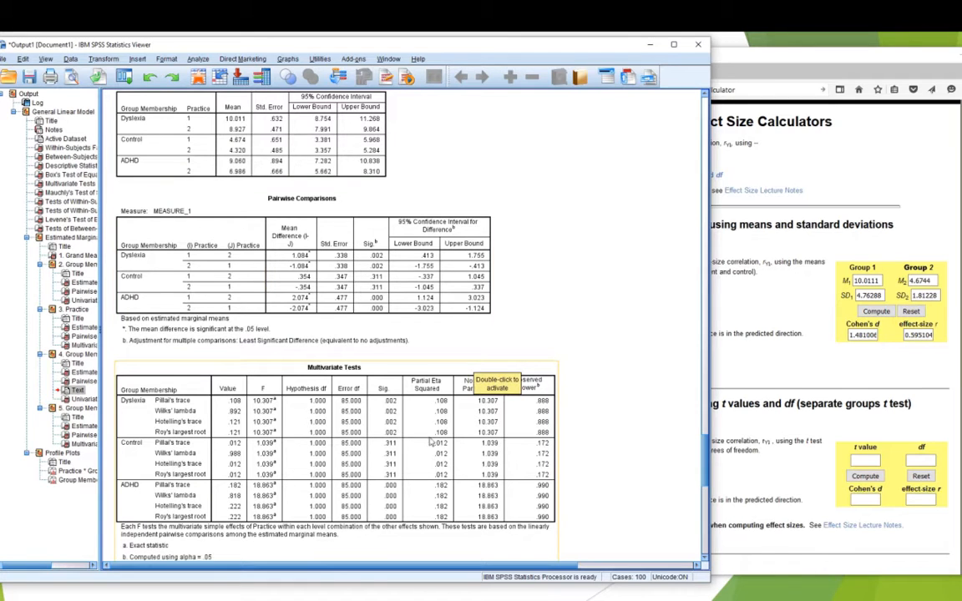
mouse_move(445, 425)
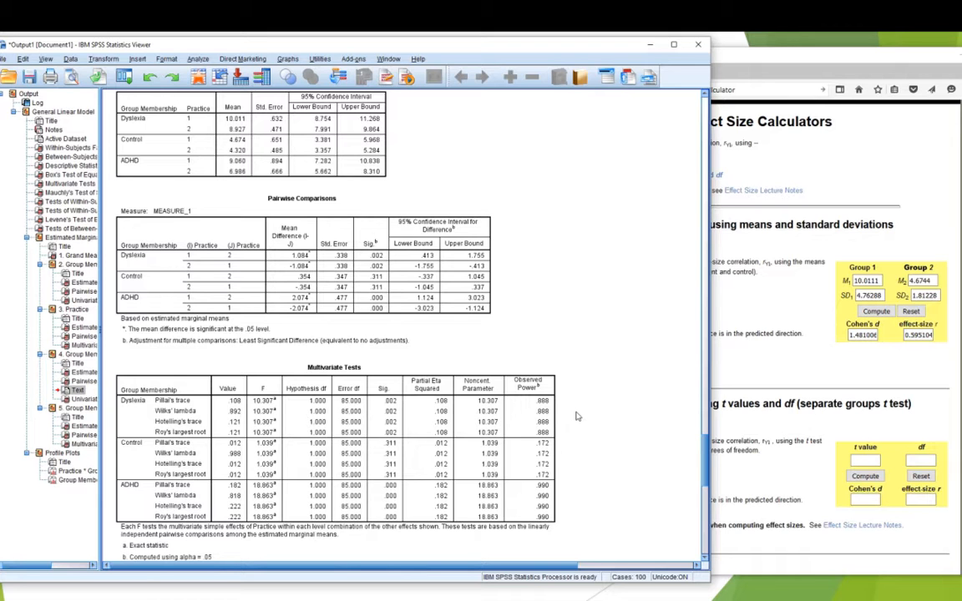
mouse_move(584, 409)
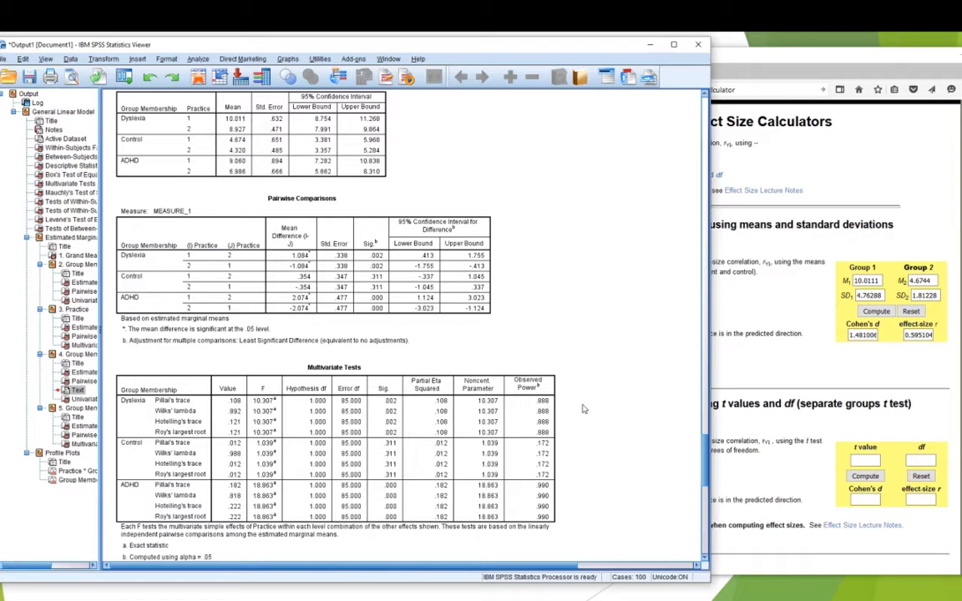
mouse_move(916, 142)
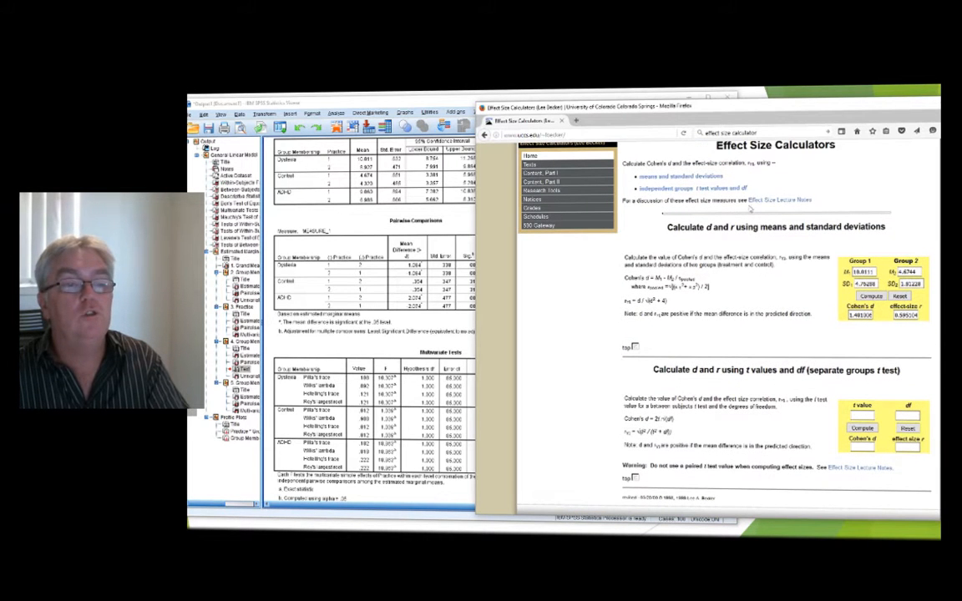
mouse_move(776, 200)
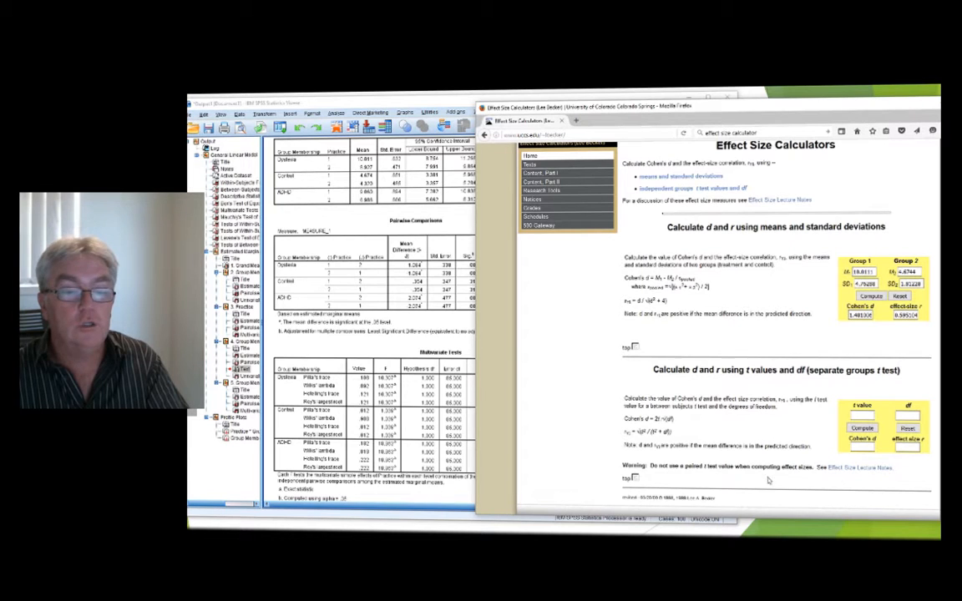
mouse_move(728, 485)
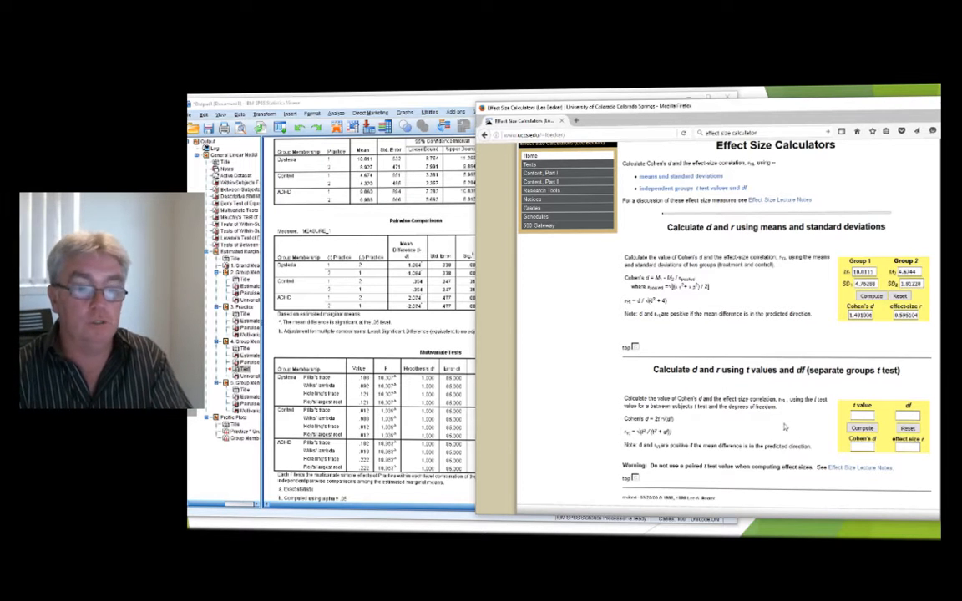
mouse_move(795, 351)
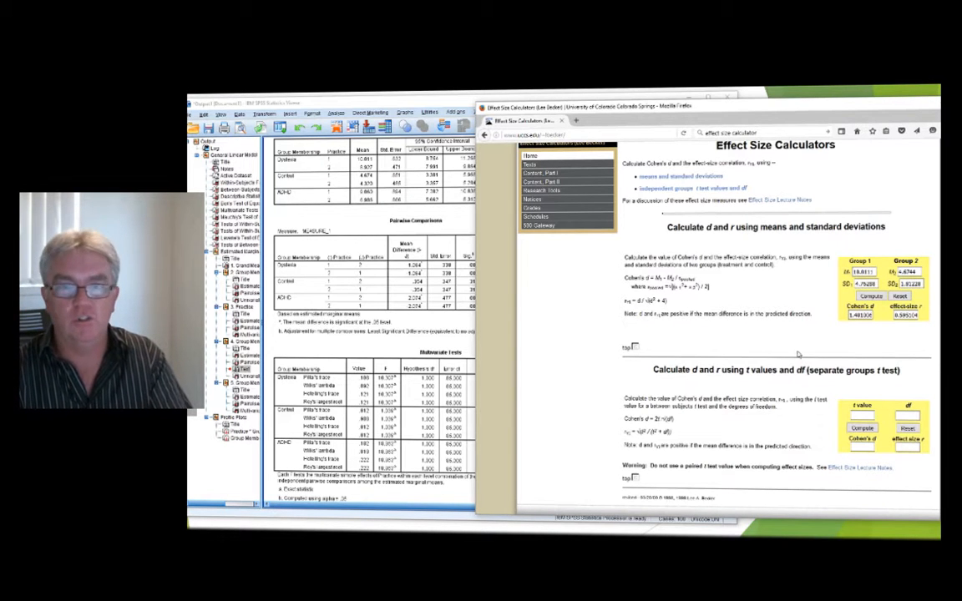